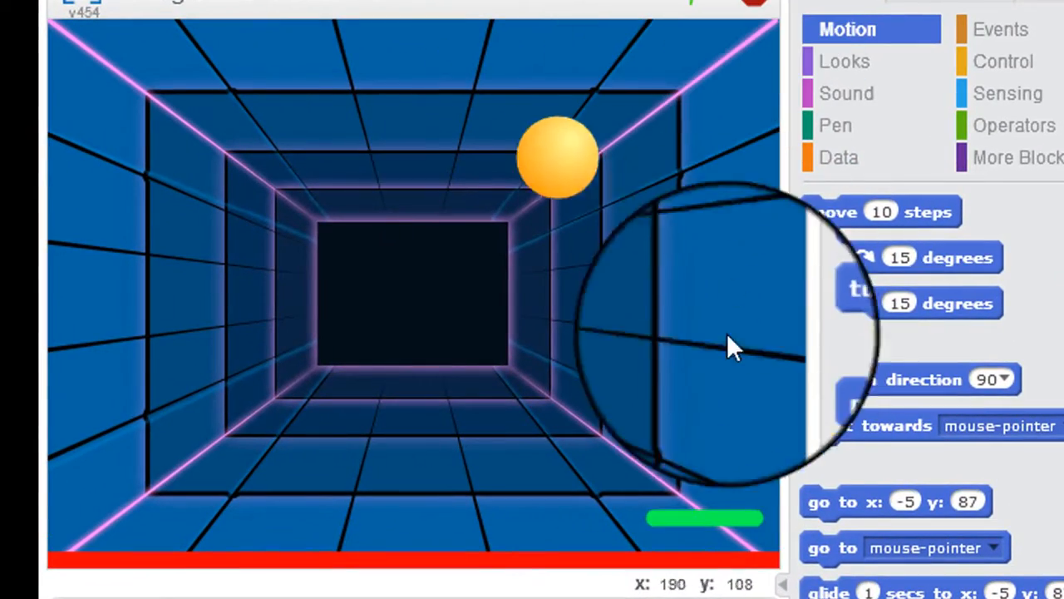
{"action": "mouse_move", "coordinate": [166, 362]}
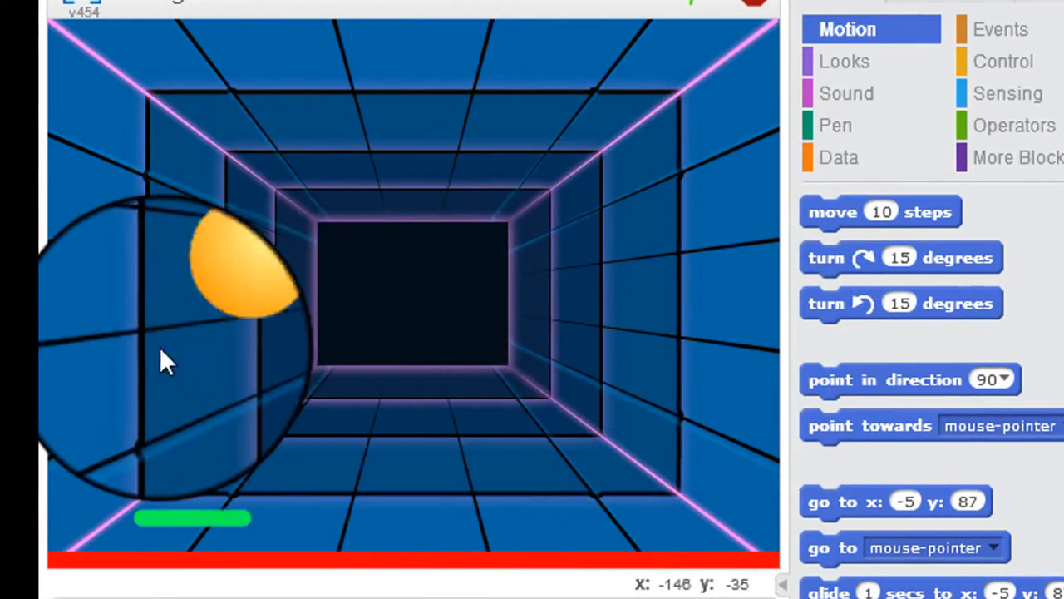
{"action": "mouse_move", "coordinate": [461, 332]}
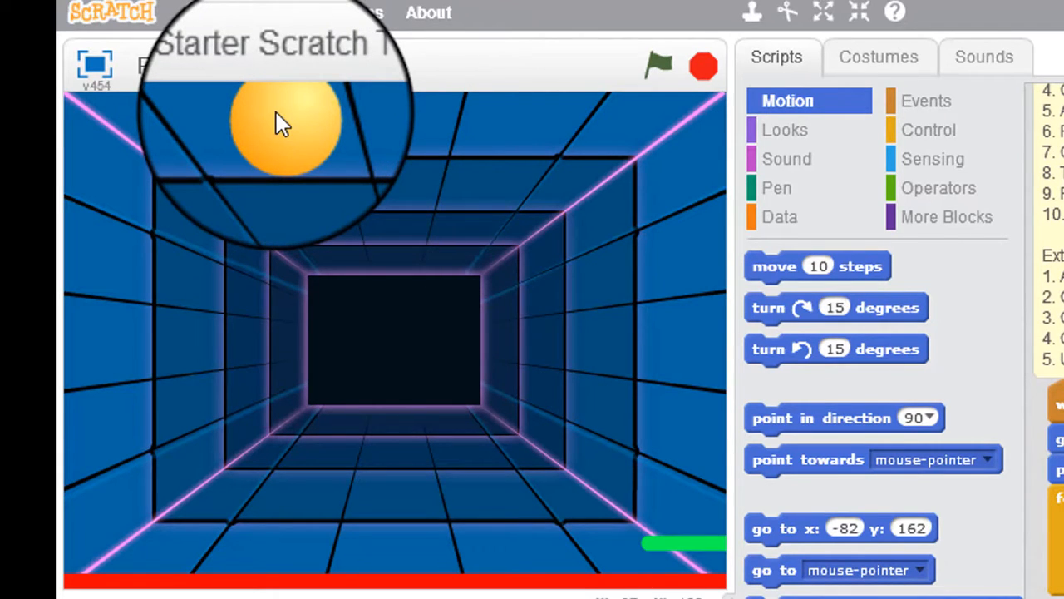
{"action": "mouse_move", "coordinate": [407, 121]}
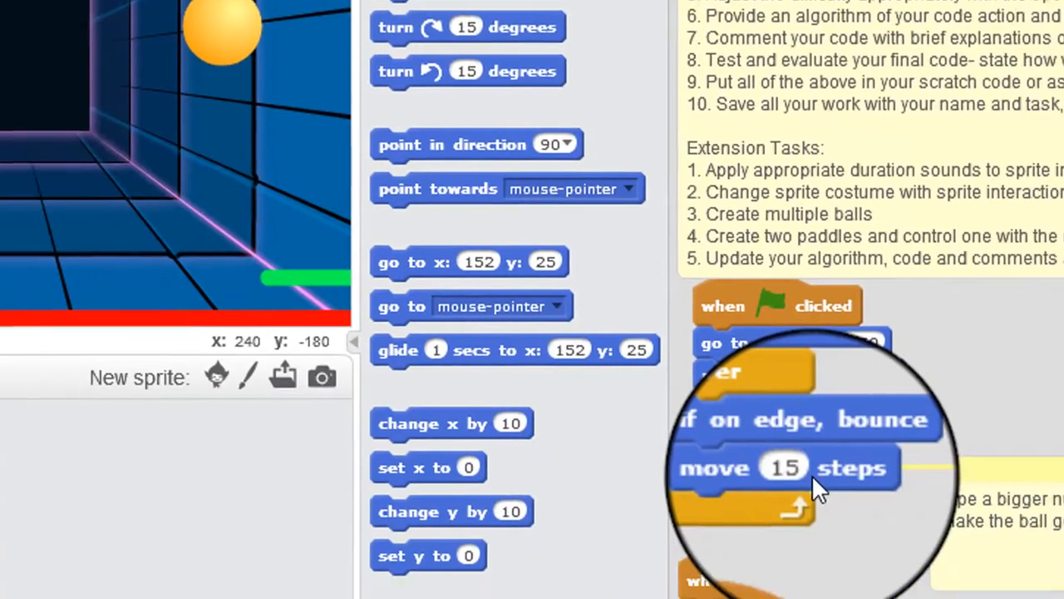
Drag the Ball sprite from mid-stage down to the stage's lower-left corner.
{"action": "scroll", "scroll_direction": "down", "scroll_amount": 3}
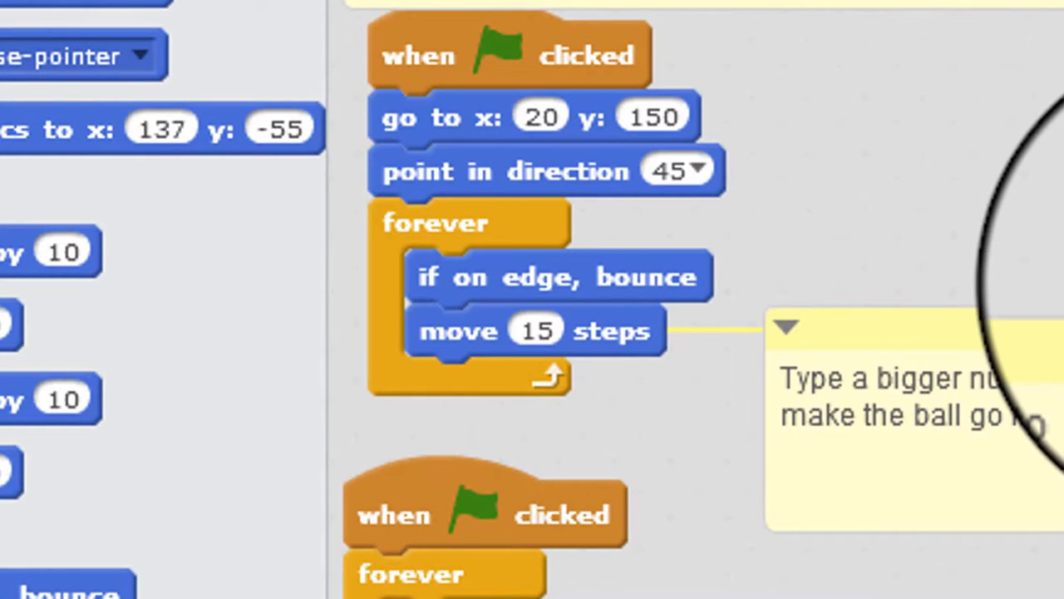
{"action": "scroll", "scroll_direction": "down", "scroll_amount": 3}
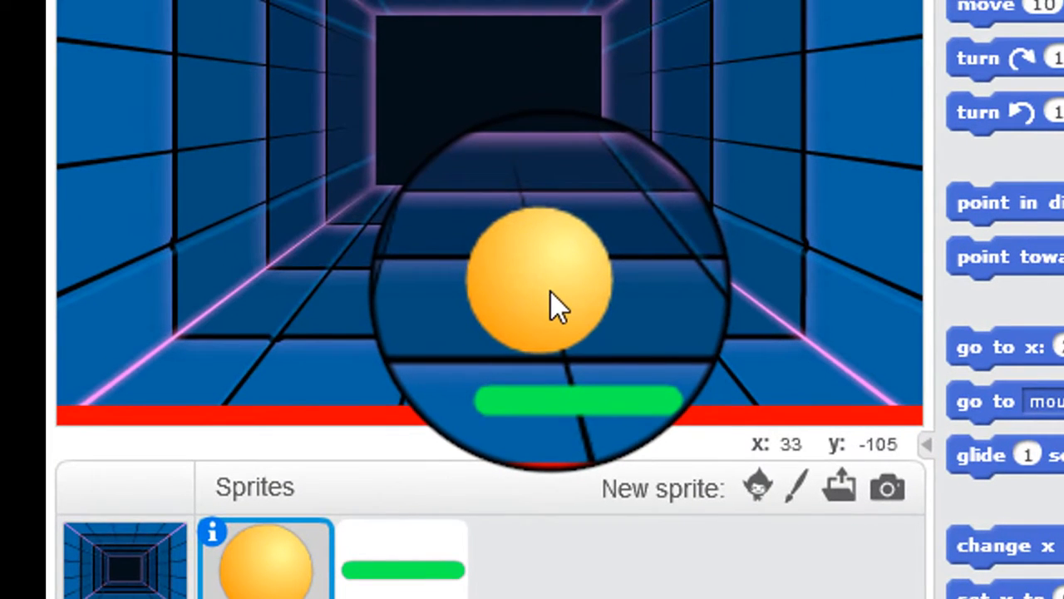
{"action": "left_click_drag", "start_coordinate": [541, 291], "coordinate": [308, 390]}
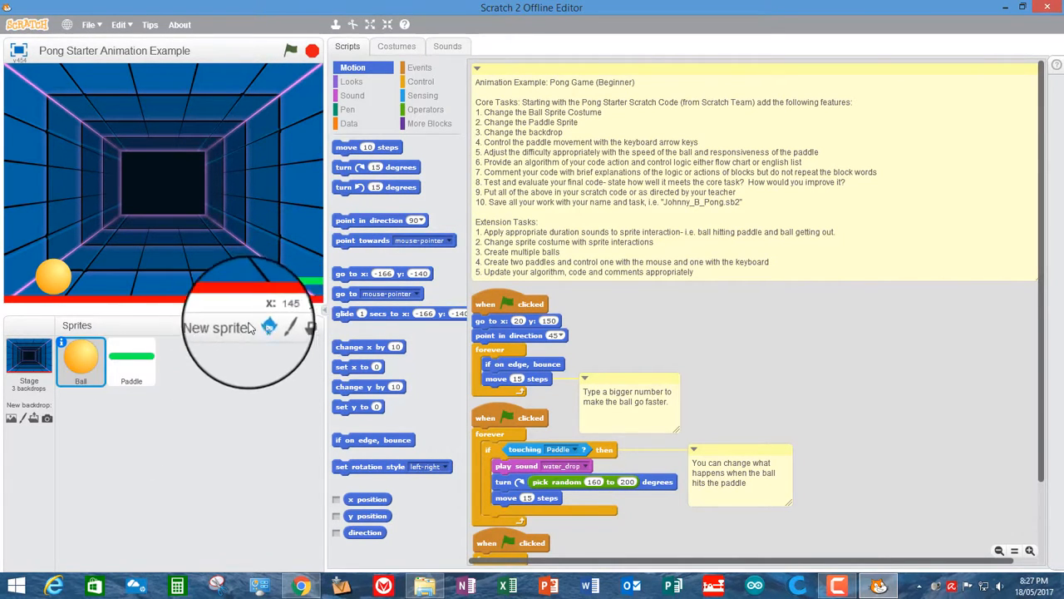
{"action": "left_click", "coordinate": [269, 325]}
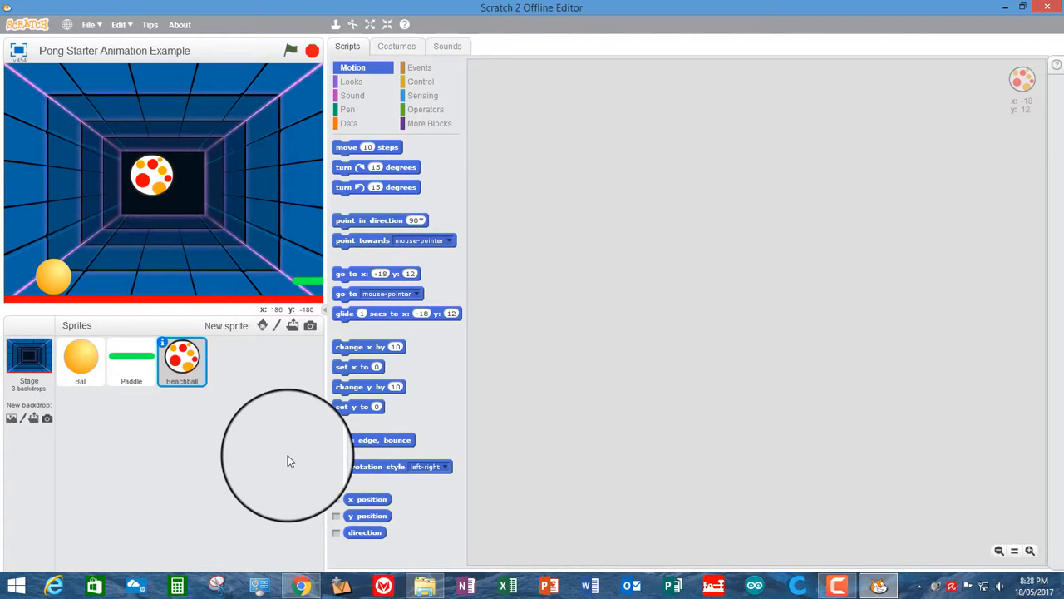
{"action": "right_click", "coordinate": [181, 358]}
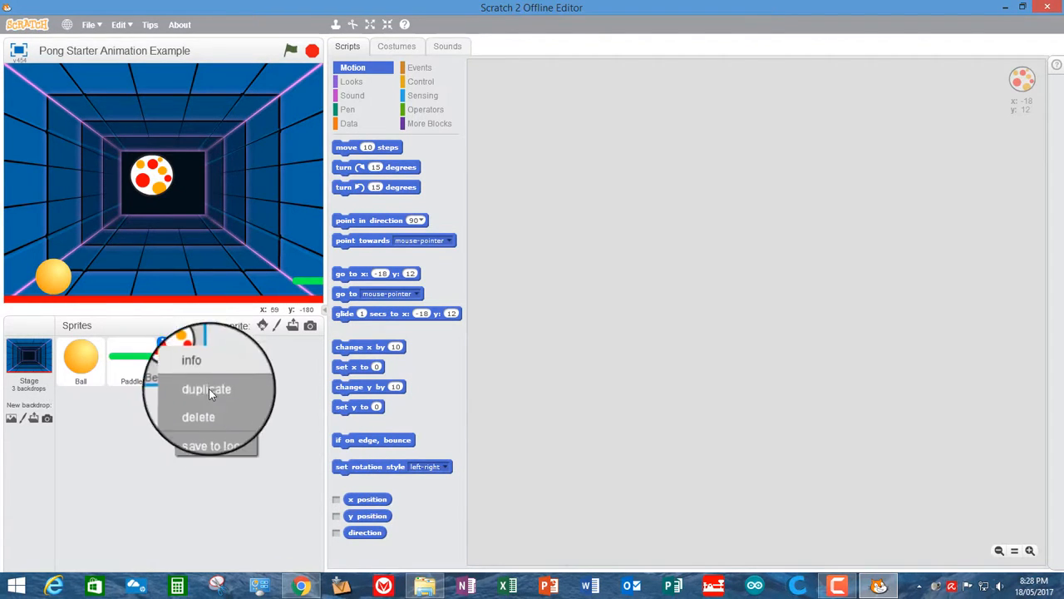
{"action": "left_click", "coordinate": [81, 357]}
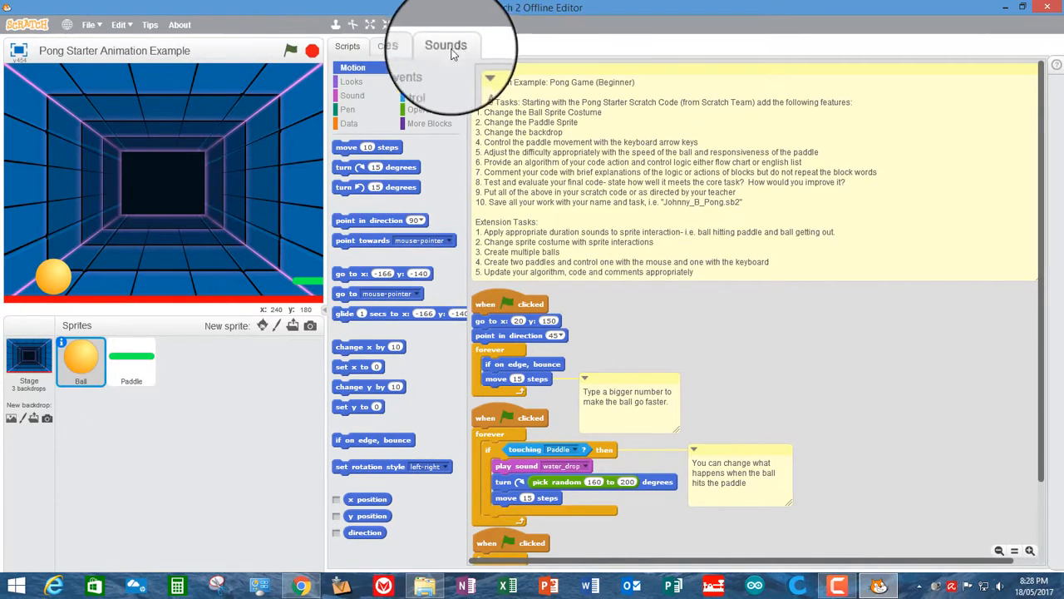
Switch the Ball sprite to its green ball-b costume and return to its scripts.
{"action": "left_click", "coordinate": [396, 46]}
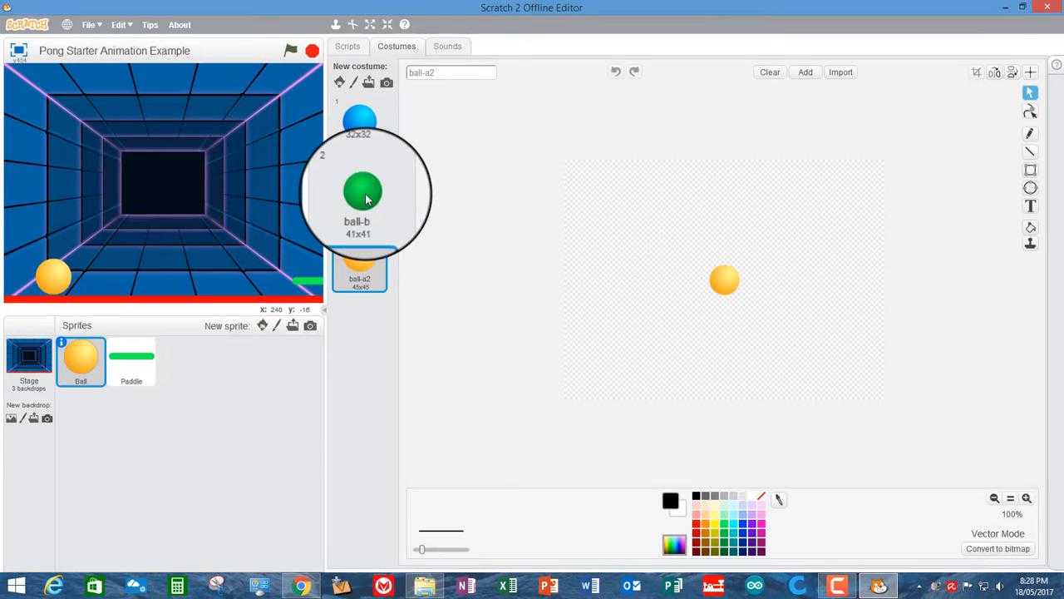
{"action": "left_click", "coordinate": [359, 191]}
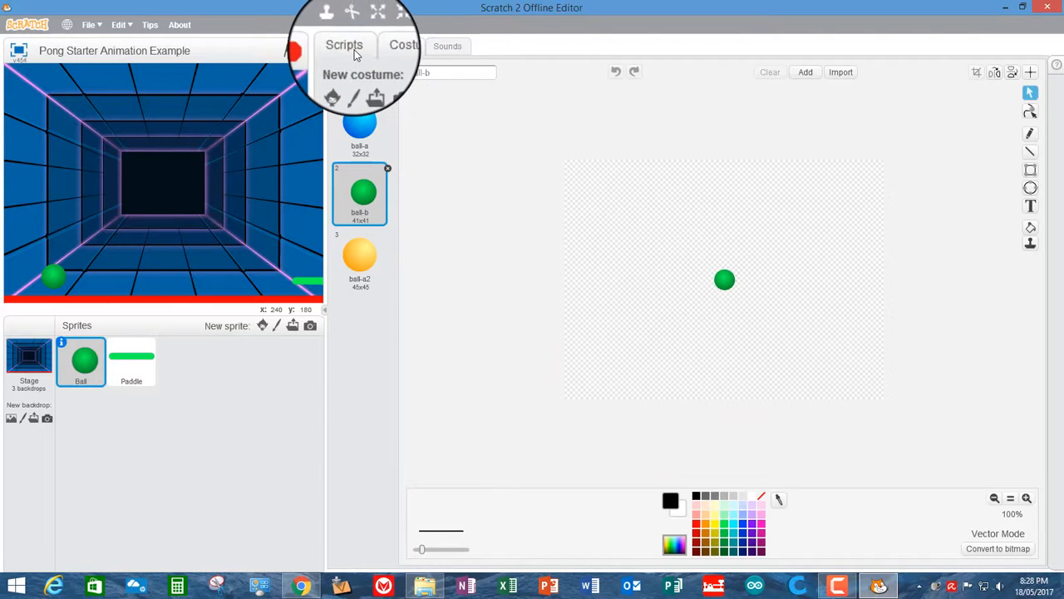
{"action": "left_click", "coordinate": [344, 45]}
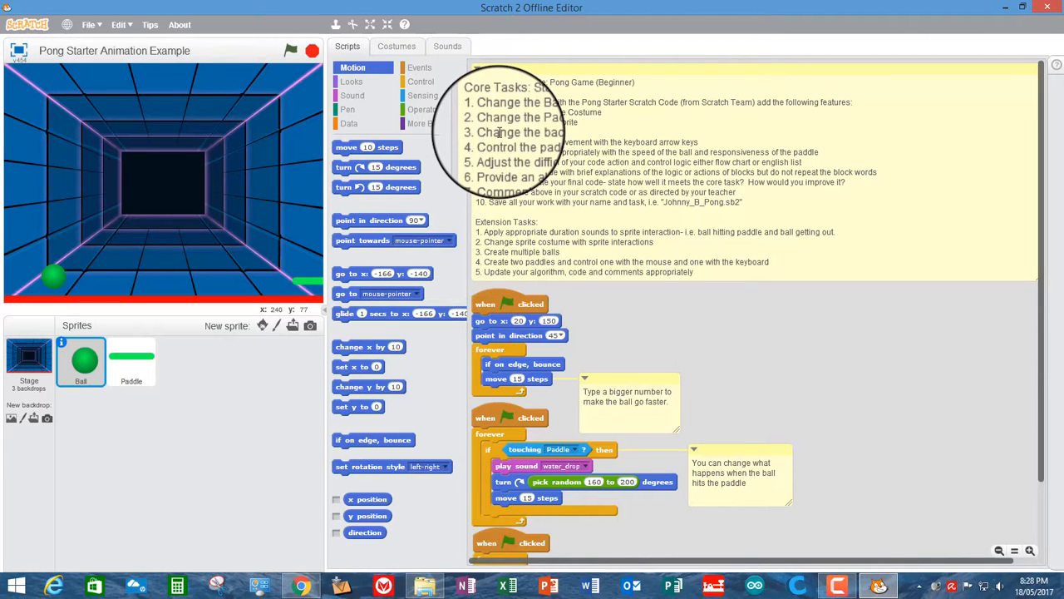
Select the Paddle sprite and view its single paddle costume.
{"action": "left_click", "coordinate": [130, 362]}
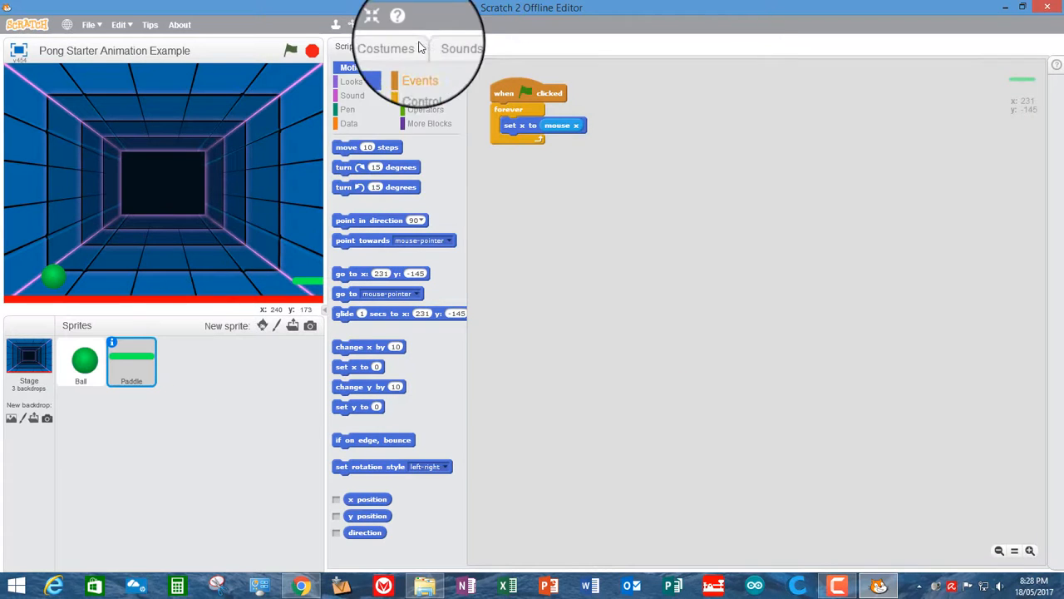
{"action": "left_click", "coordinate": [396, 45]}
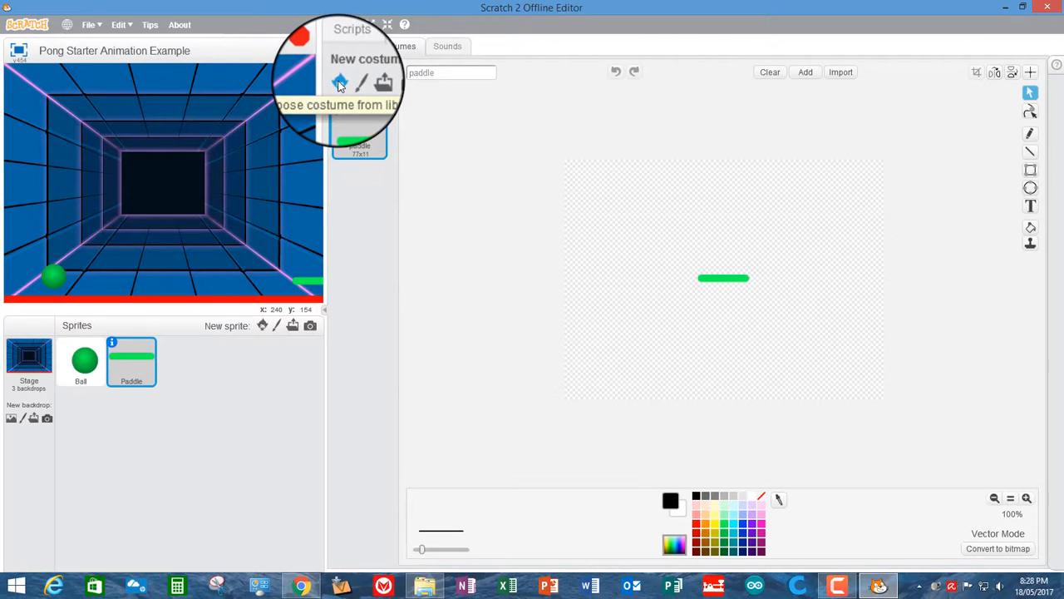
Browse the costume library down to the blue button3-b costume for the Paddle.
{"action": "left_click", "coordinate": [339, 83]}
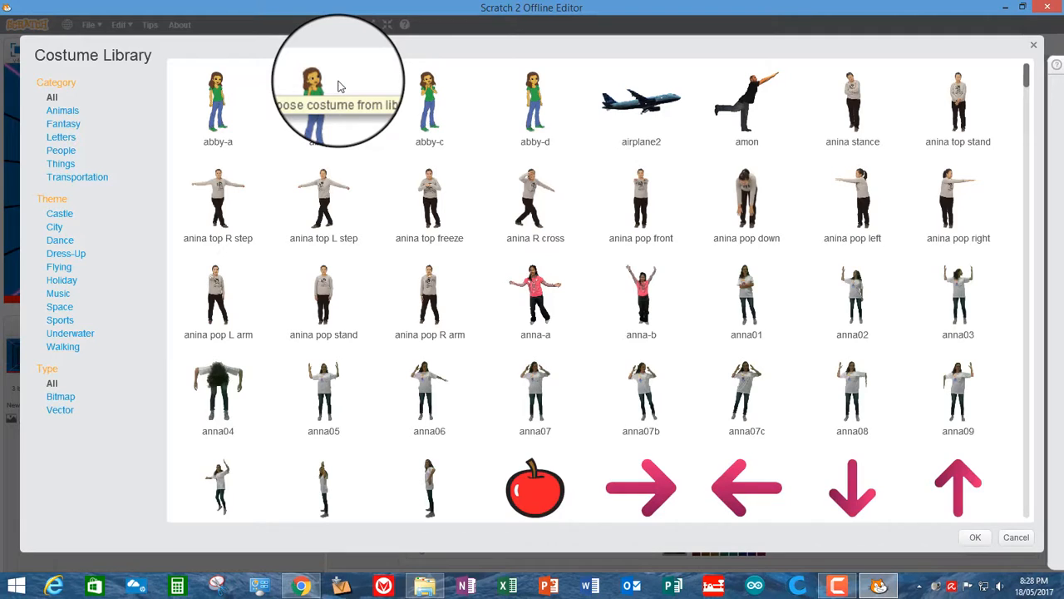
{"action": "mouse_move", "coordinate": [1029, 83]}
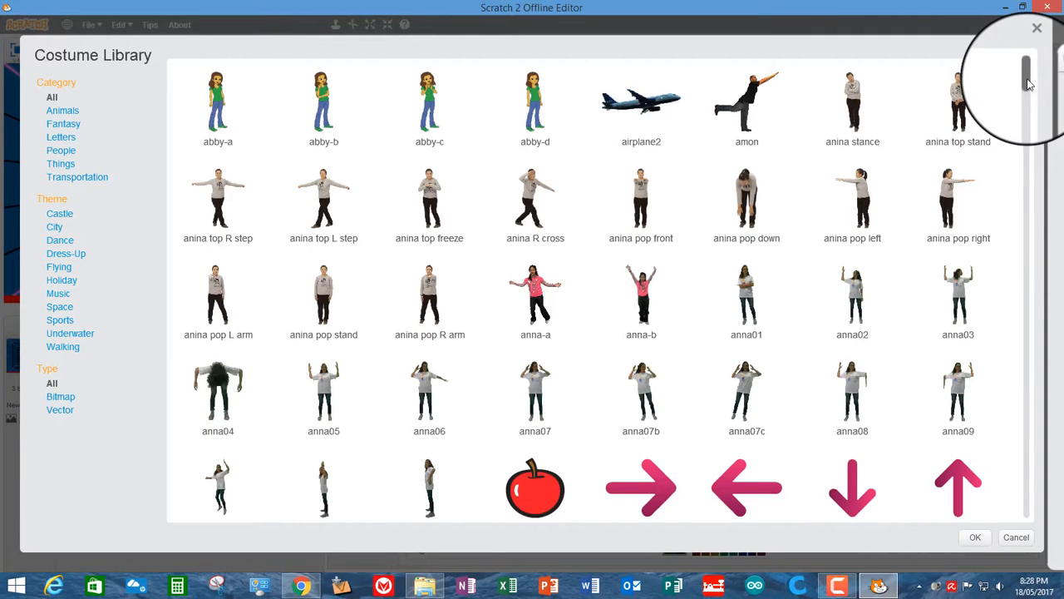
{"action": "scroll", "scroll_direction": "down", "scroll_amount": 3}
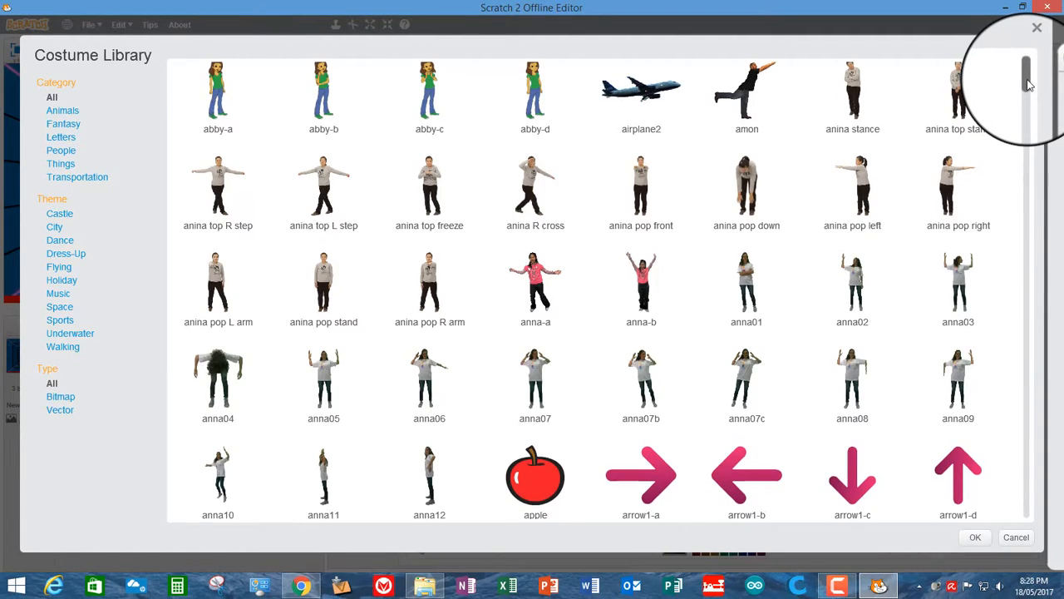
{"action": "scroll", "scroll_direction": "down", "scroll_amount": 3}
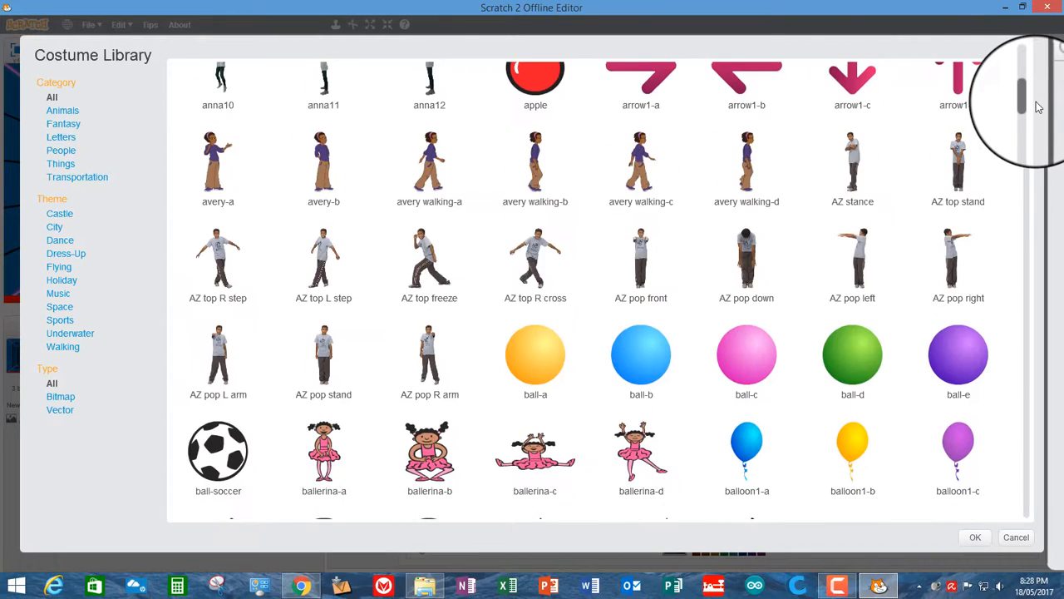
{"action": "scroll", "scroll_direction": "down", "scroll_amount": 3}
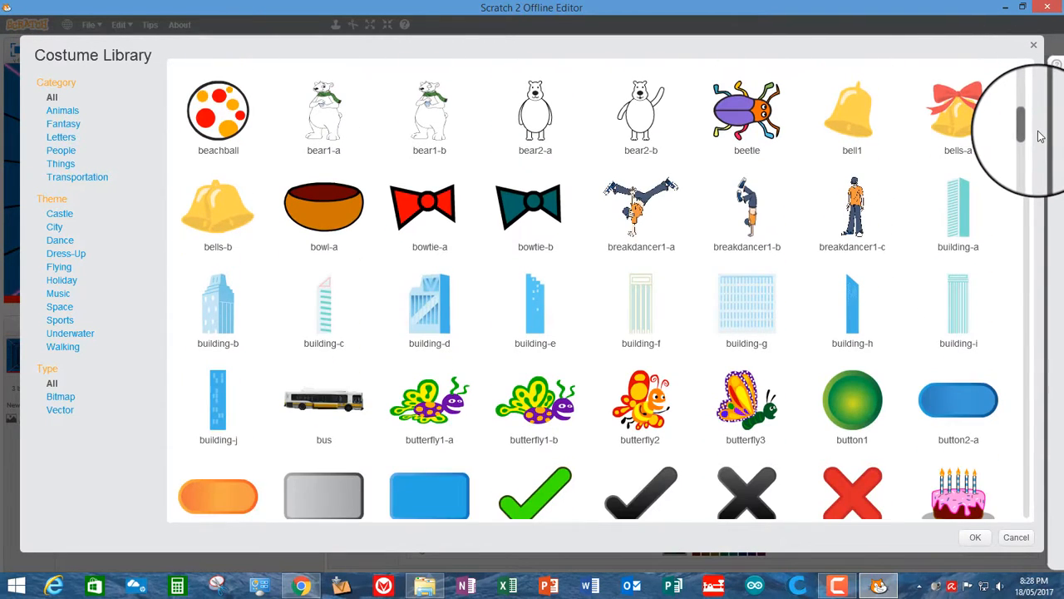
{"action": "scroll", "scroll_direction": "down", "scroll_amount": 3}
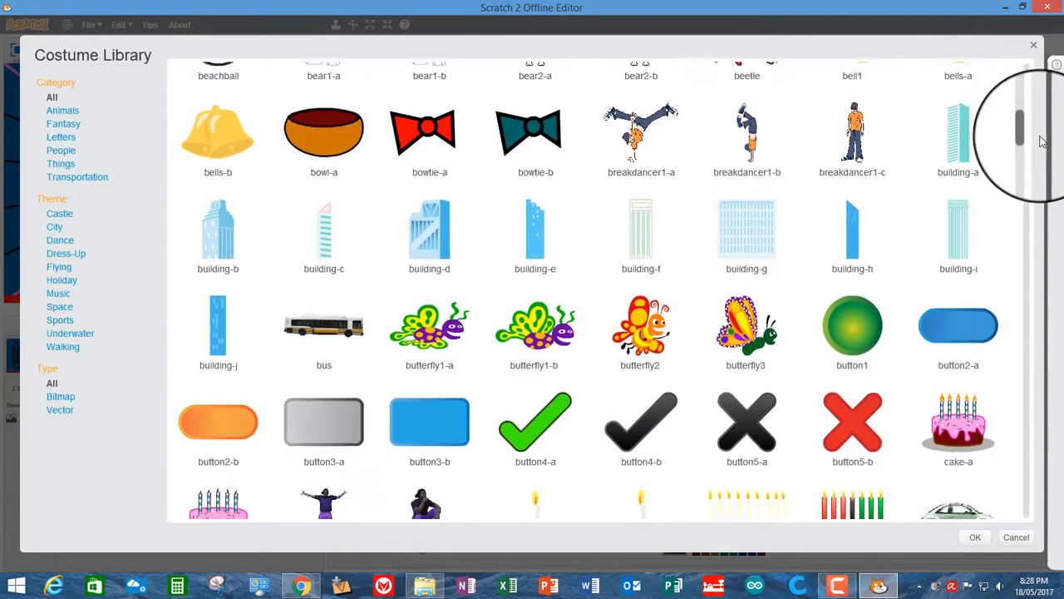
{"action": "scroll", "scroll_direction": "down", "scroll_amount": 3}
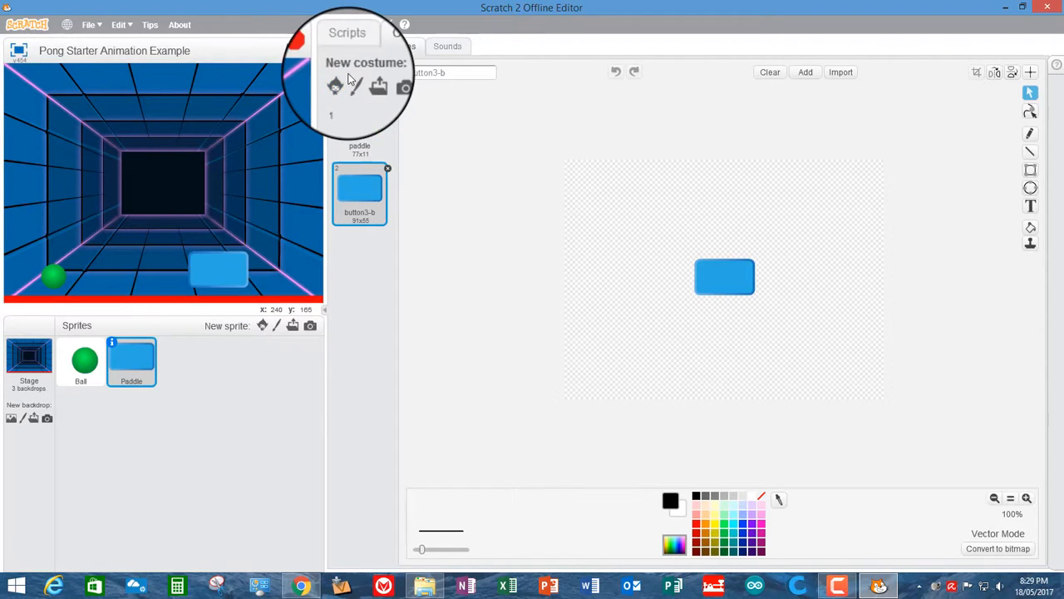
Flatten the Paddle's blue button3-b rectangle into a thin 91x17 bar.
{"action": "left_click", "coordinate": [723, 276]}
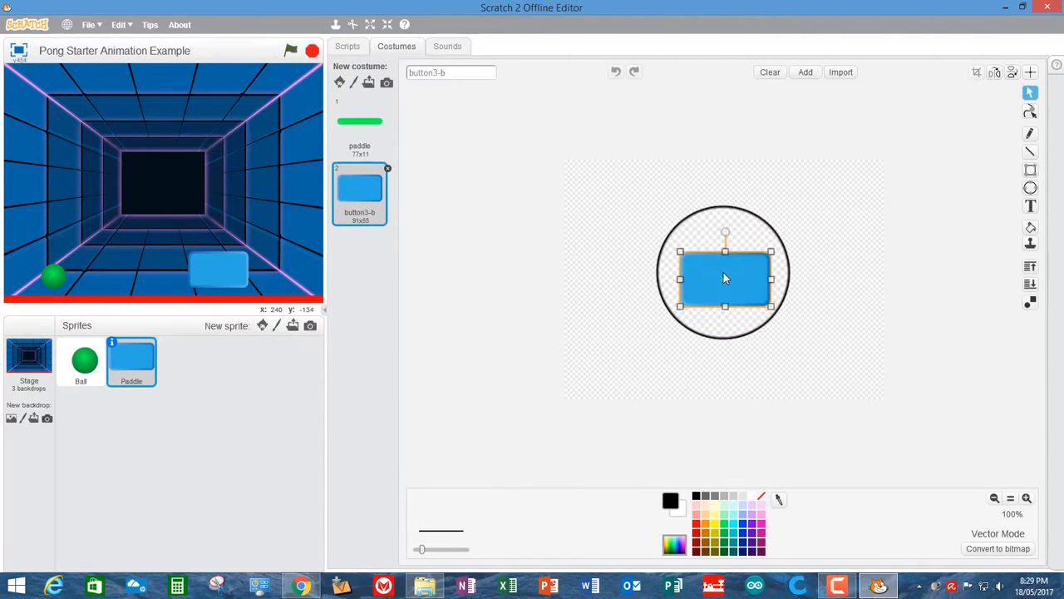
{"action": "left_click_drag", "start_coordinate": [724, 279], "coordinate": [725, 291]}
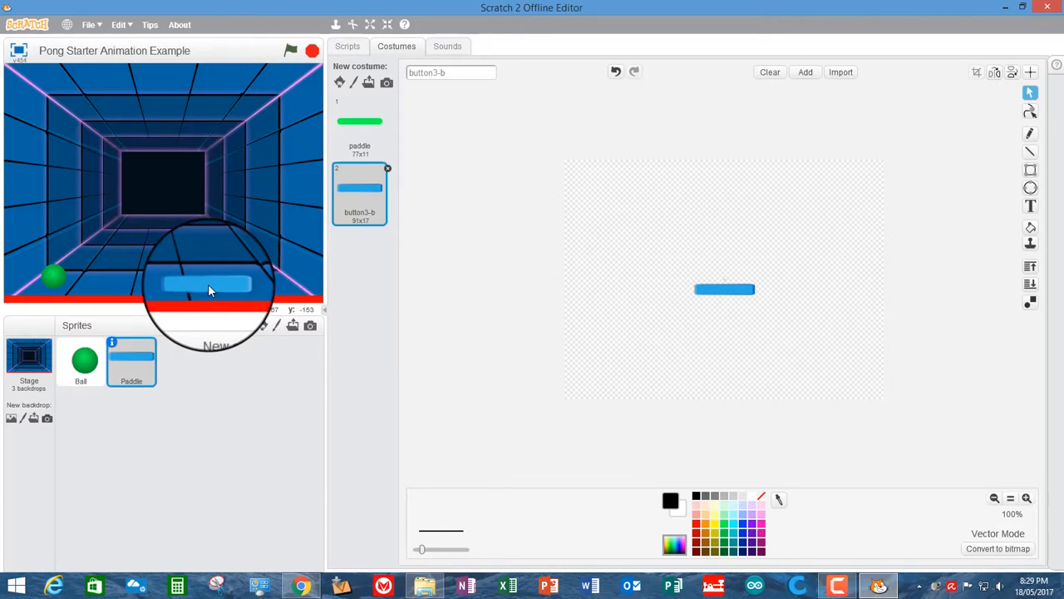
{"action": "left_click", "coordinate": [334, 47]}
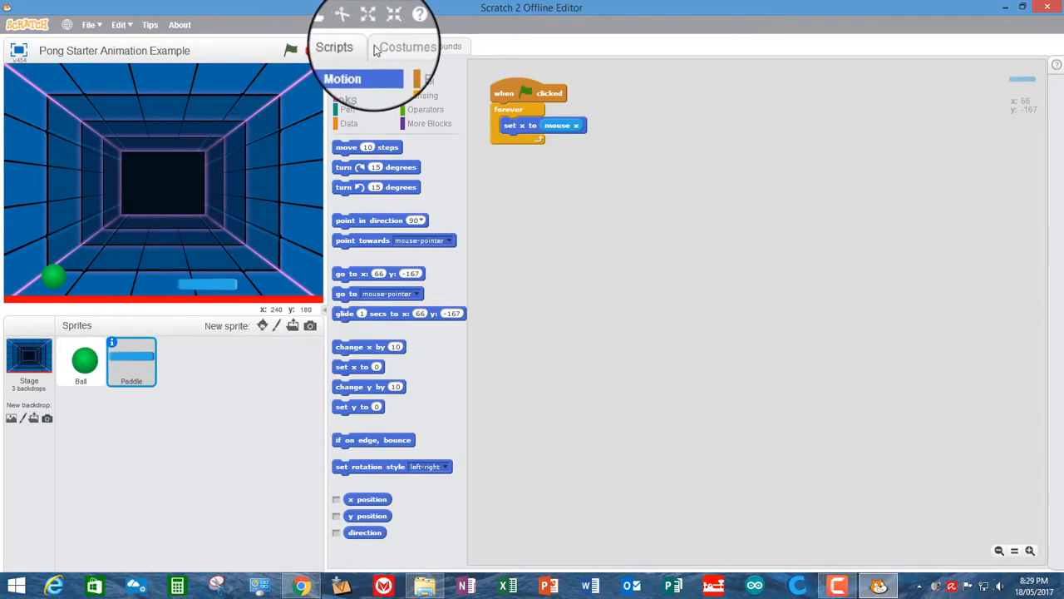
{"action": "left_click", "coordinate": [406, 46]}
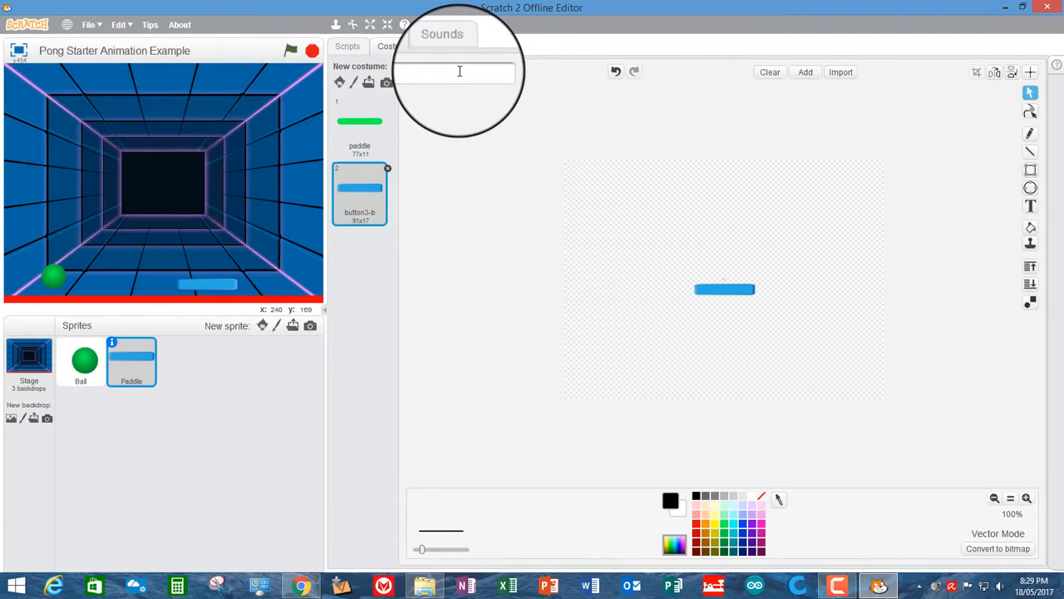
{"action": "type", "text": "my new"}
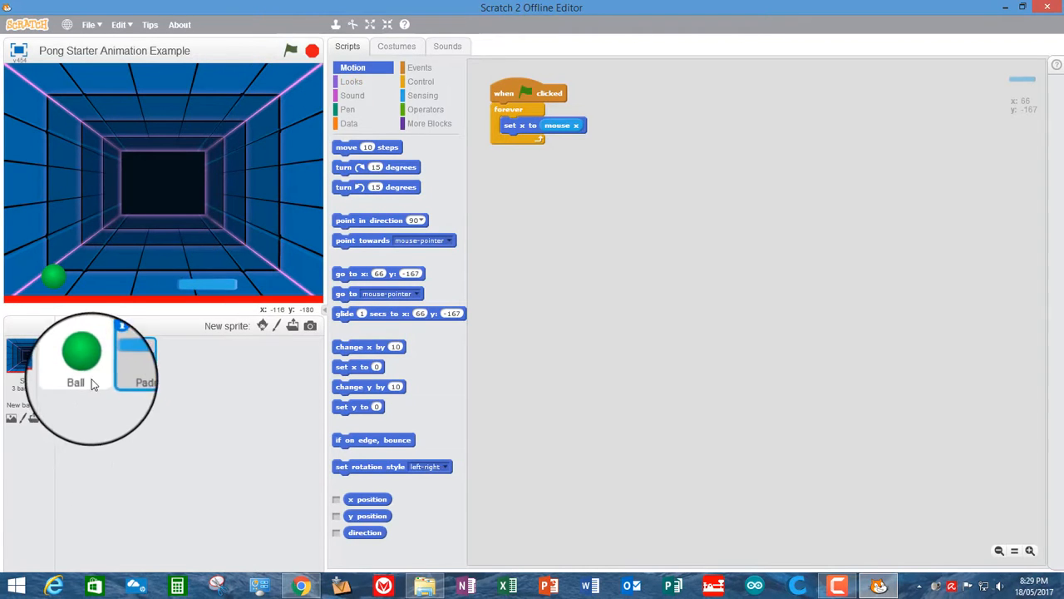
Glance at the Ball's task-notes comment and scripts, then select the Stage.
{"action": "left_click", "coordinate": [81, 360]}
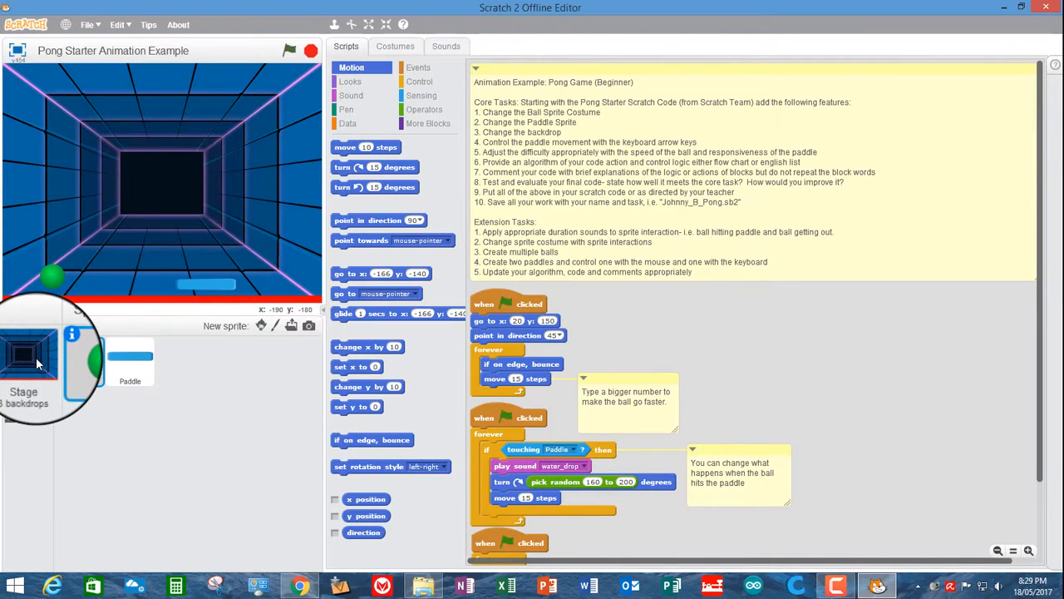
{"action": "left_click", "coordinate": [27, 362]}
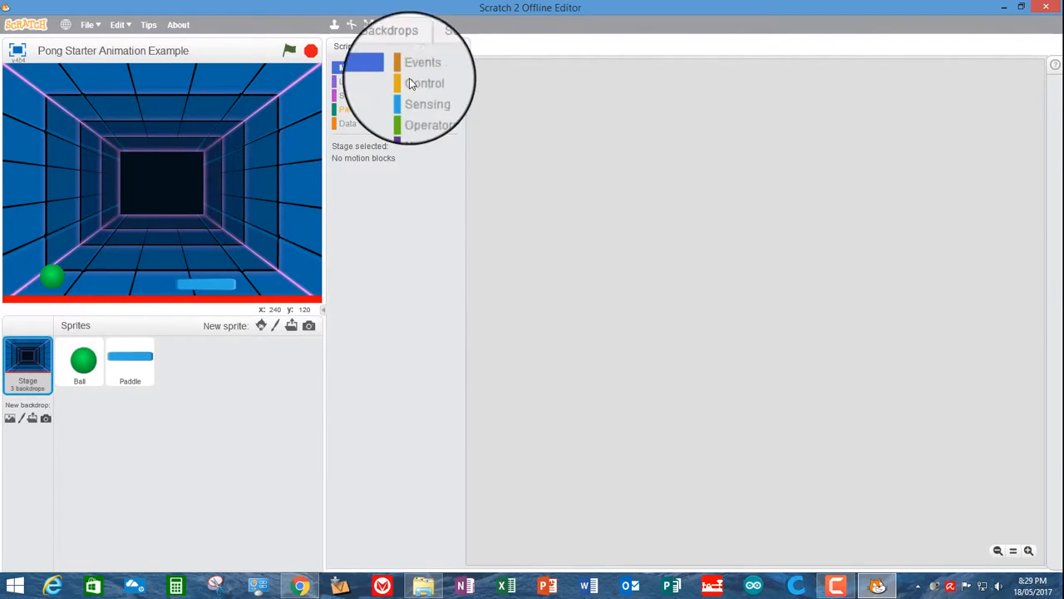
Review the Stage's backdrops, including red brick, and open the Backdrop Library.
{"action": "left_click", "coordinate": [395, 45]}
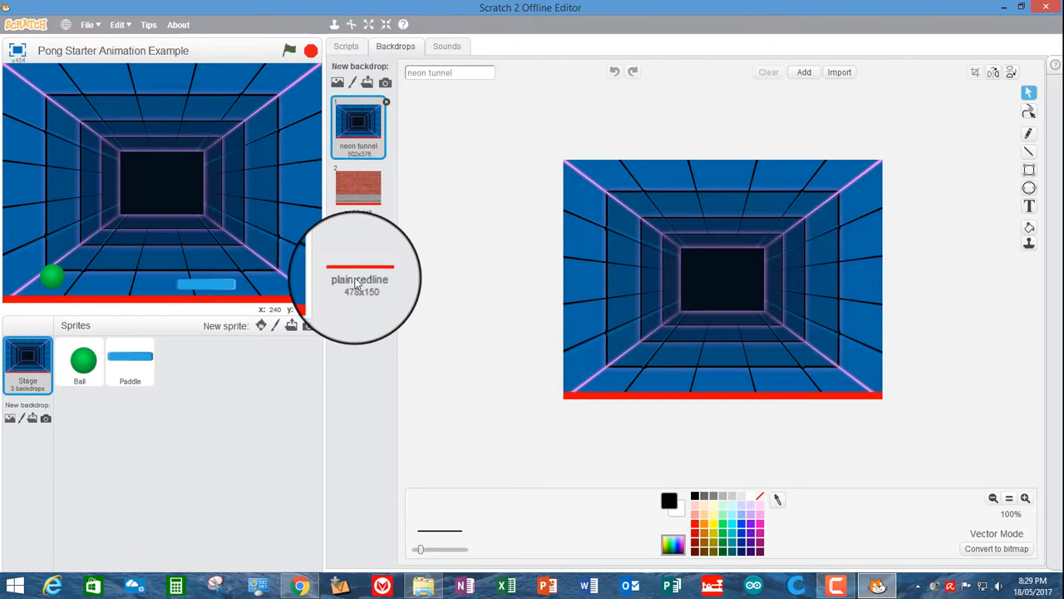
{"action": "left_click", "coordinate": [358, 185]}
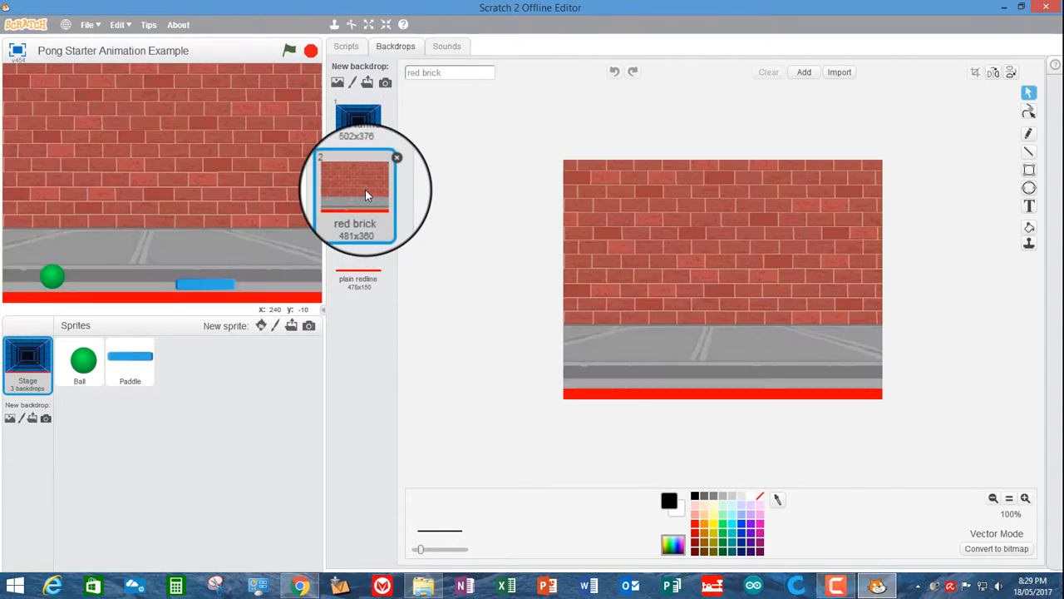
{"action": "left_click", "coordinate": [356, 181]}
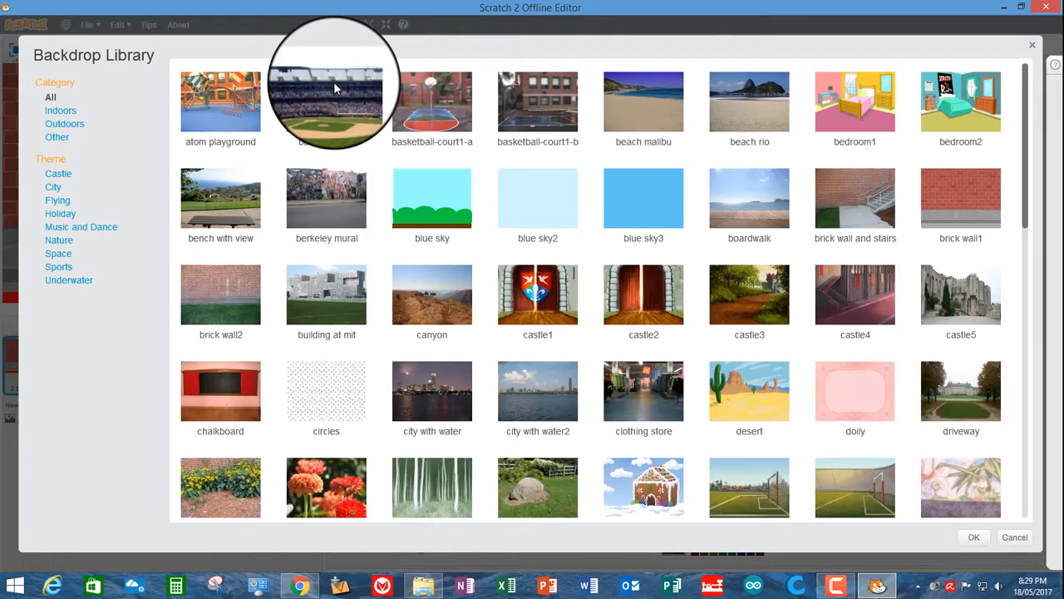
{"action": "mouse_move", "coordinate": [1039, 183]}
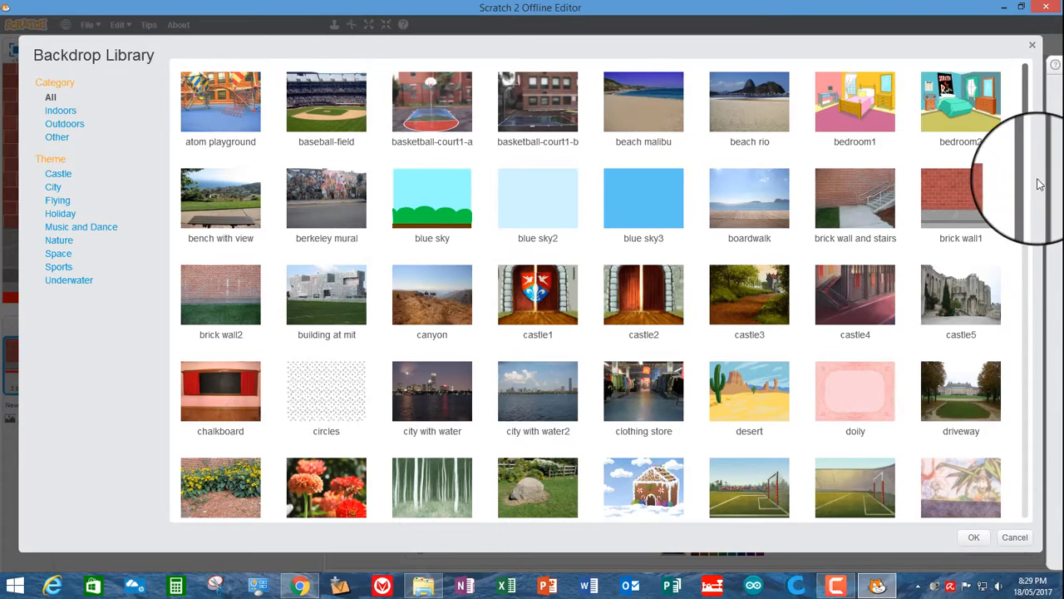
Pick 'boardwalk' in the Backdrop Library and add it as the Stage's fourth backdrop.
{"action": "scroll", "scroll_direction": "down", "scroll_amount": 3}
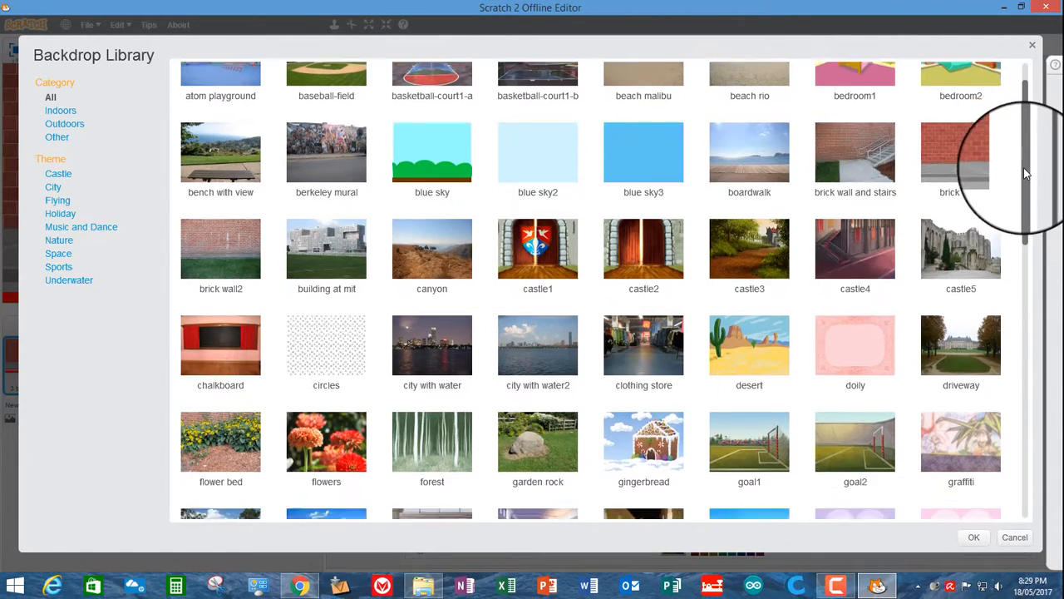
{"action": "scroll", "scroll_direction": "down", "scroll_amount": 3}
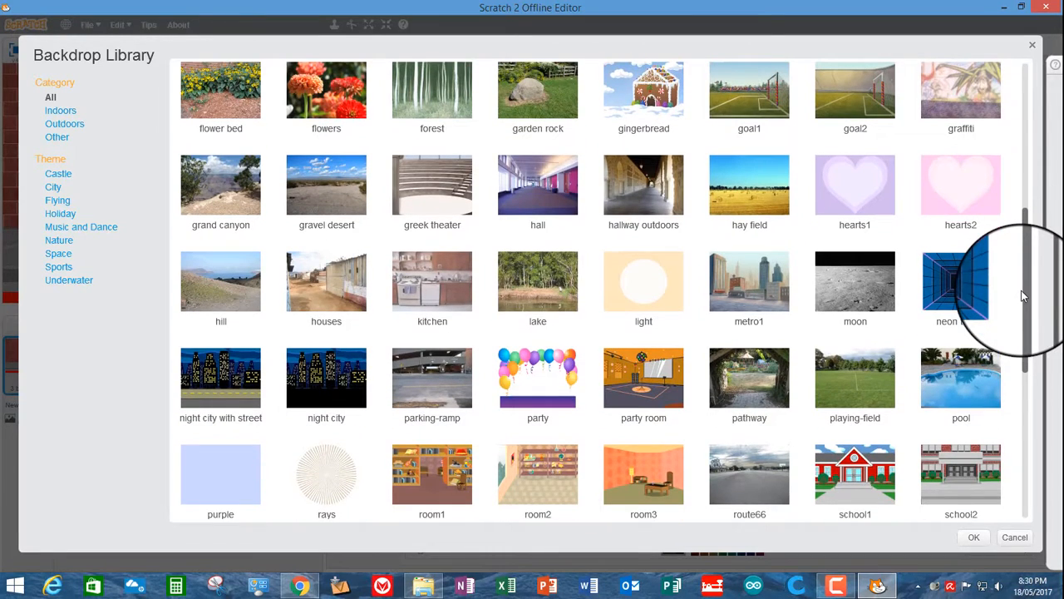
{"action": "scroll", "scroll_direction": "down", "scroll_amount": 3}
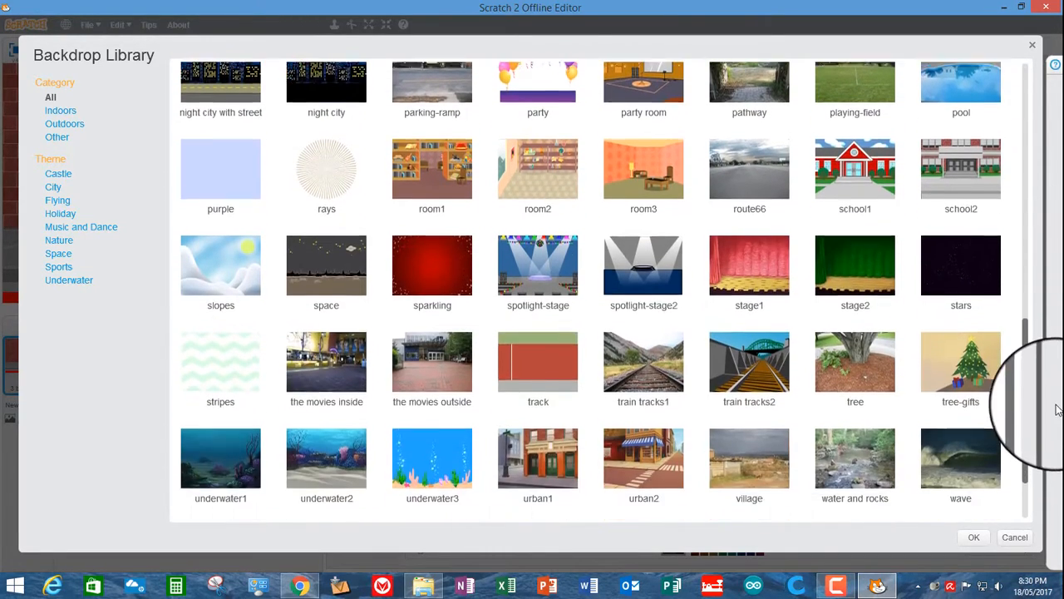
{"action": "scroll", "scroll_direction": "down", "scroll_amount": 3}
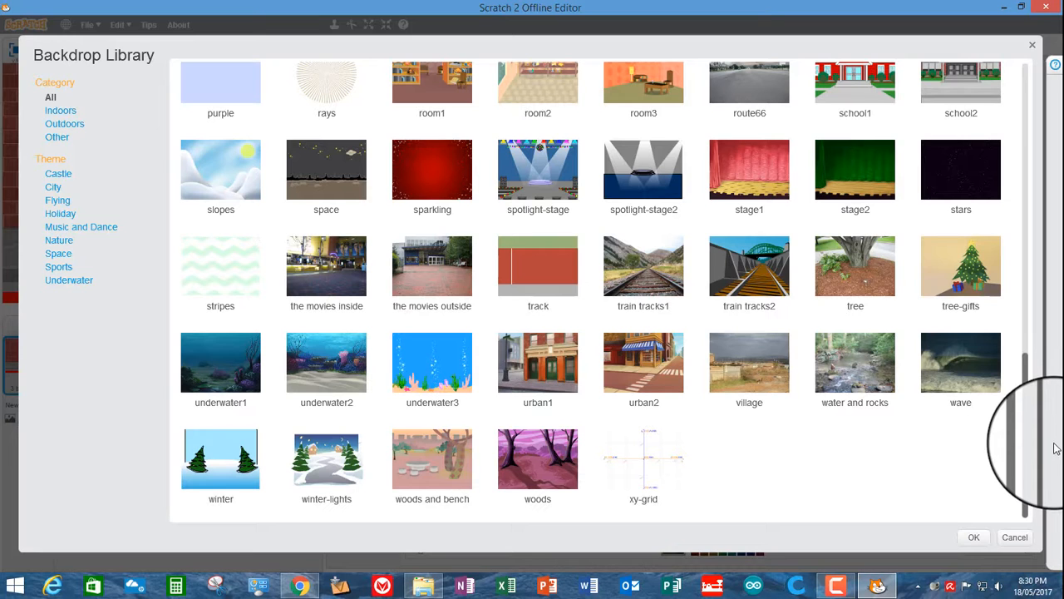
{"action": "scroll", "scroll_direction": "up", "scroll_amount": 3}
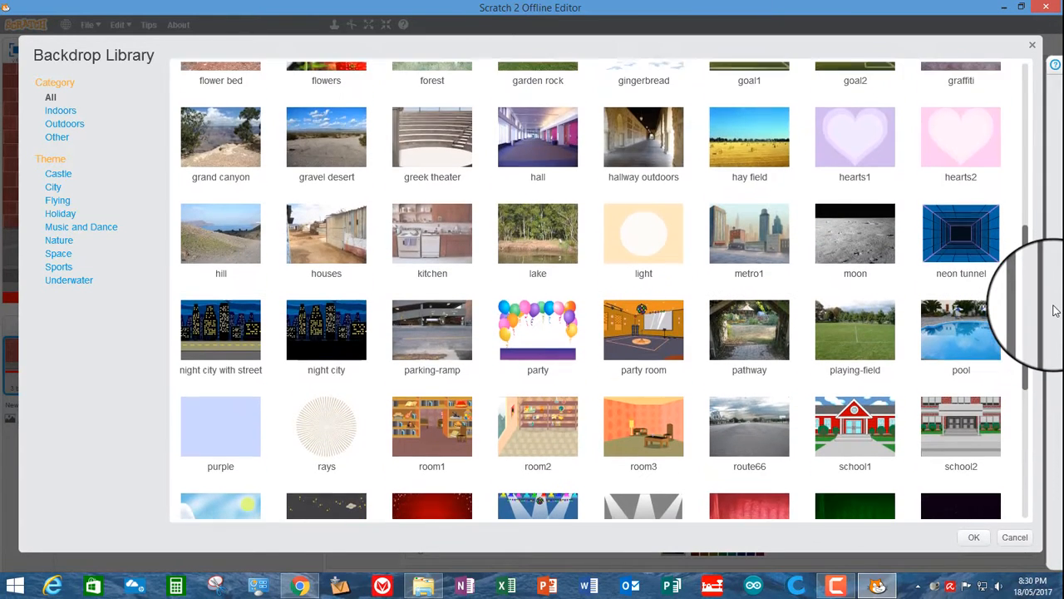
{"action": "scroll", "scroll_direction": "up", "scroll_amount": 3}
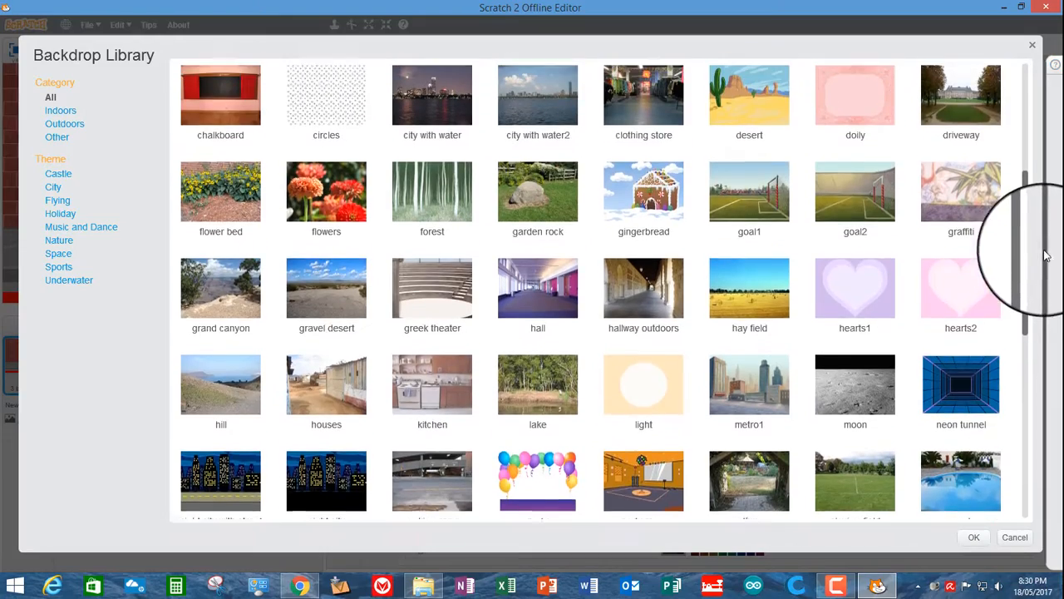
{"action": "scroll", "scroll_direction": "up", "scroll_amount": 3}
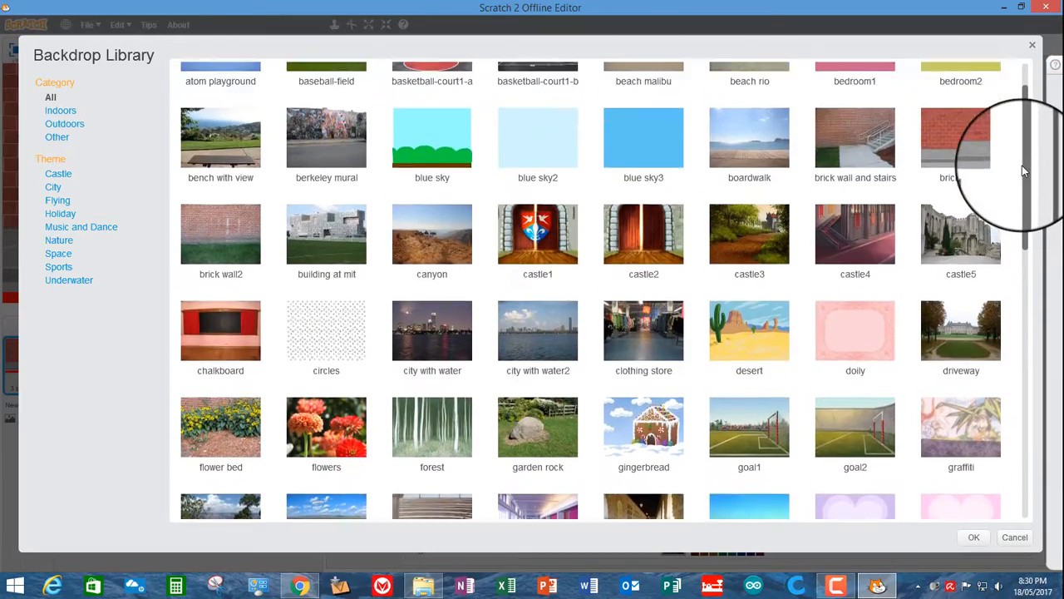
{"action": "scroll", "scroll_direction": "up", "scroll_amount": 3}
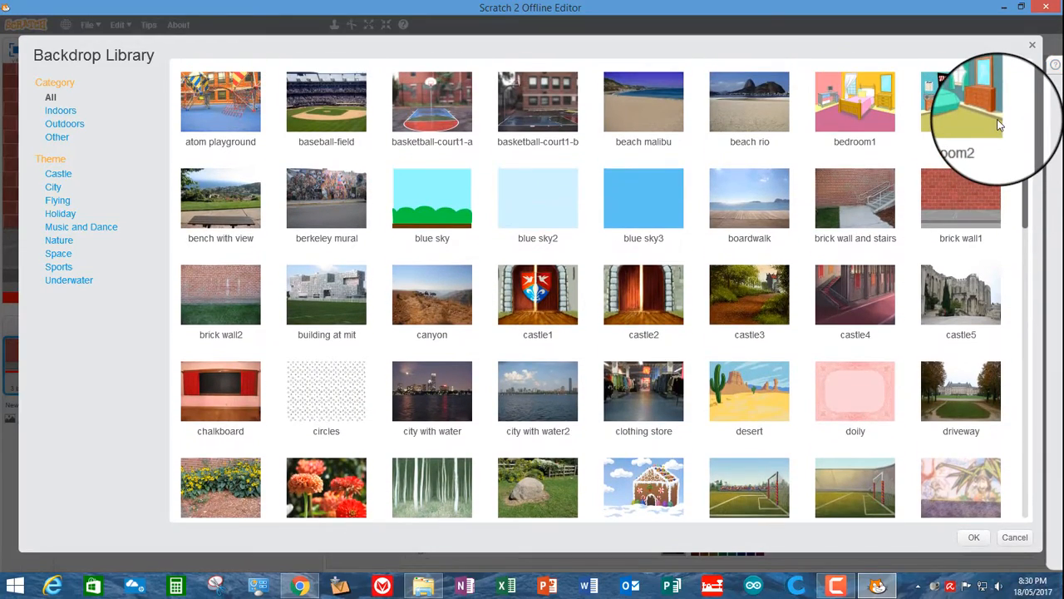
{"action": "left_click", "coordinate": [749, 197]}
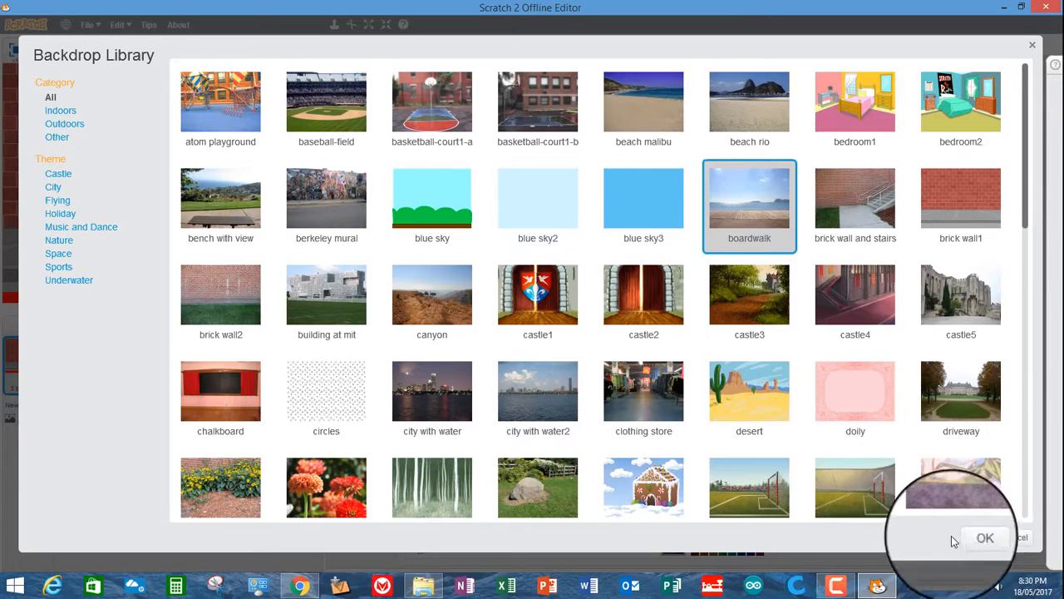
{"action": "left_click", "coordinate": [984, 537]}
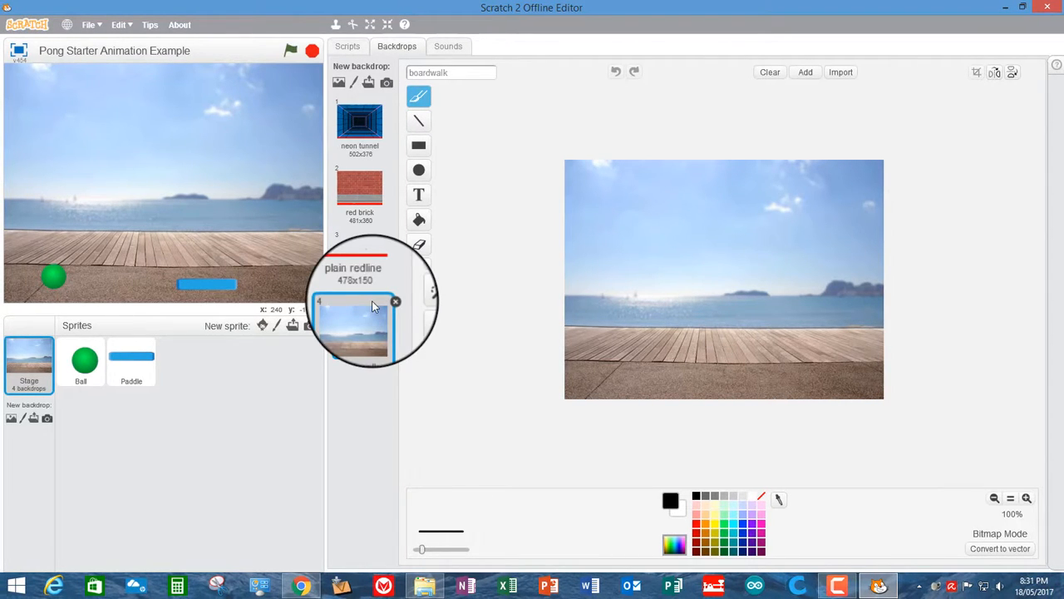
Write the title 'My Pong Game' across the top of the boardwalk backdrop.
{"action": "left_click", "coordinate": [419, 195]}
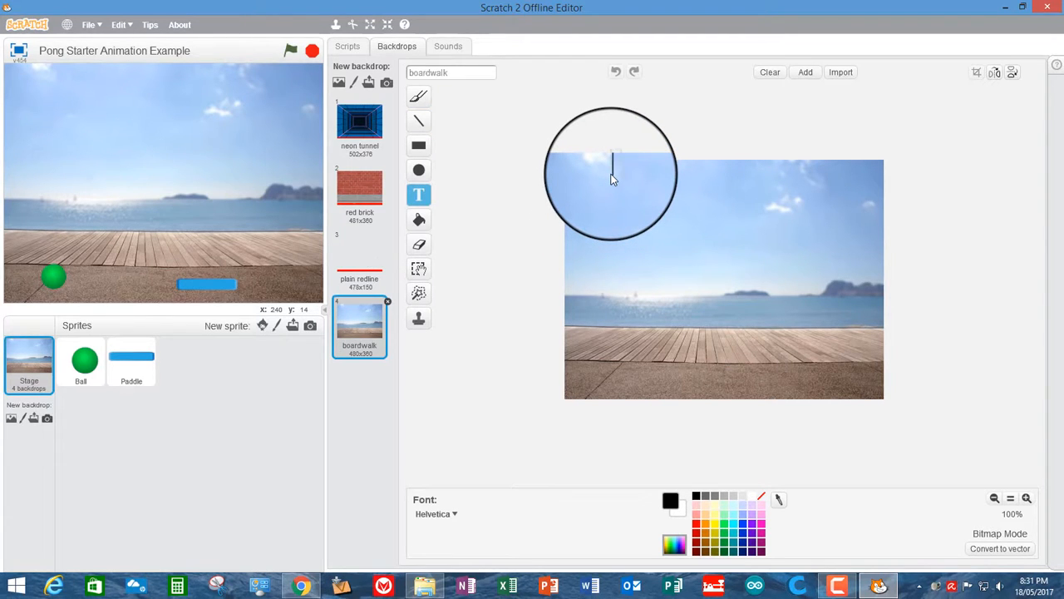
{"action": "type", "text": "My"}
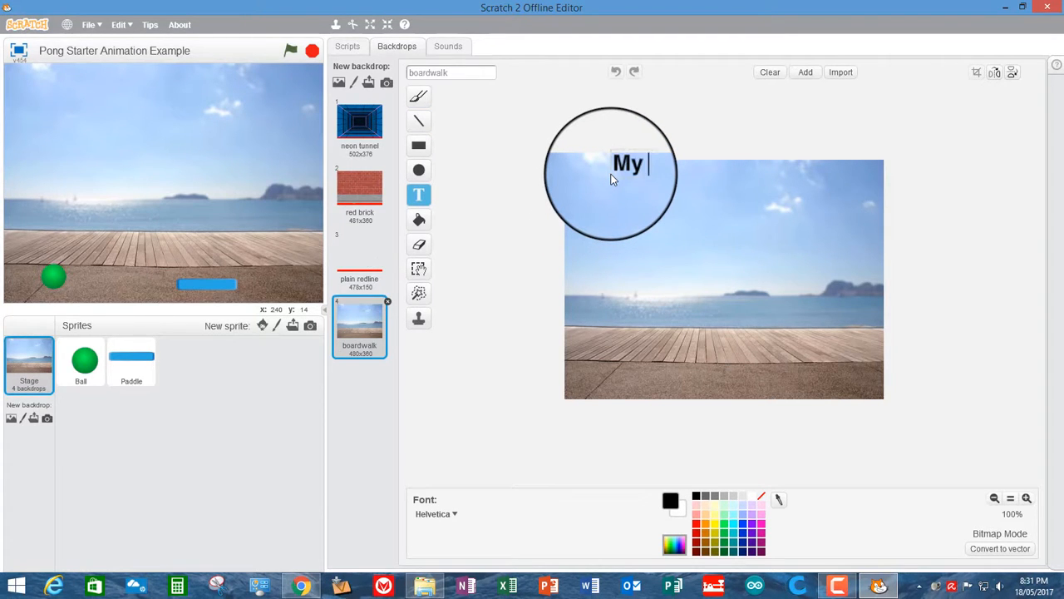
{"action": "type", "text": "PoG"}
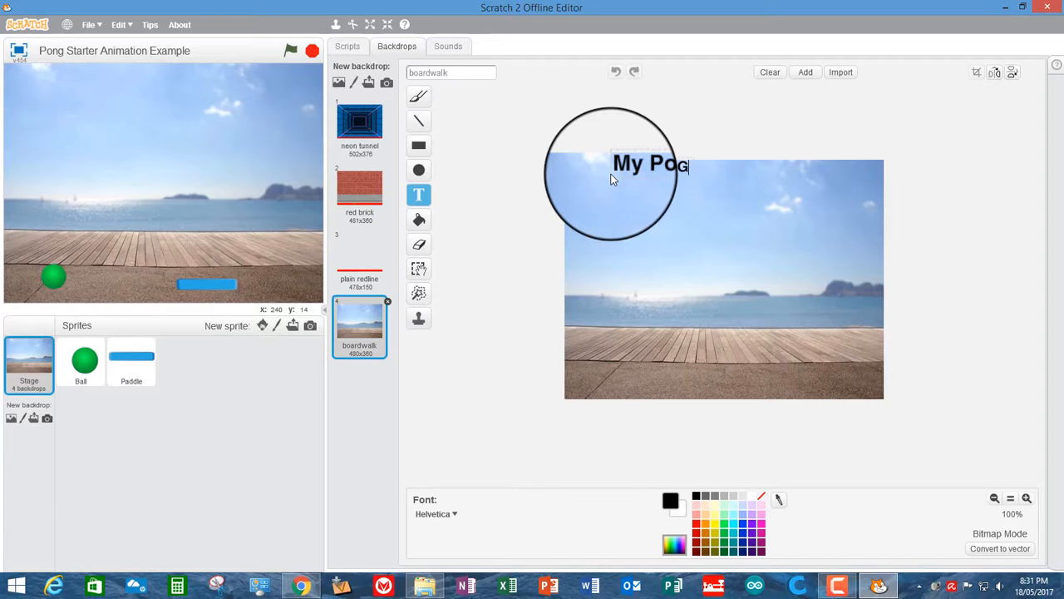
{"action": "type", "text": "ame"}
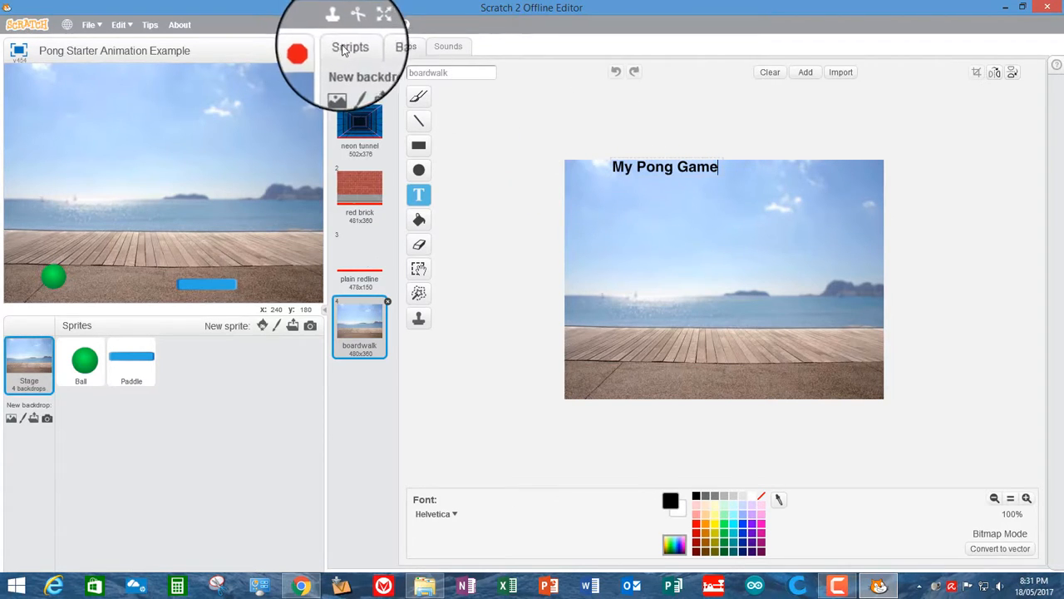
Review the Ball's scripts, then show the Paddle's set-x-to-mouse-x script.
{"action": "left_click", "coordinate": [350, 46]}
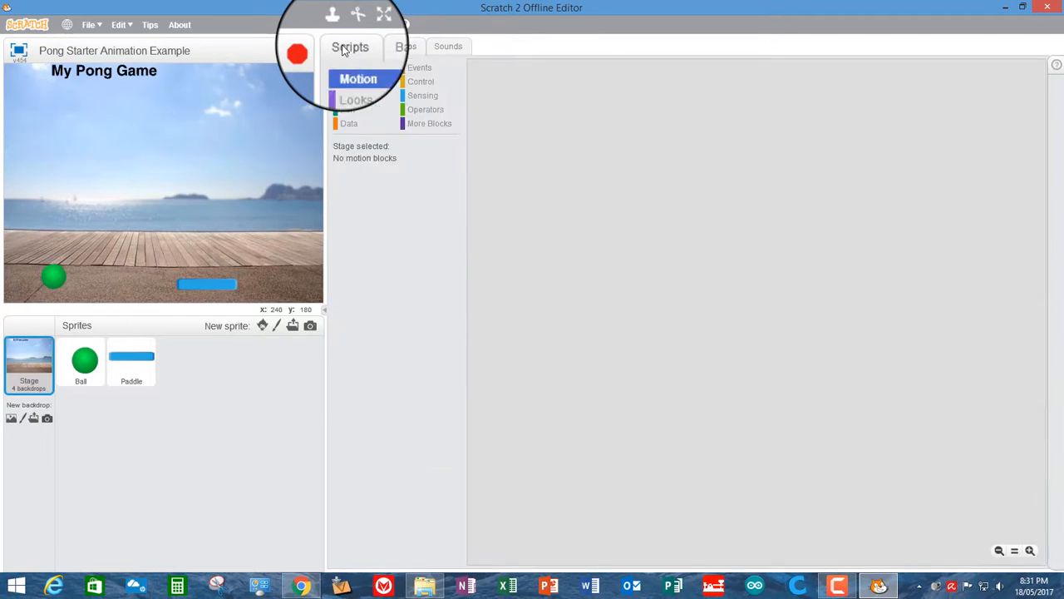
{"action": "left_click", "coordinate": [80, 362]}
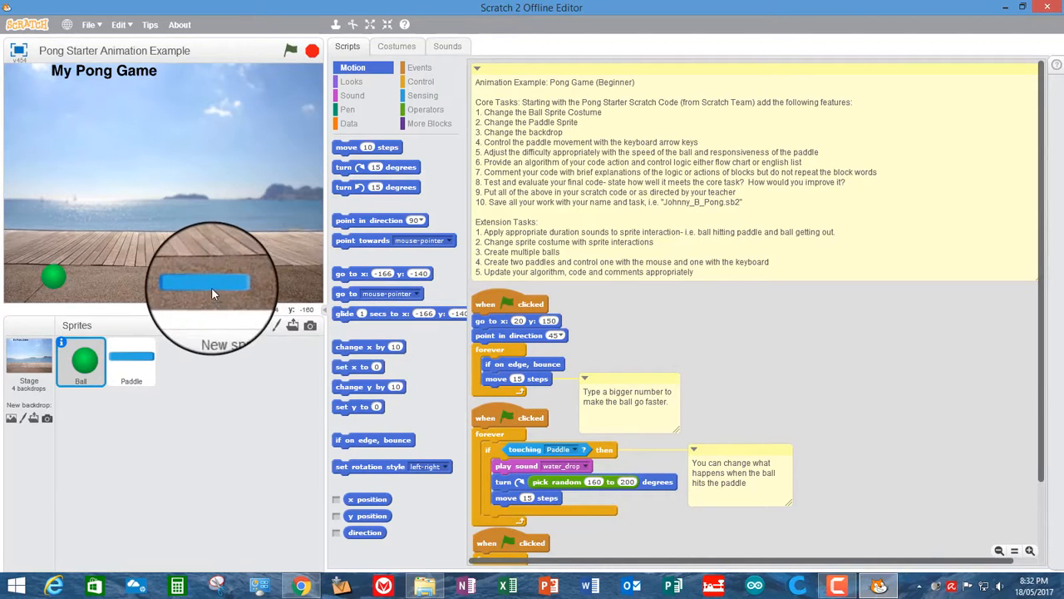
{"action": "mouse_move", "coordinate": [852, 384]}
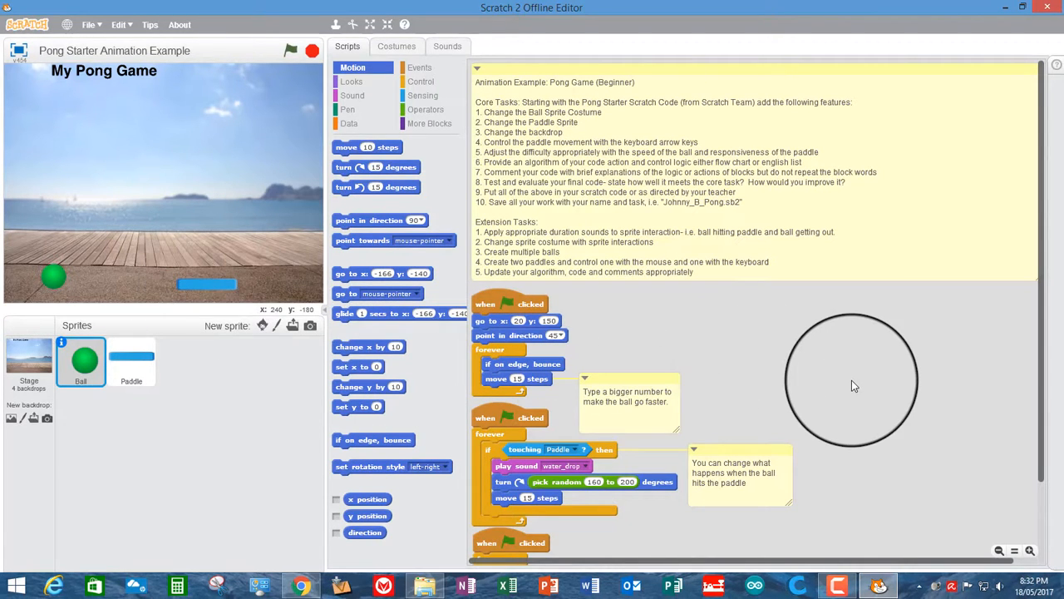
{"action": "scroll", "scroll_direction": "down", "scroll_amount": 3}
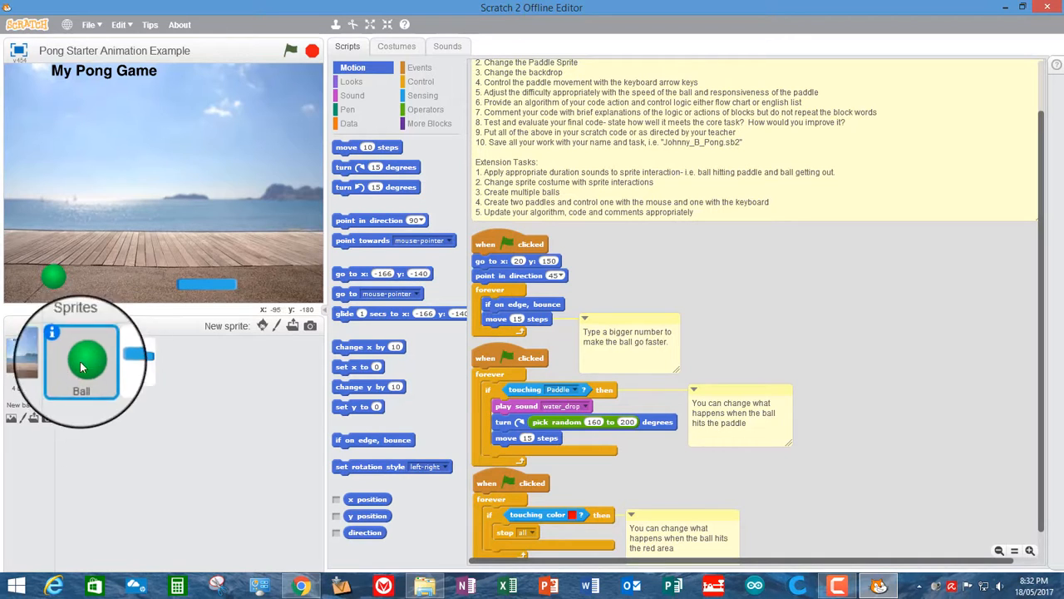
{"action": "left_click", "coordinate": [135, 366]}
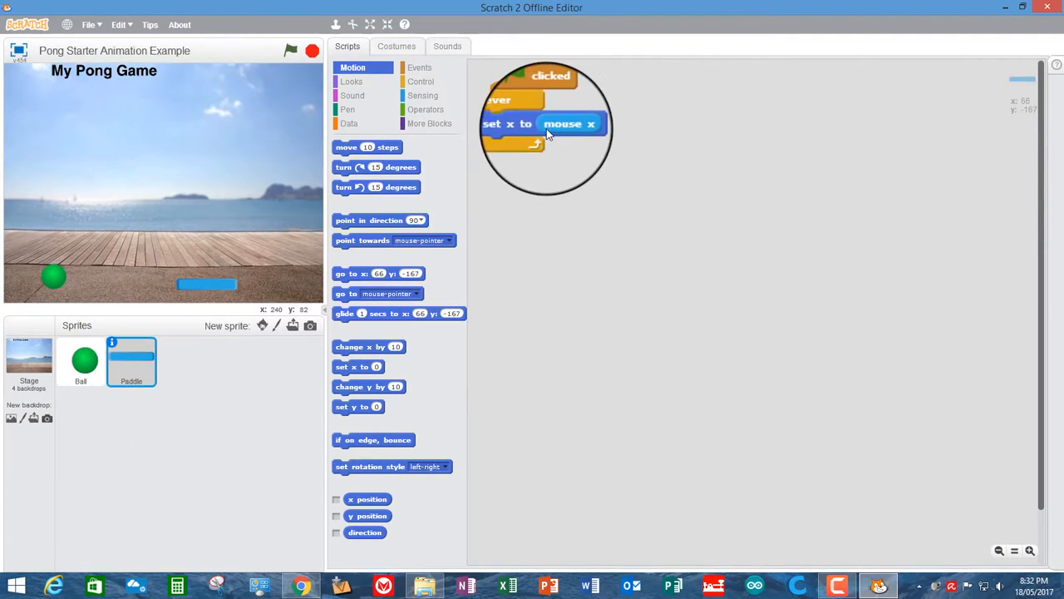
{"action": "mouse_move", "coordinate": [324, 246]}
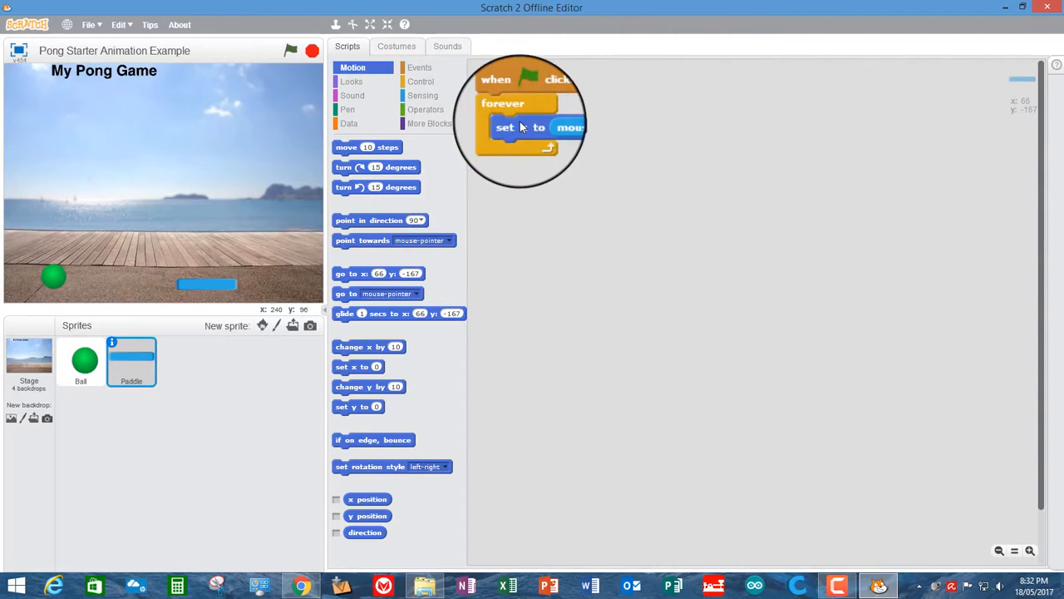
Pull 'set x to mouse x' out of the Paddle's forever loop and place a 'change x by 10' block.
{"action": "left_click_drag", "start_coordinate": [520, 128], "coordinate": [752, 95]}
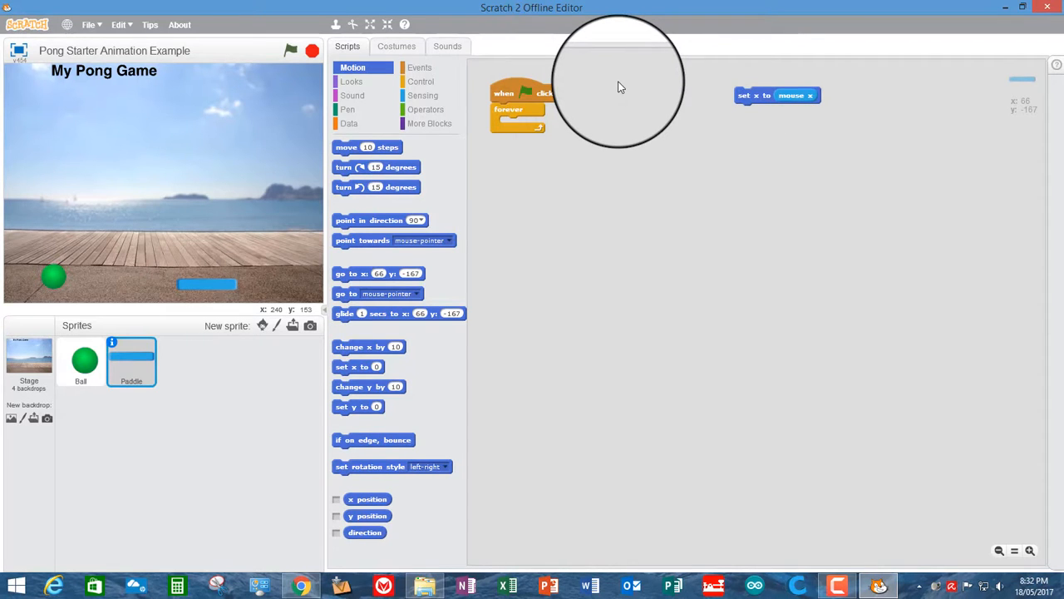
{"action": "mouse_move", "coordinate": [428, 403]}
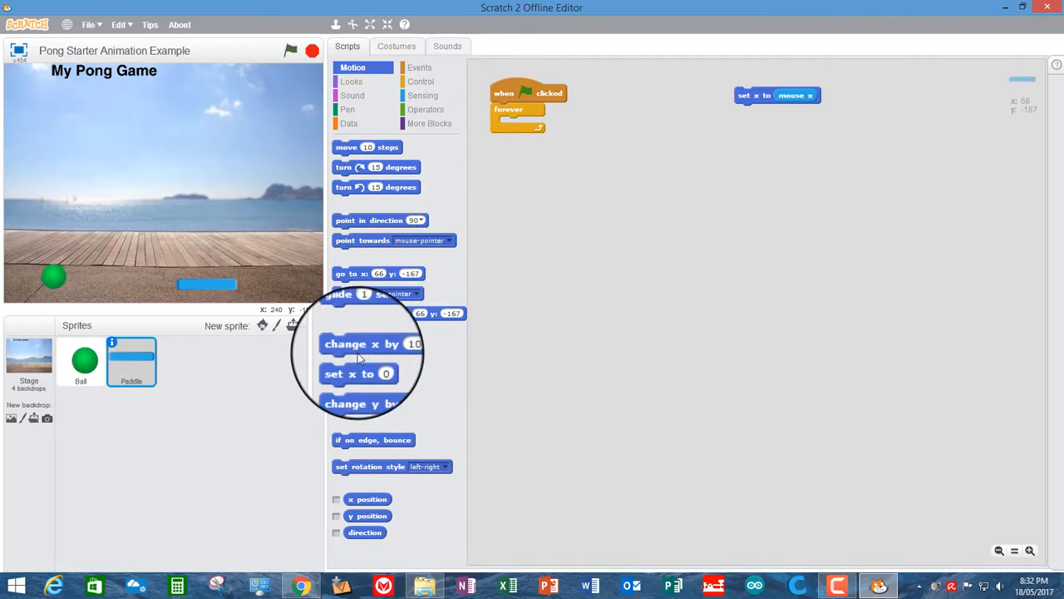
{"action": "left_click_drag", "start_coordinate": [370, 344], "coordinate": [574, 231]}
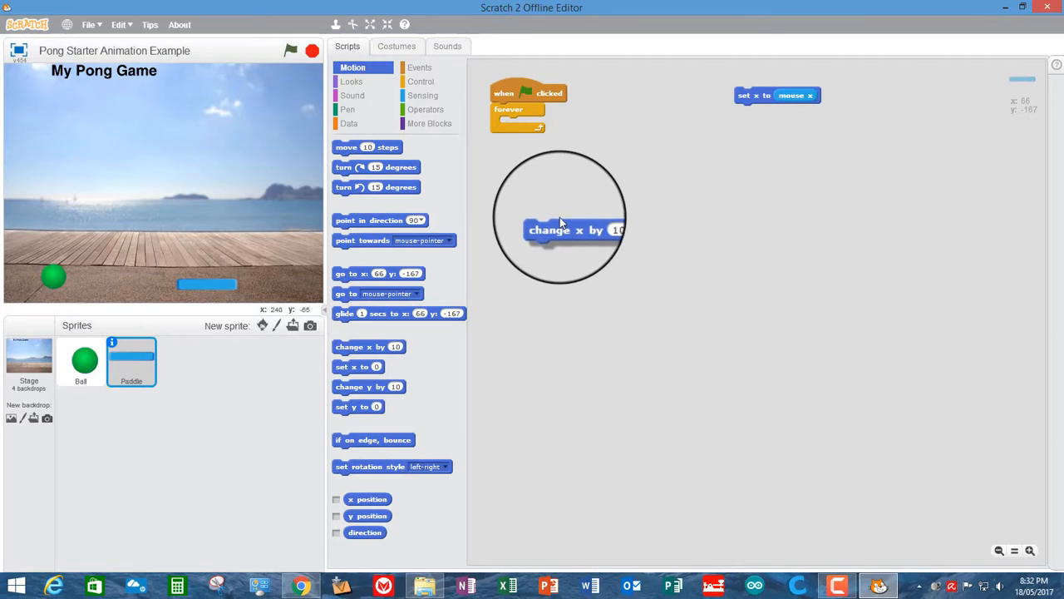
{"action": "left_click_drag", "start_coordinate": [574, 230], "coordinate": [549, 195]}
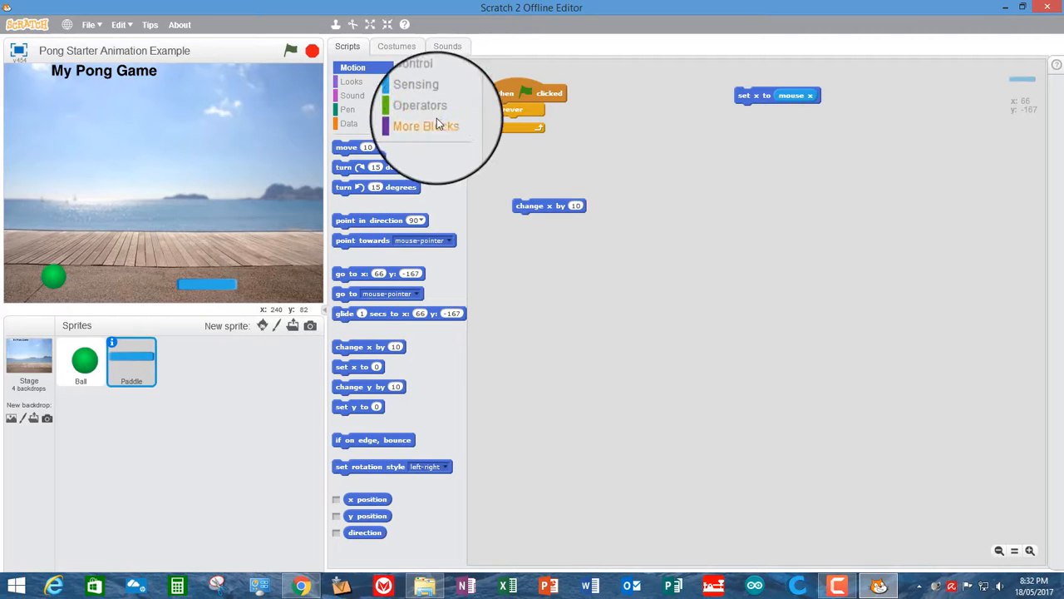
Add left-arrow and right-arrow 'key pressed?' checks with change x blocks in the Paddle's forever loop.
{"action": "left_click", "coordinate": [424, 95]}
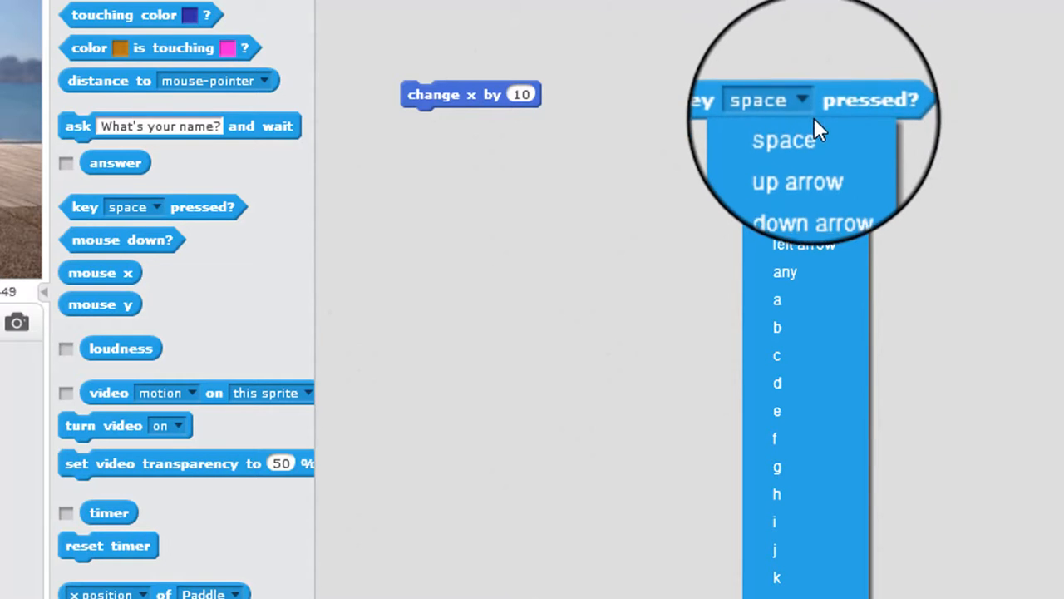
{"action": "left_click", "coordinate": [804, 243]}
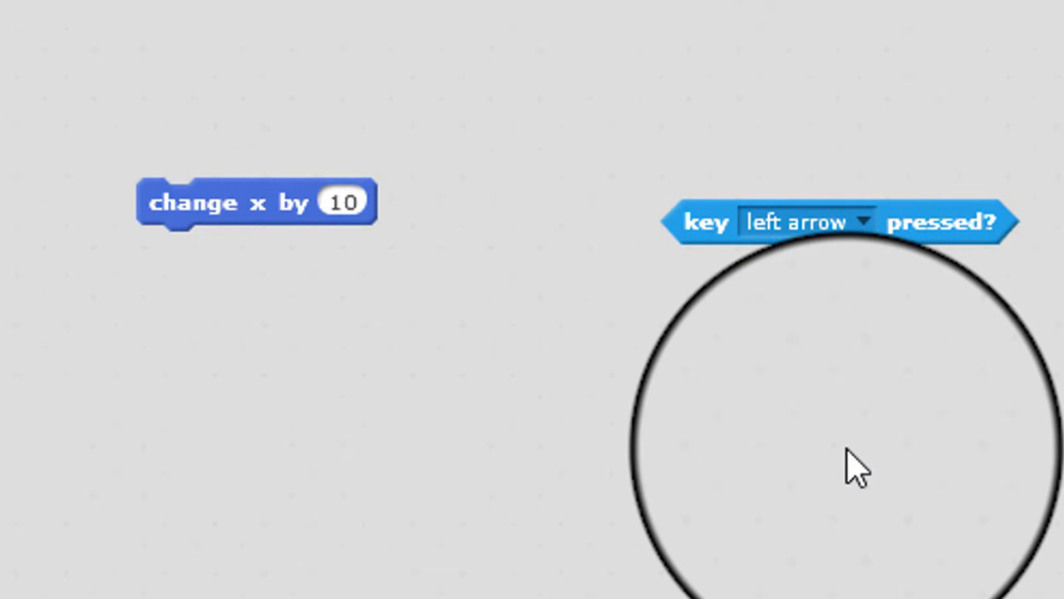
{"action": "left_click_drag", "start_coordinate": [856, 466], "coordinate": [424, 241]}
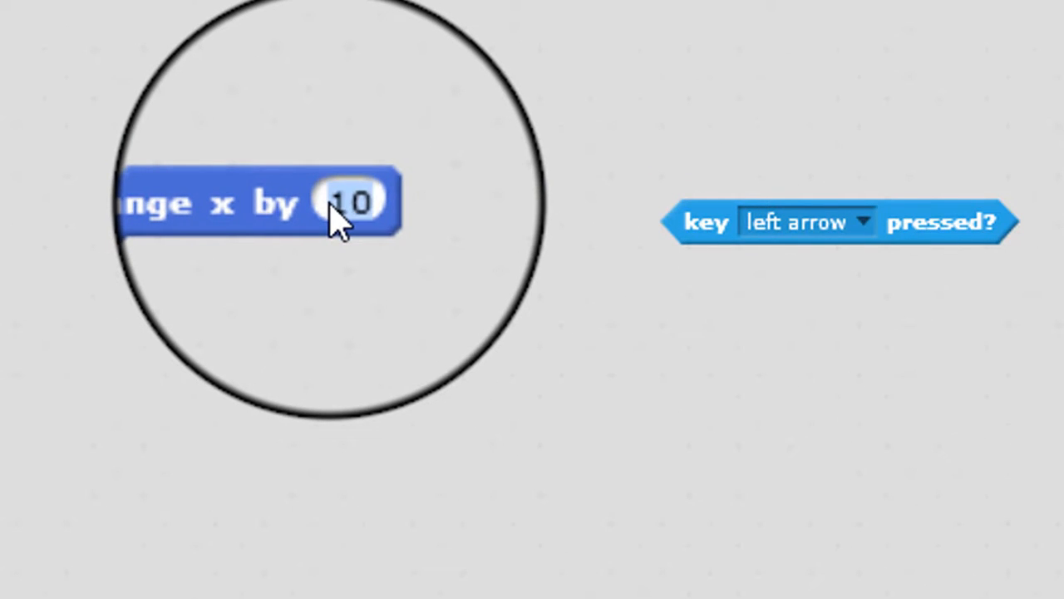
{"action": "left_click", "coordinate": [348, 202]}
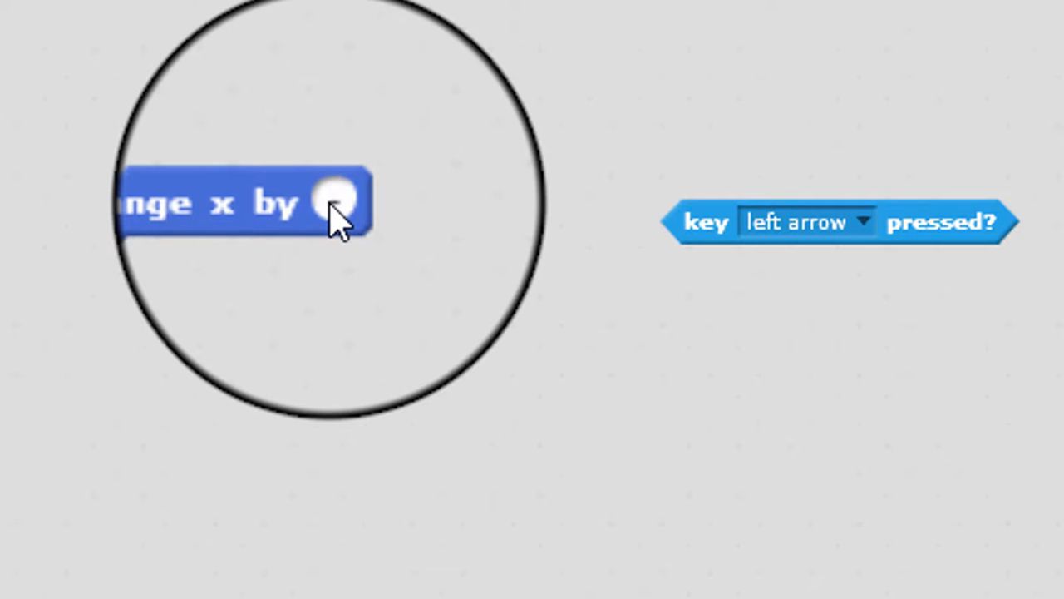
{"action": "type", "text": "10"}
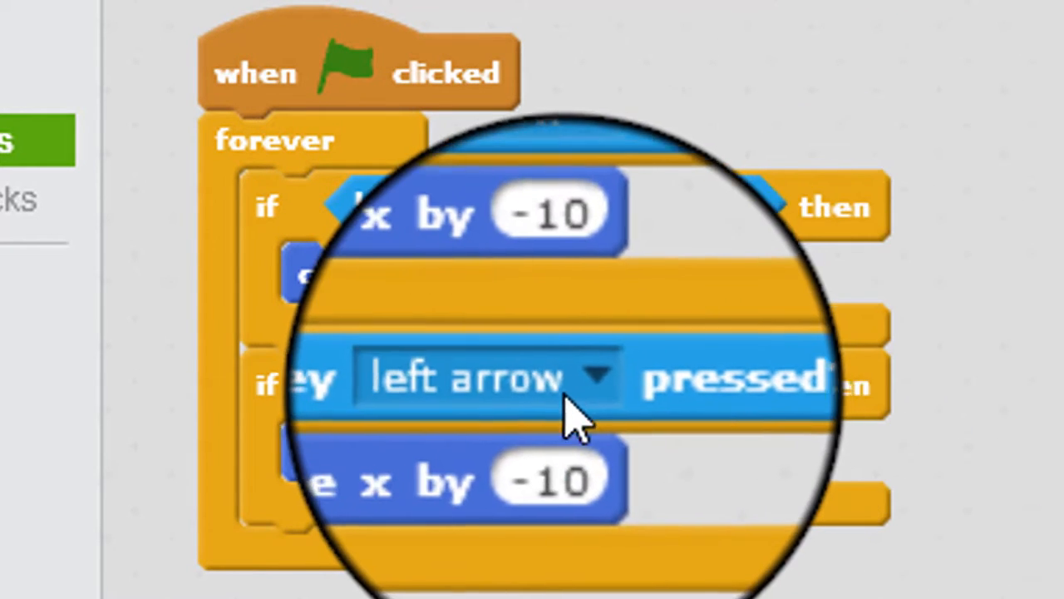
{"action": "left_click", "coordinate": [598, 378]}
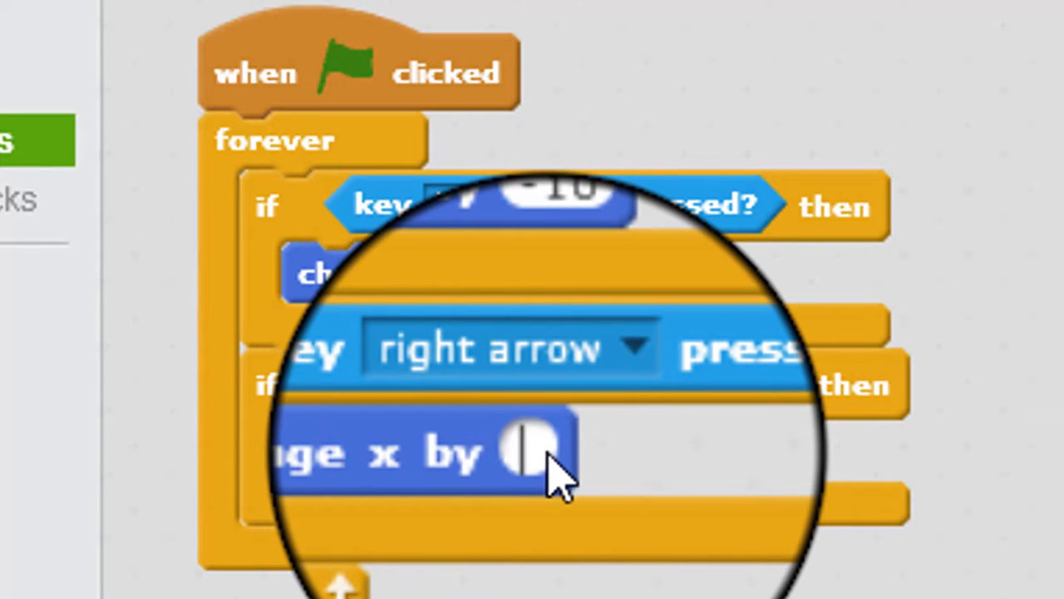
{"action": "type", "text": "10"}
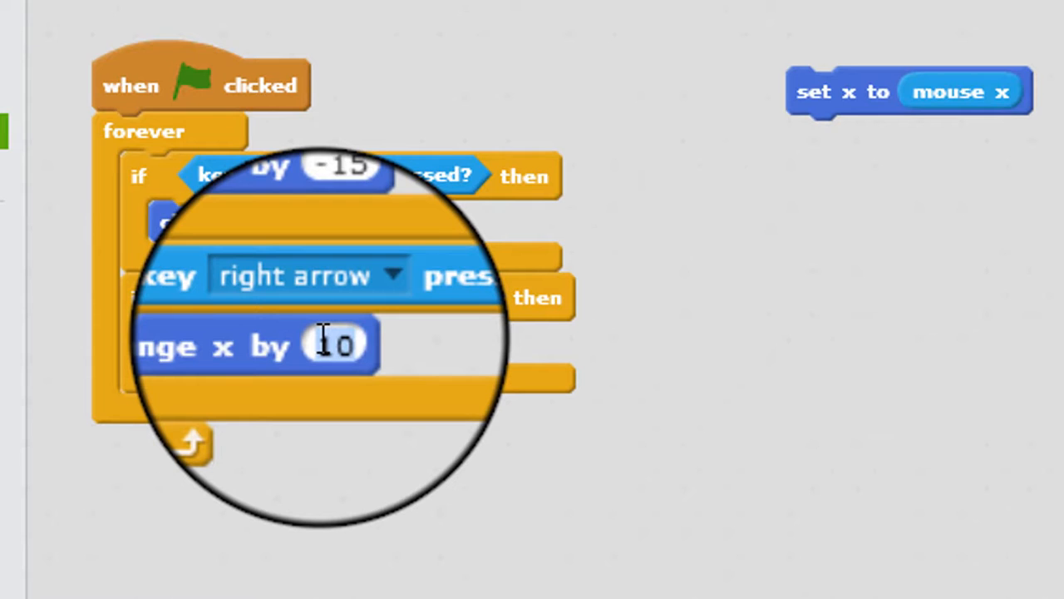
Set the paddle's change x amounts to -15 for left arrow and 15 for right arrow.
{"action": "type", "text": "15"}
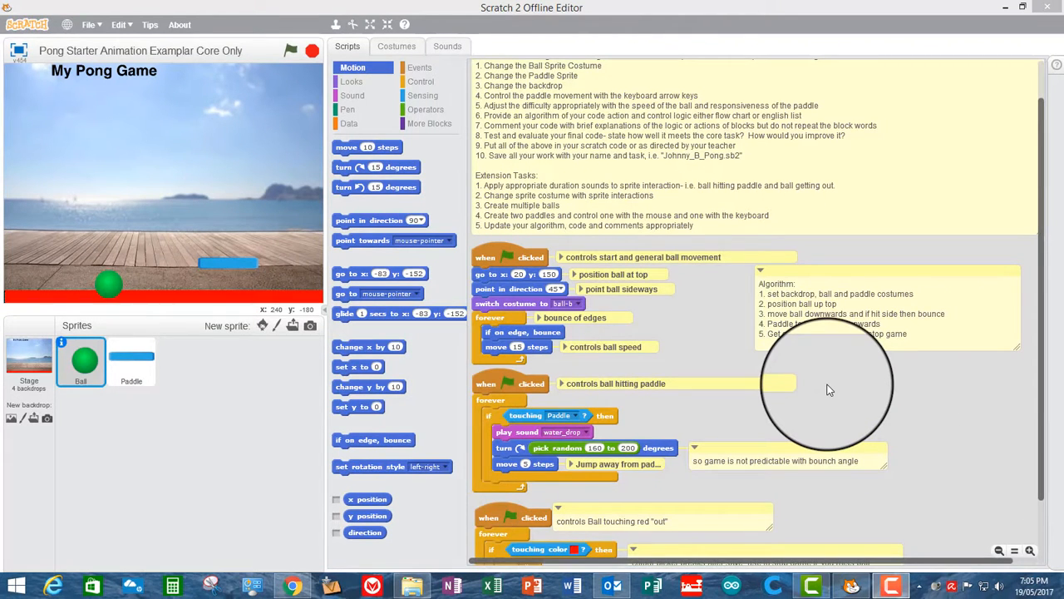
Select the Ball sprite and scroll through its commented scripts and algorithm note.
{"action": "scroll", "scroll_direction": "down", "scroll_amount": 3}
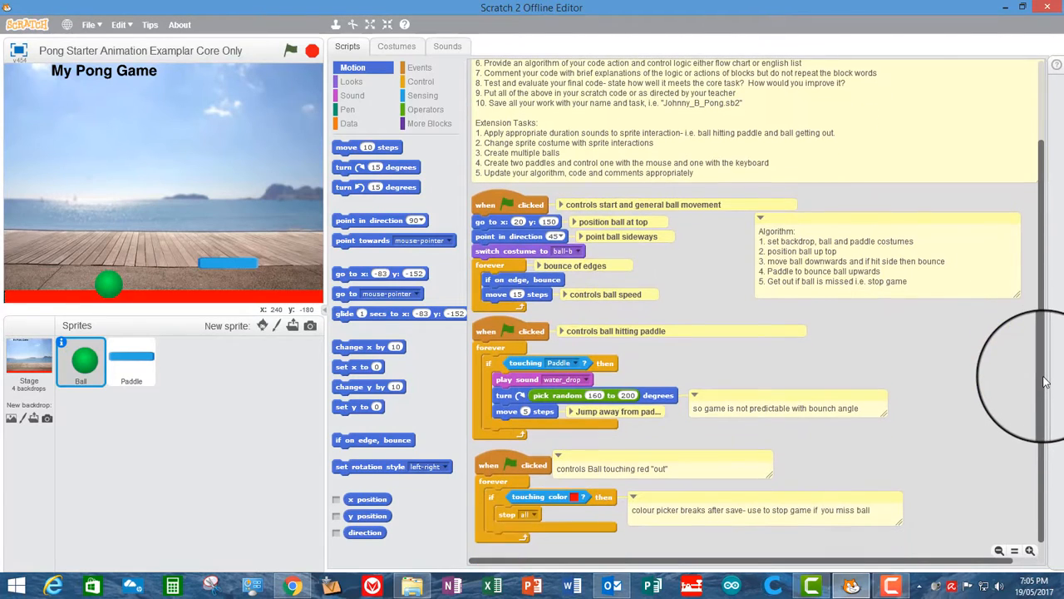
{"action": "left_click", "coordinate": [131, 361]}
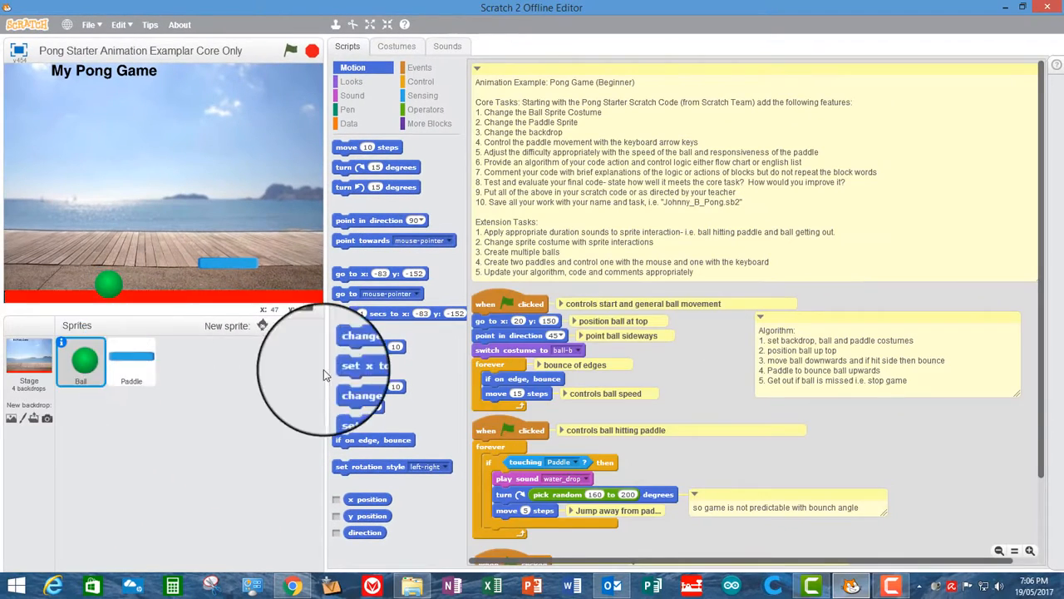
{"action": "mouse_move", "coordinate": [1046, 256]}
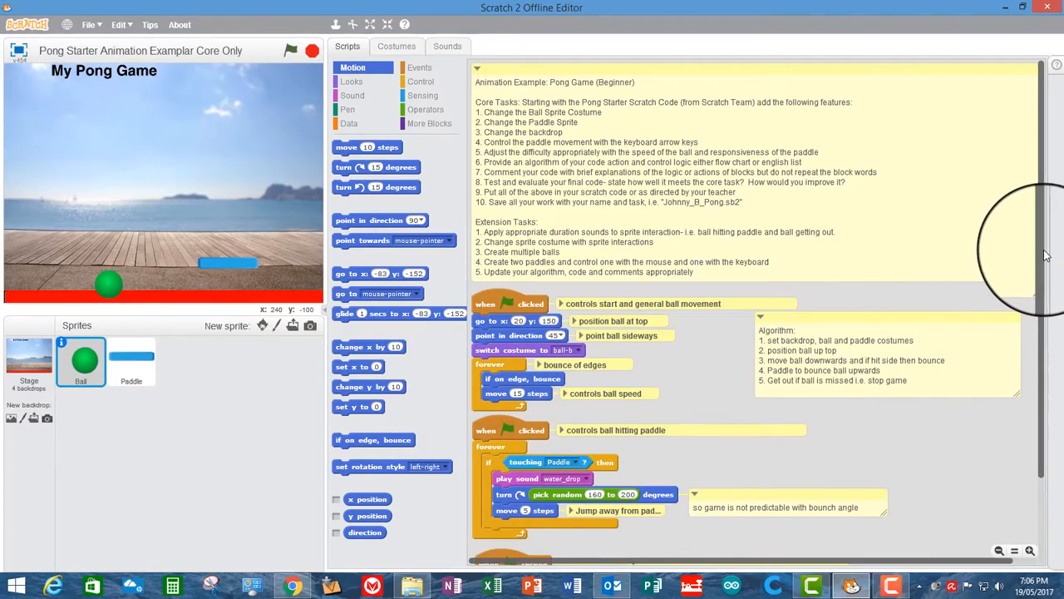
{"action": "scroll", "scroll_direction": "down", "scroll_amount": 3}
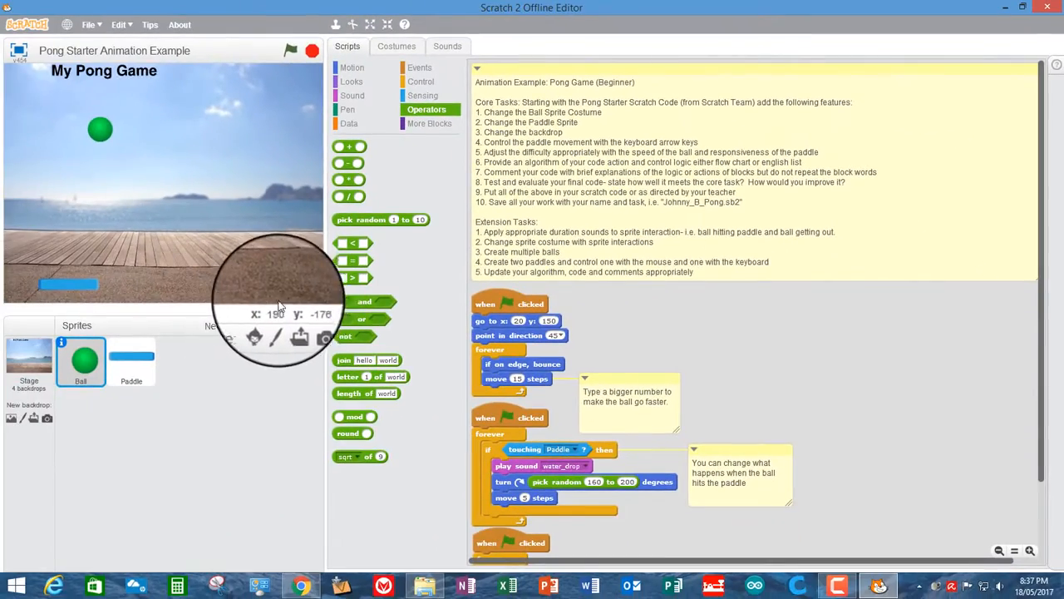
{"action": "mouse_move", "coordinate": [200, 71]}
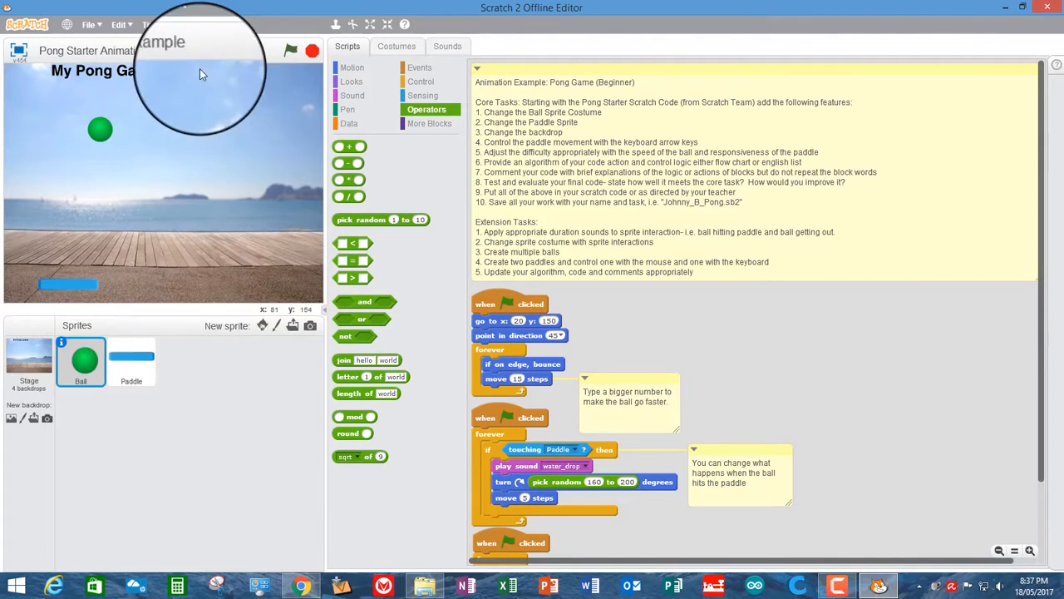
{"action": "mouse_move", "coordinate": [70, 104]}
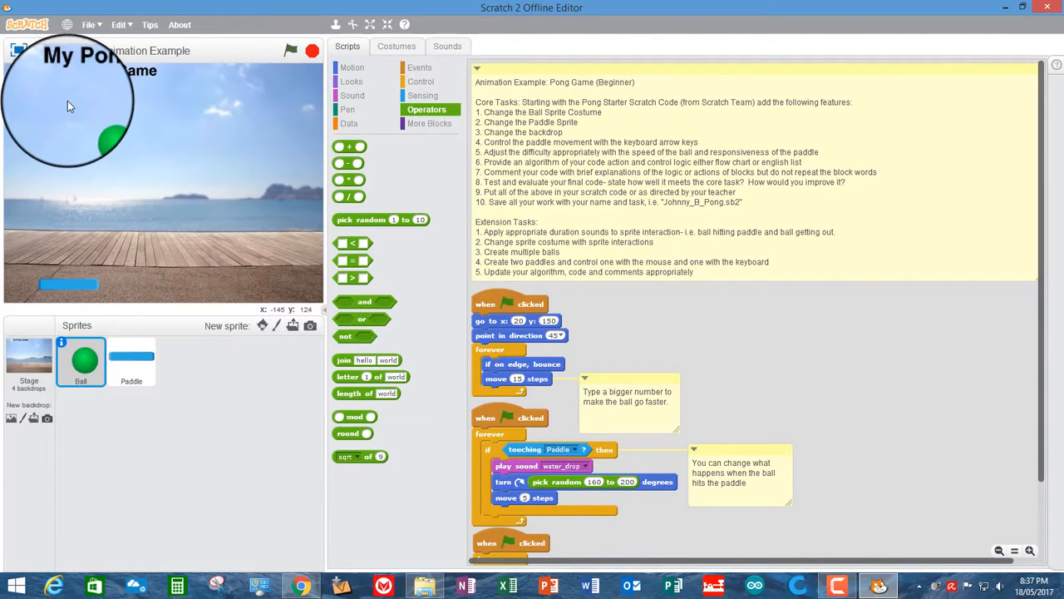
Scroll the sprite pane to reach the Stage, whose scripts area is empty.
{"action": "scroll", "scroll_direction": "down", "scroll_amount": 3}
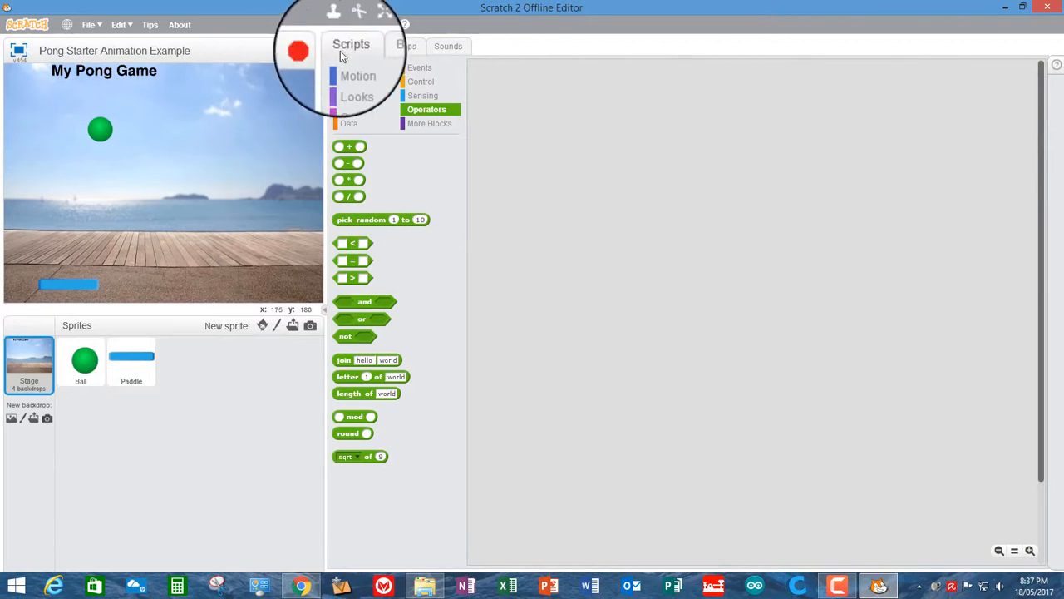
Draw a thin red filled rectangle across the bottom edge of the boardwalk backdrop.
{"action": "left_click", "coordinate": [397, 45]}
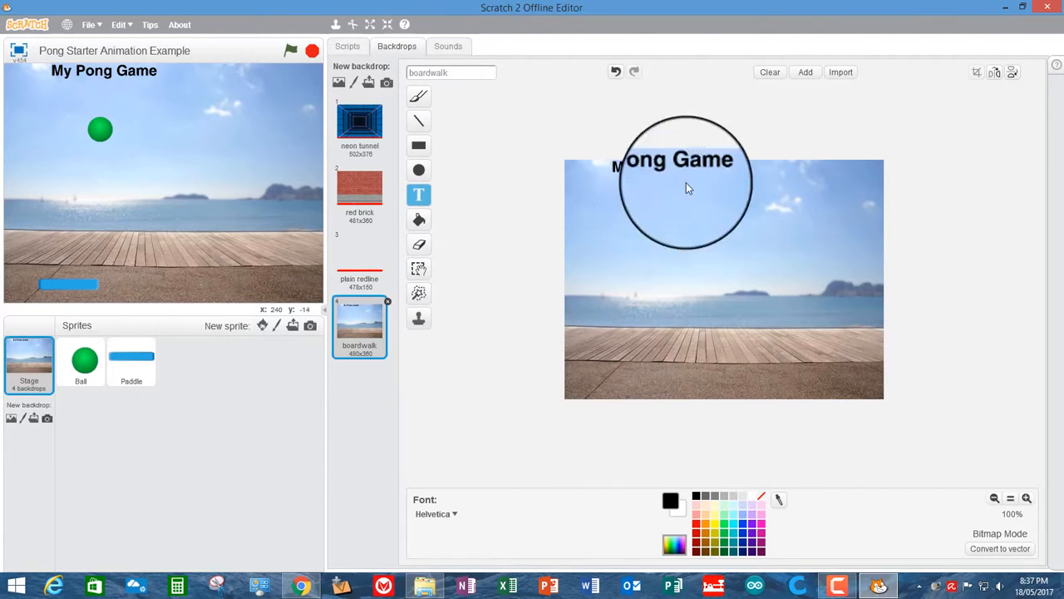
{"action": "left_click_drag", "start_coordinate": [686, 183], "coordinate": [677, 390]}
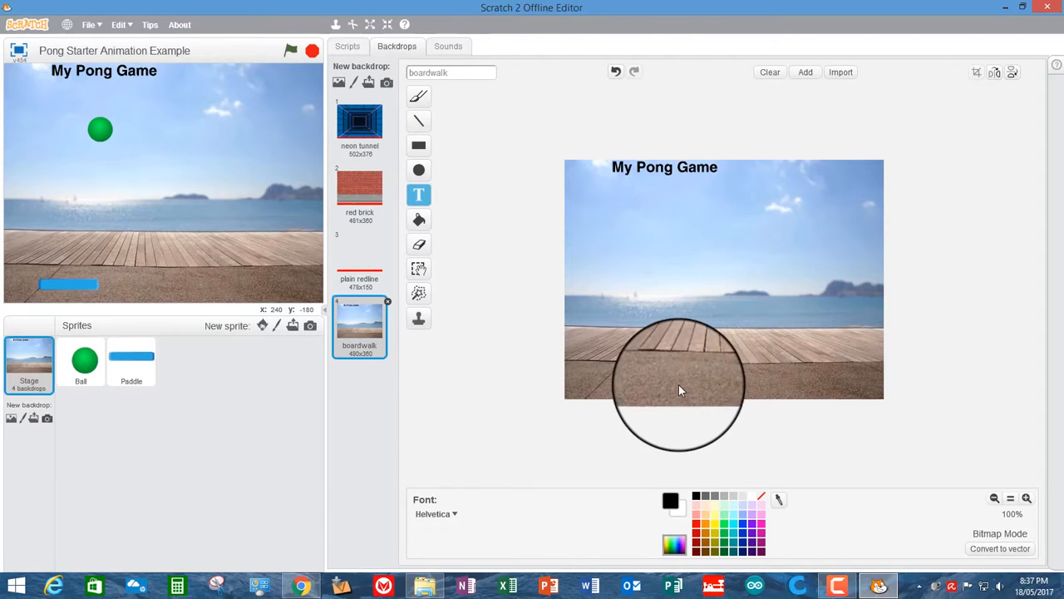
{"action": "left_click", "coordinate": [418, 145]}
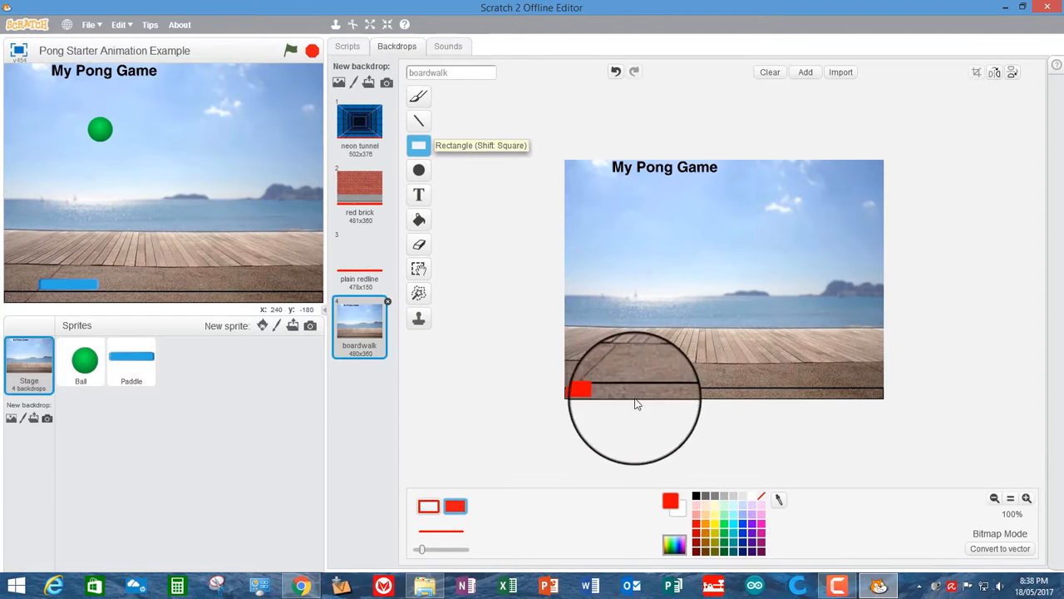
{"action": "left_click_drag", "start_coordinate": [580, 389], "coordinate": [883, 397]}
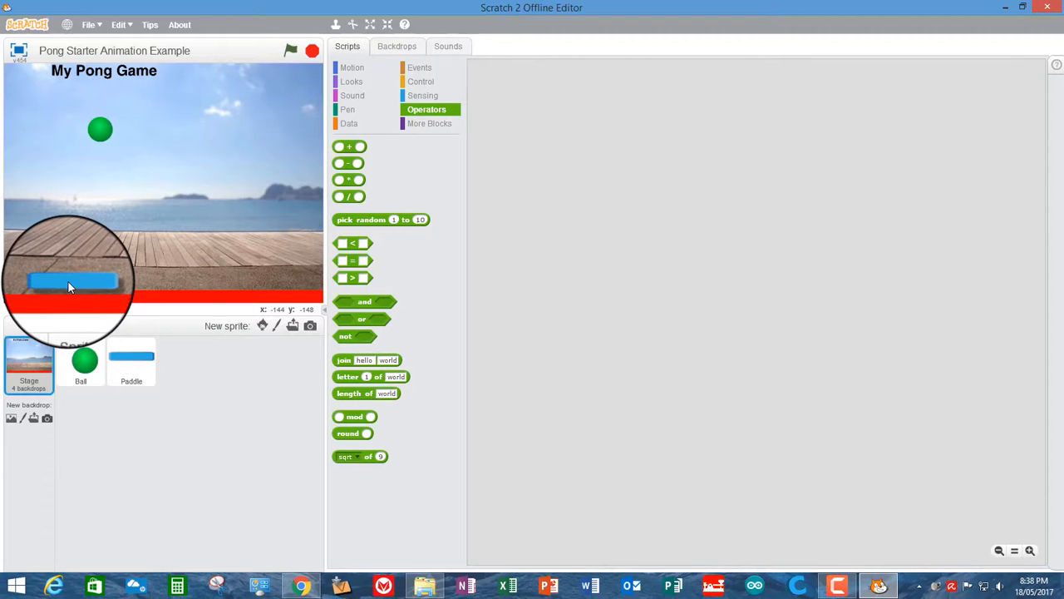
Review the Paddle and Ball scripts, then run the pong game with the green flag.
{"action": "left_click", "coordinate": [131, 362]}
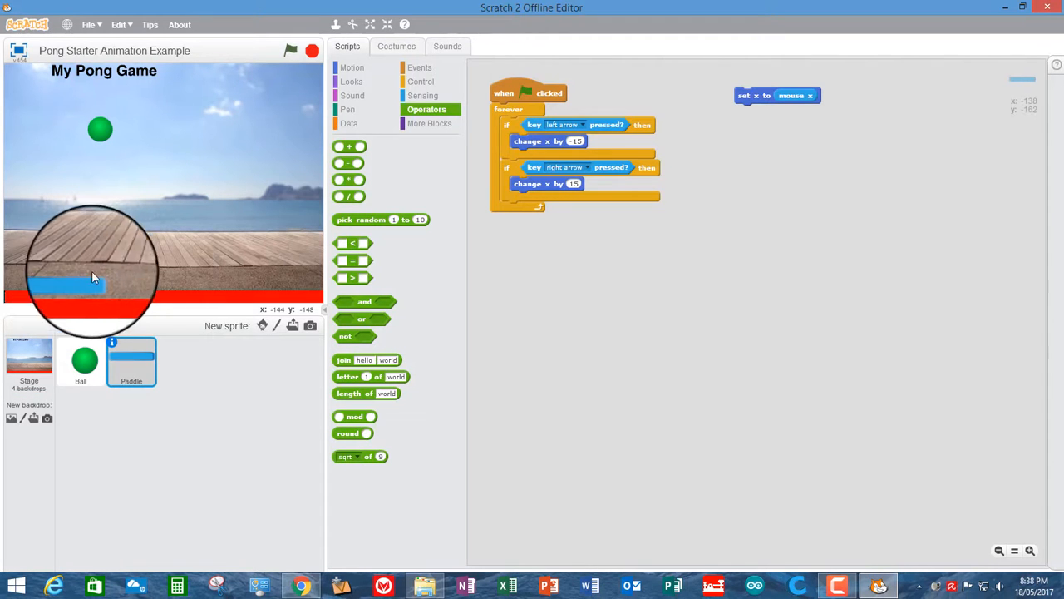
{"action": "left_click", "coordinate": [81, 362]}
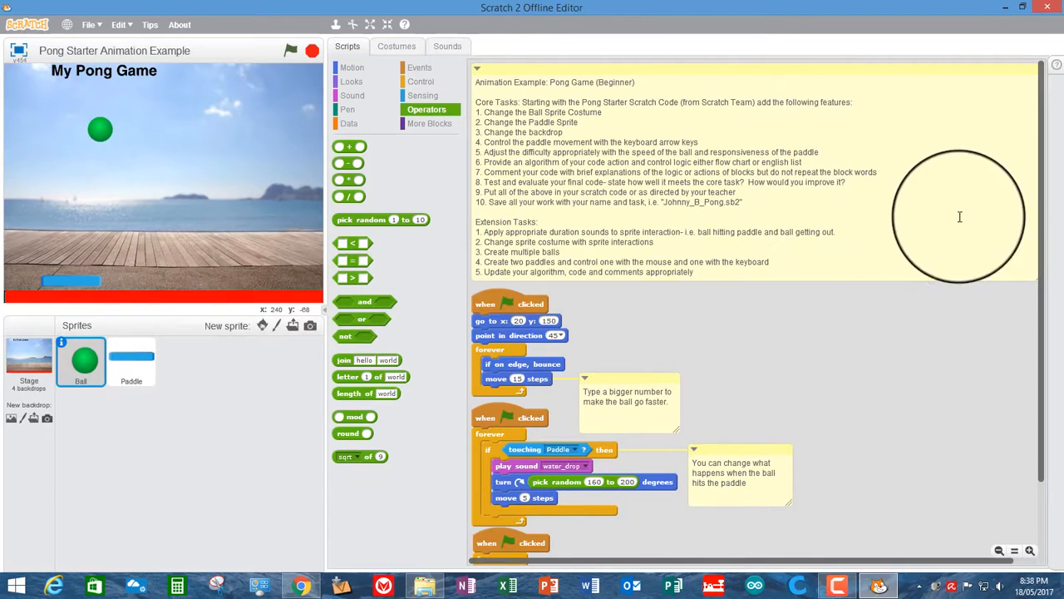
{"action": "scroll", "scroll_direction": "down", "scroll_amount": 3}
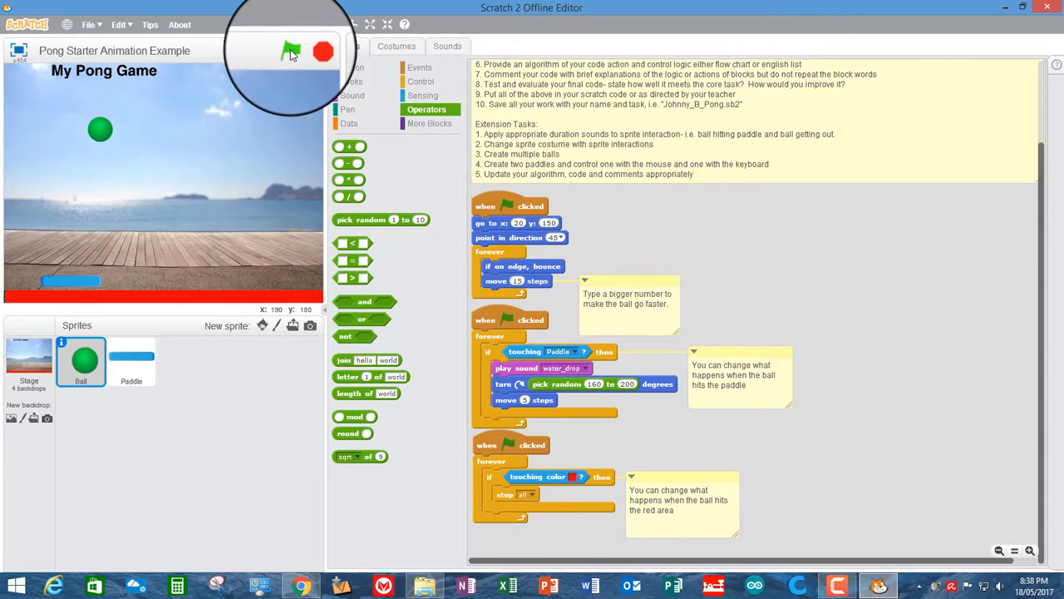
{"action": "left_click", "coordinate": [291, 51]}
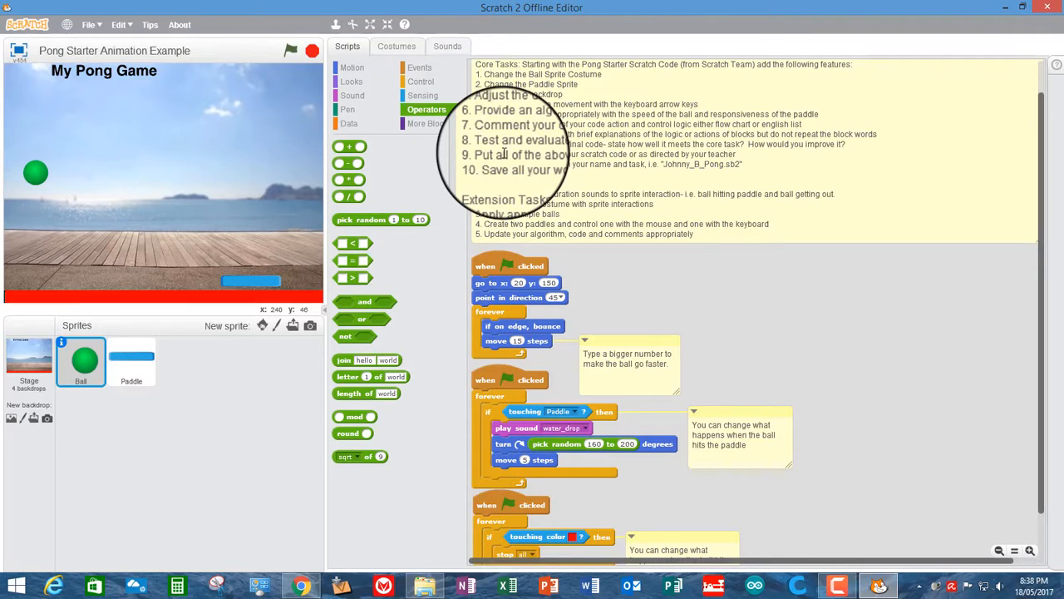
{"action": "mouse_move", "coordinate": [681, 312]}
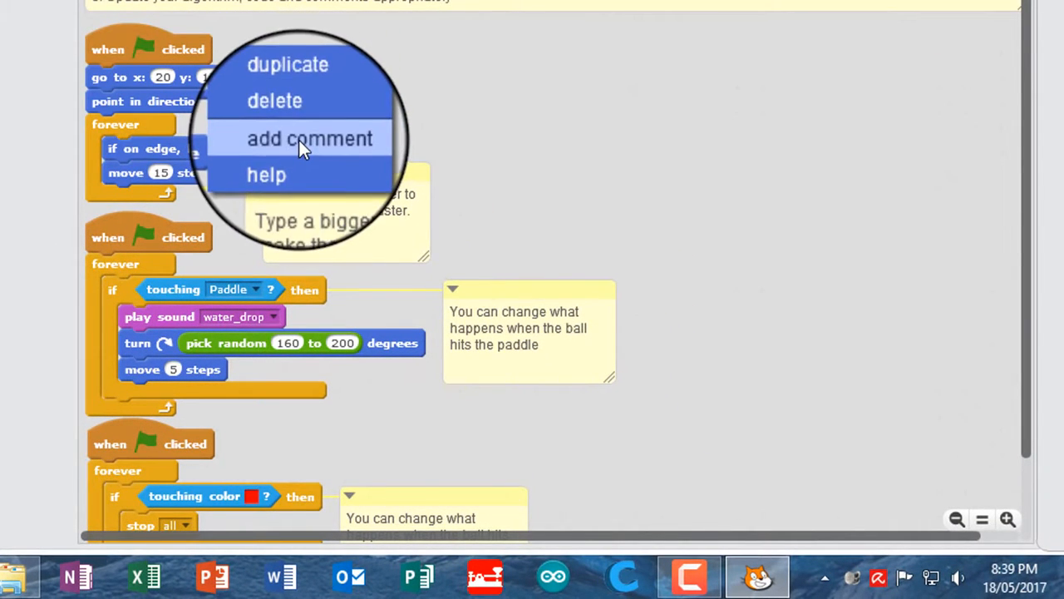
Add the comment 'position ball at top' to the Ball's go to block.
{"action": "left_click", "coordinate": [310, 138]}
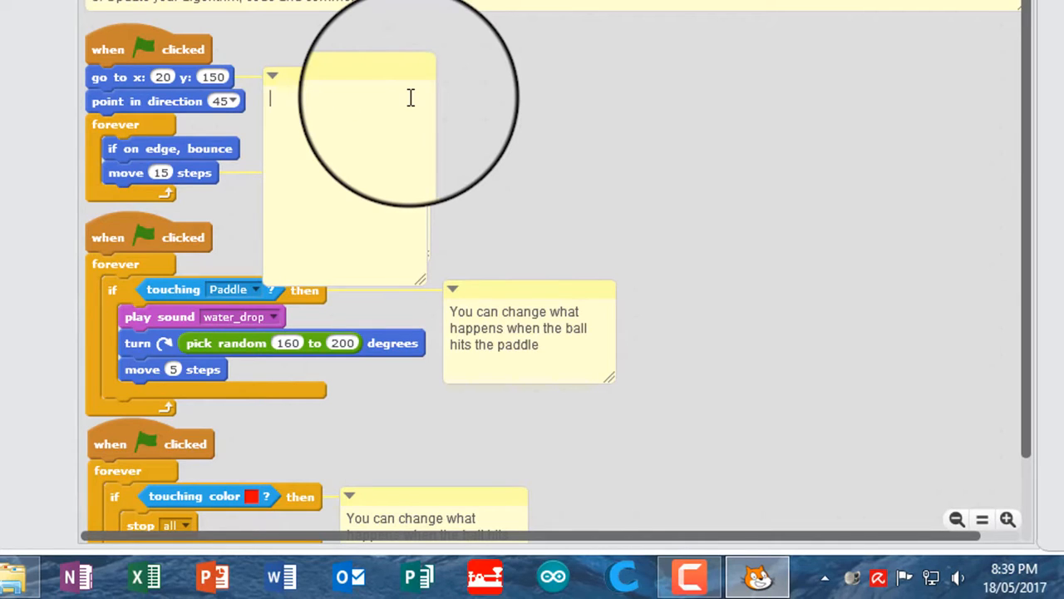
{"action": "type", "text": "posit"}
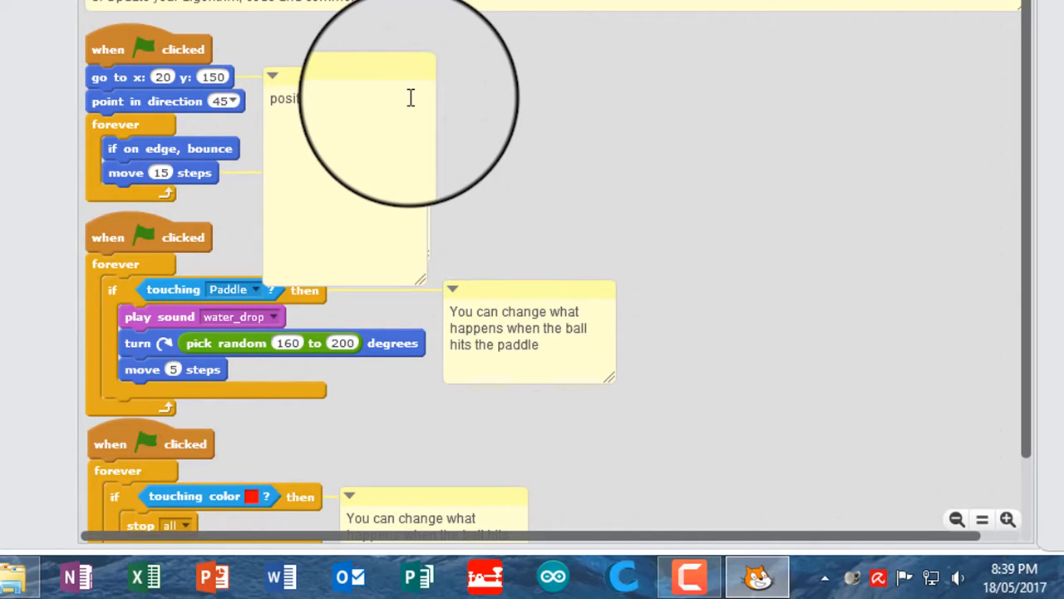
{"action": "type", "text": "at"}
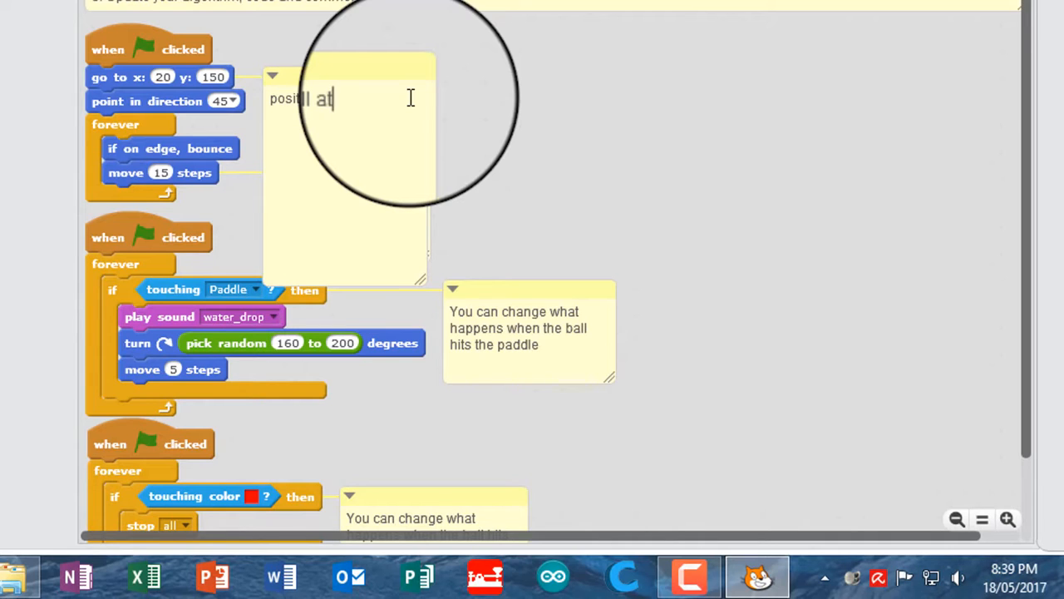
{"action": "type", "text": "top"}
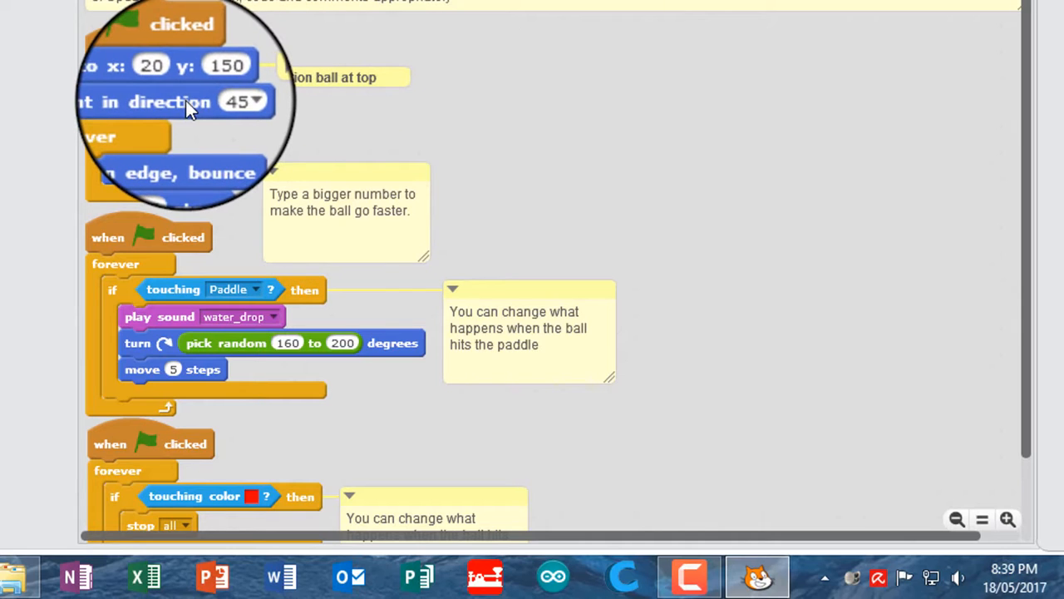
Add the comment 'point ball sideways' to the point in direction block.
{"action": "right_click", "coordinate": [187, 112]}
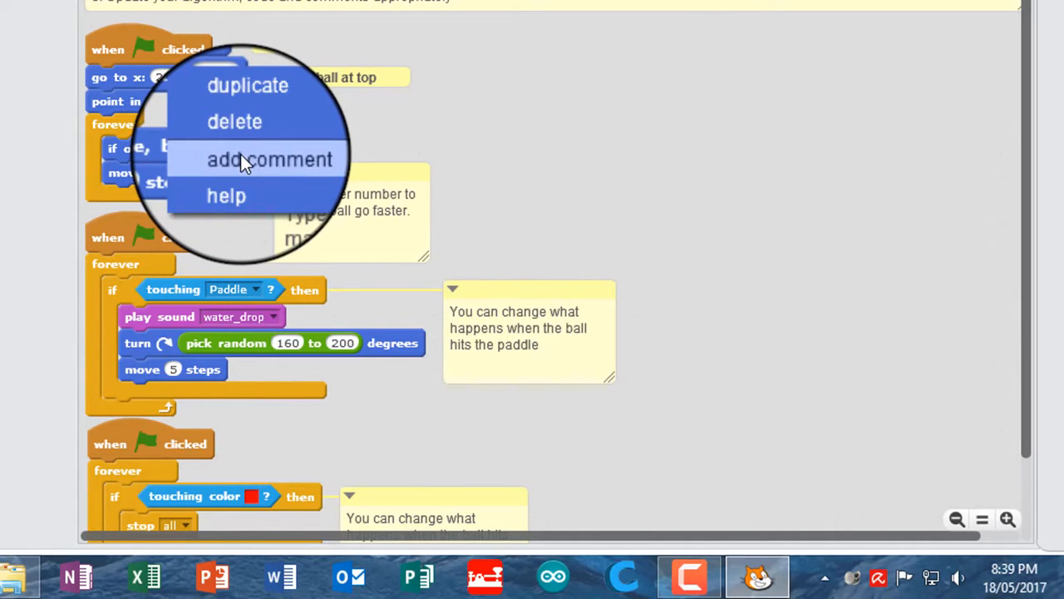
{"action": "left_click", "coordinate": [271, 158]}
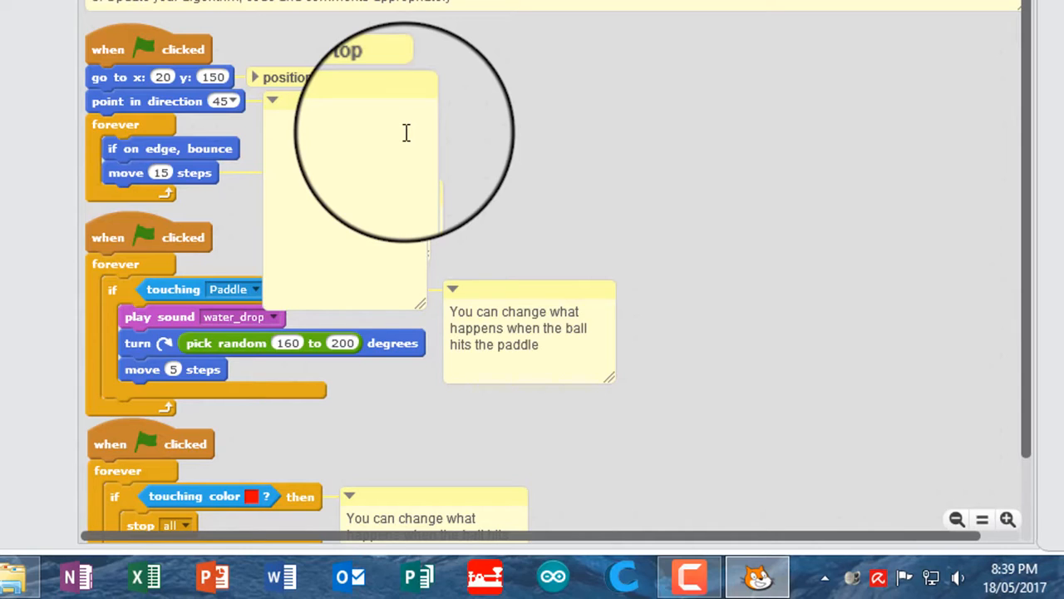
{"action": "type", "text": "poin"}
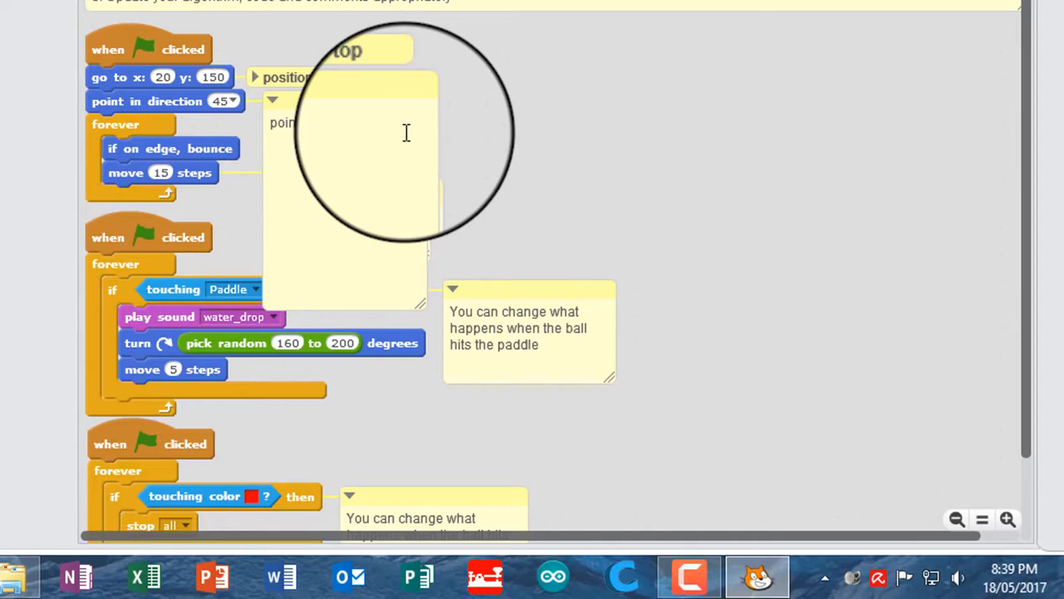
{"action": "type", "text": "side"}
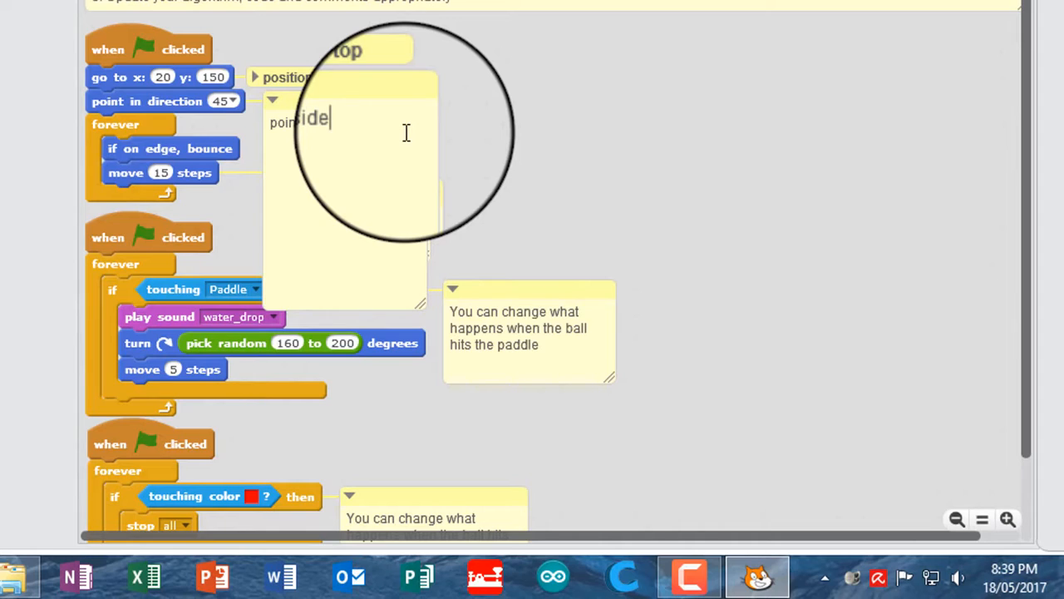
{"action": "type", "text": "ways"}
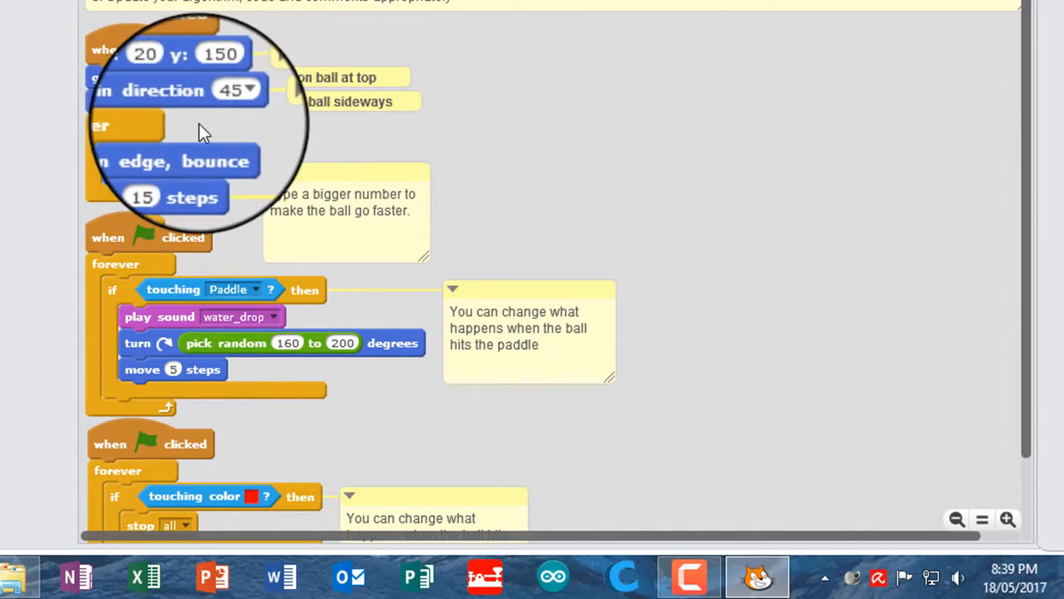
Add the comment 'bounce of edges' to the Ball's forever loop.
{"action": "right_click", "coordinate": [200, 162]}
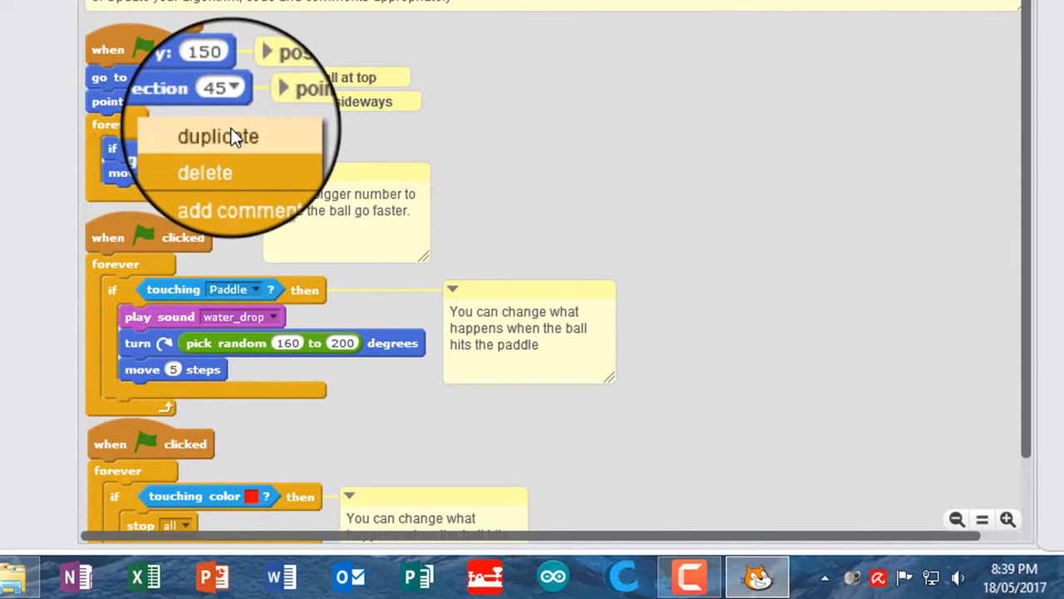
{"action": "left_click", "coordinate": [239, 210]}
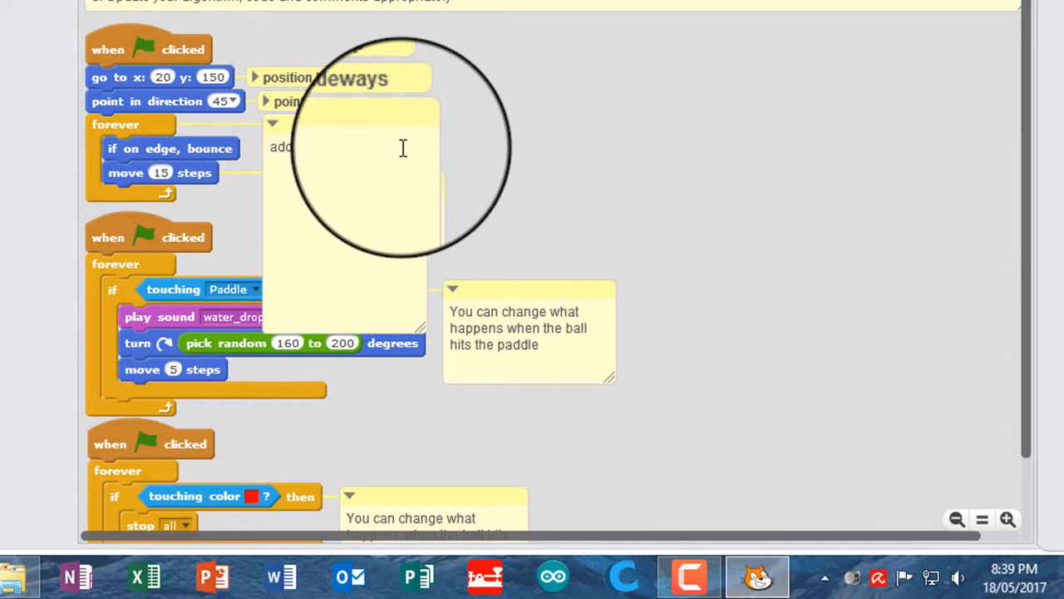
{"action": "type", "text": "b"}
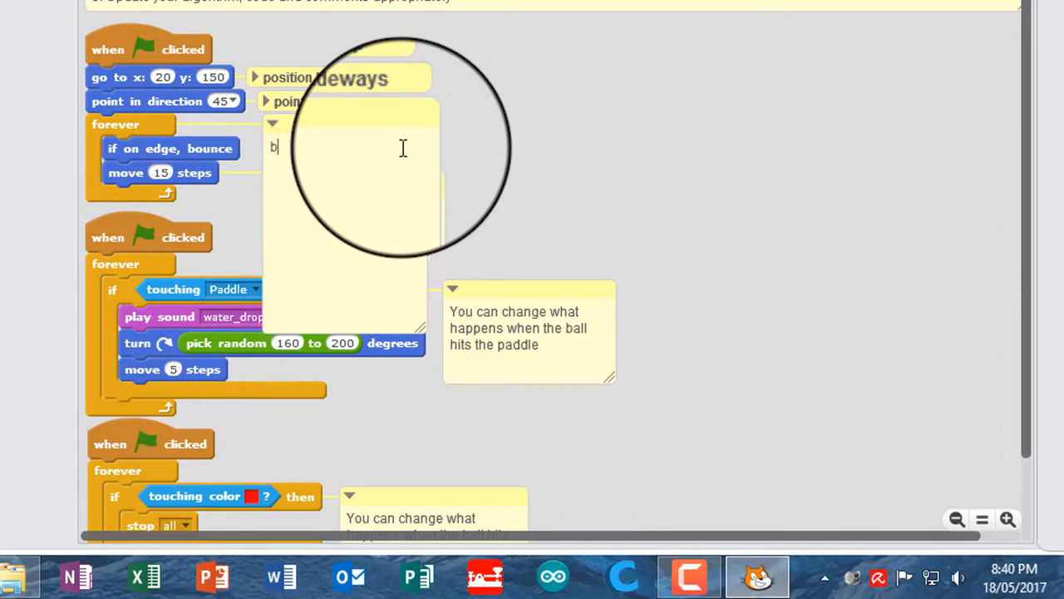
{"action": "type", "text": "ou"}
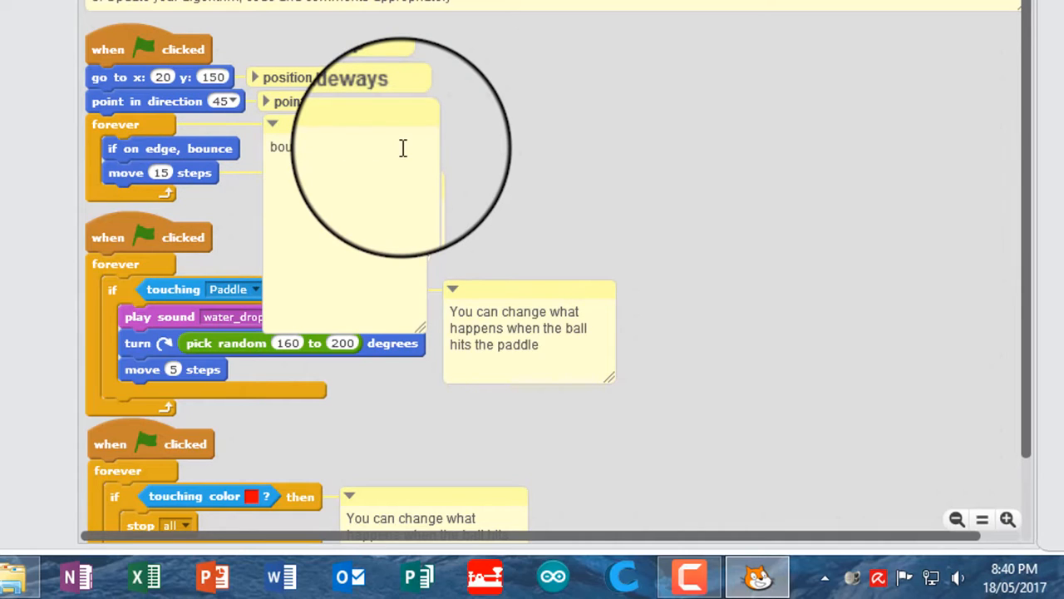
{"action": "type", "text": "edges"}
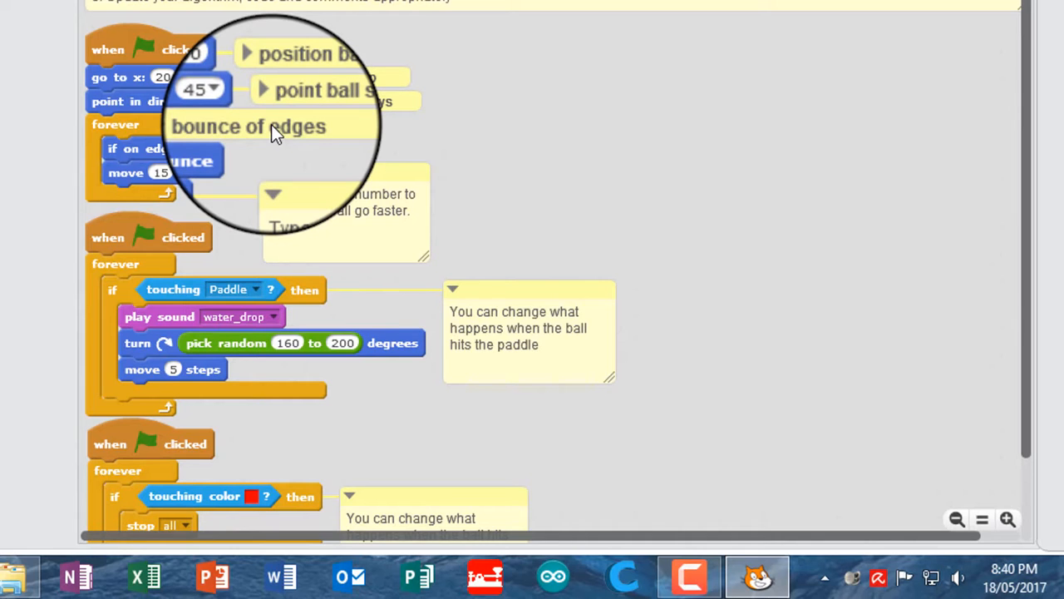
{"action": "mouse_move", "coordinate": [545, 270]}
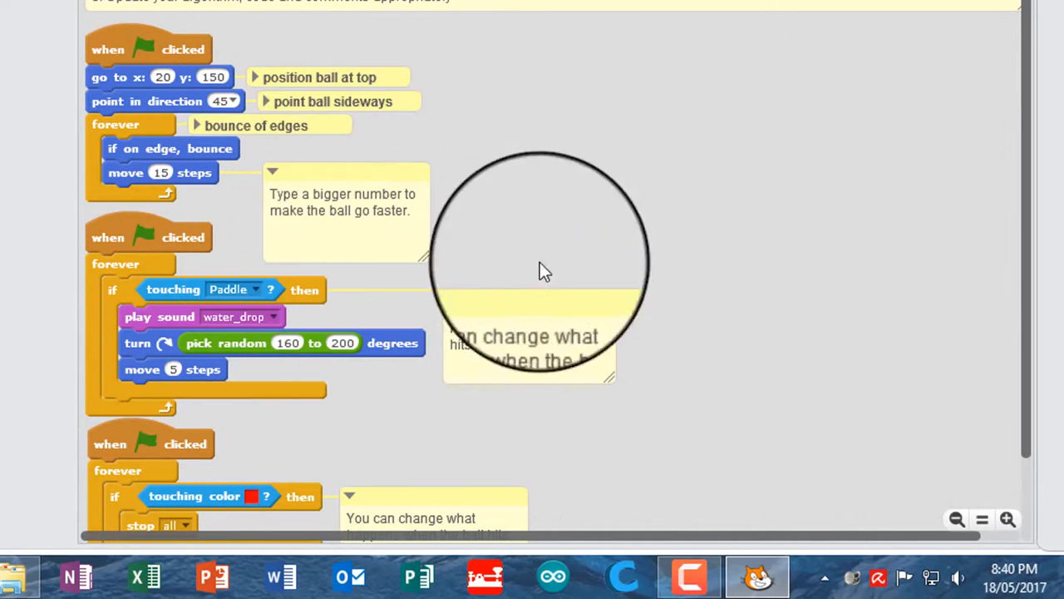
Comment the turn pick random block: 'so game is not predictable with bounch angle'.
{"action": "scroll", "scroll_direction": "down", "scroll_amount": 3}
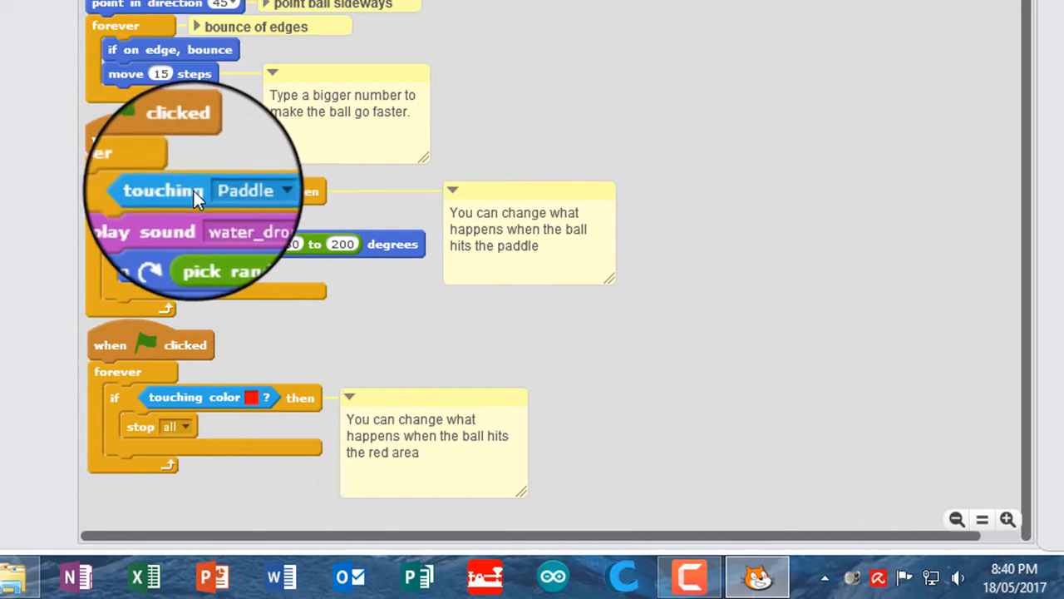
{"action": "mouse_move", "coordinate": [166, 258]}
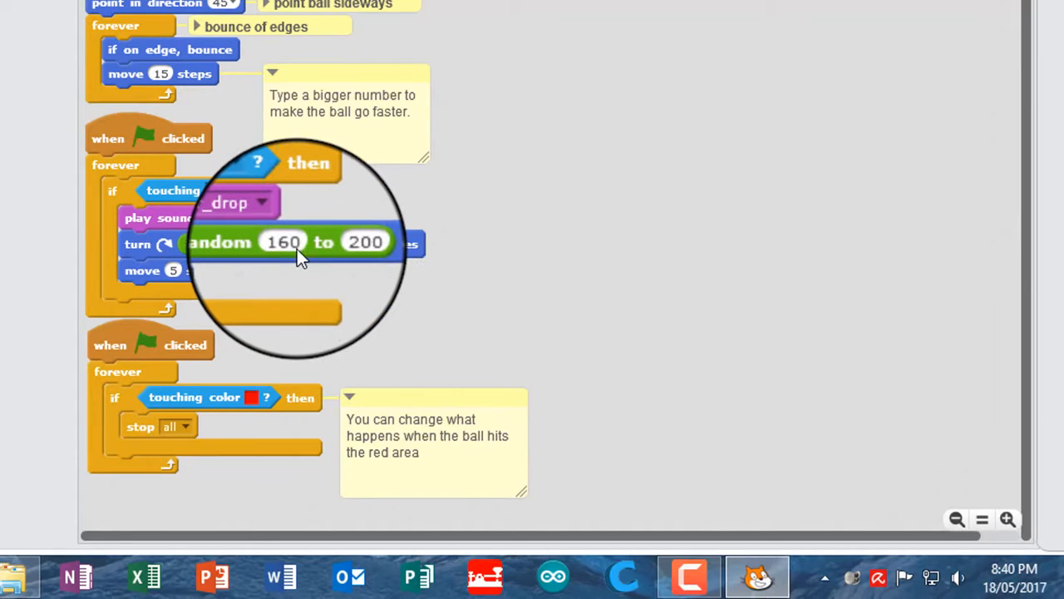
{"action": "mouse_move", "coordinate": [295, 254]}
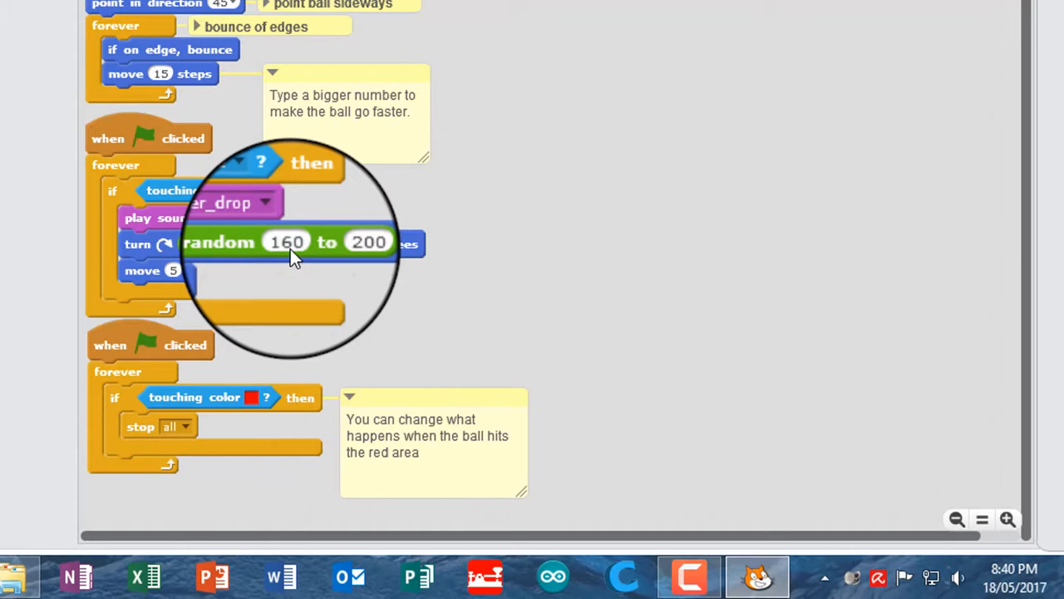
{"action": "right_click", "coordinate": [291, 257]}
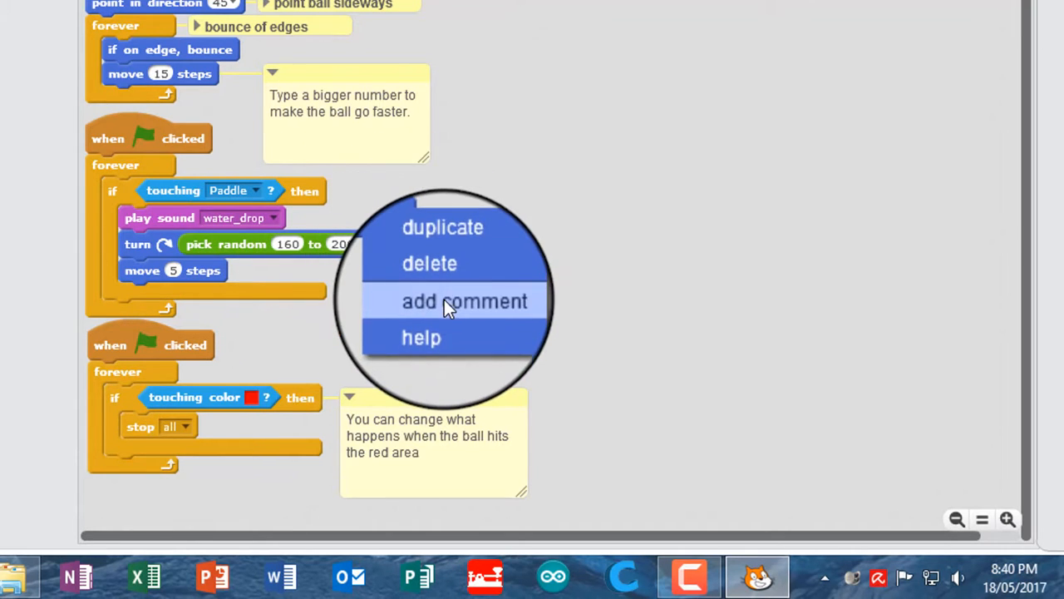
{"action": "left_click", "coordinate": [465, 300]}
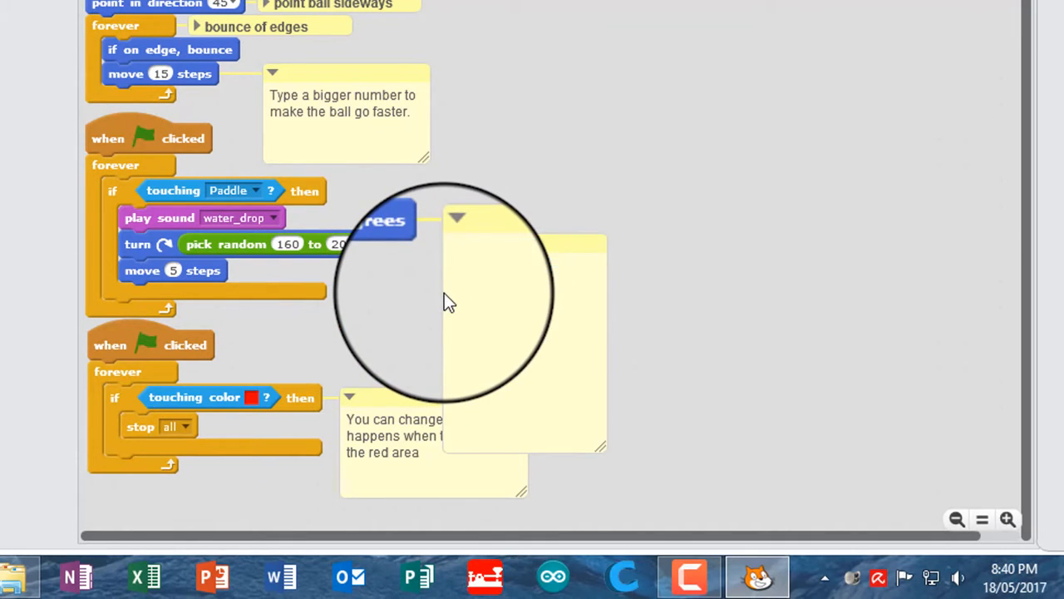
{"action": "type", "text": "s"}
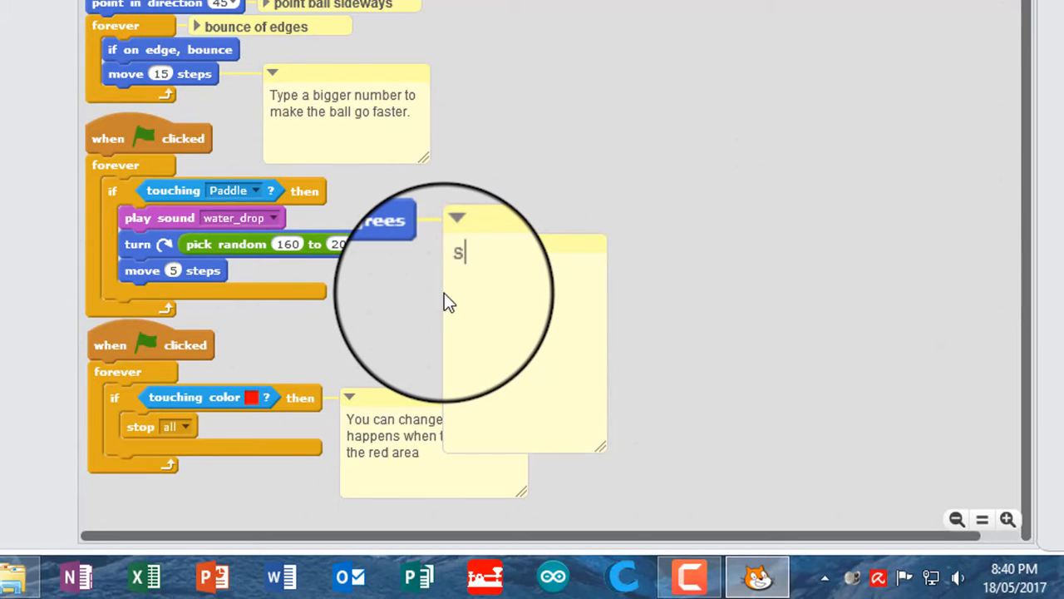
{"action": "type", "text": "o game"}
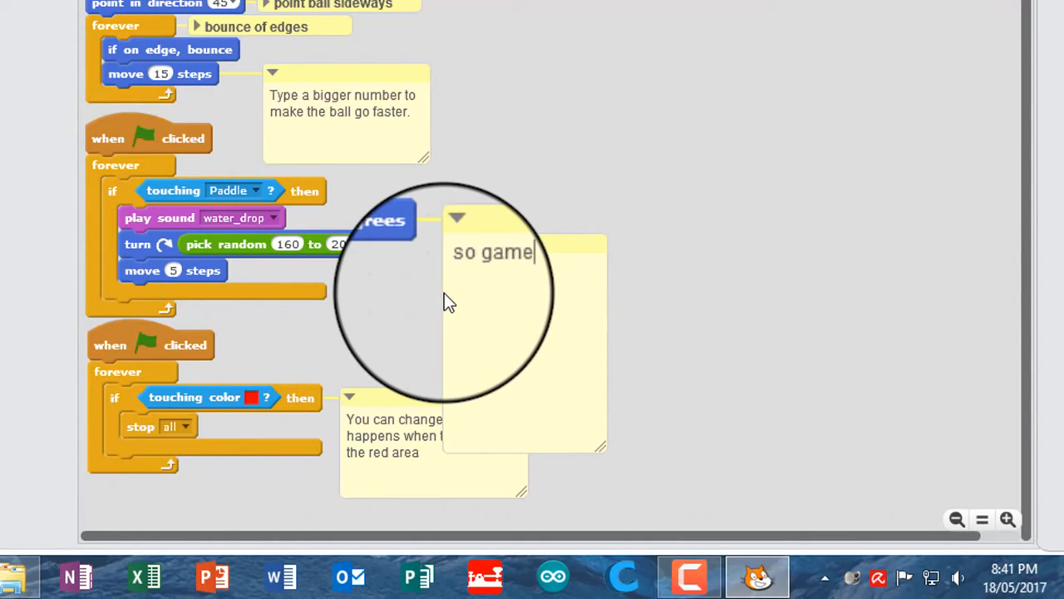
{"action": "type", "text": "redi"}
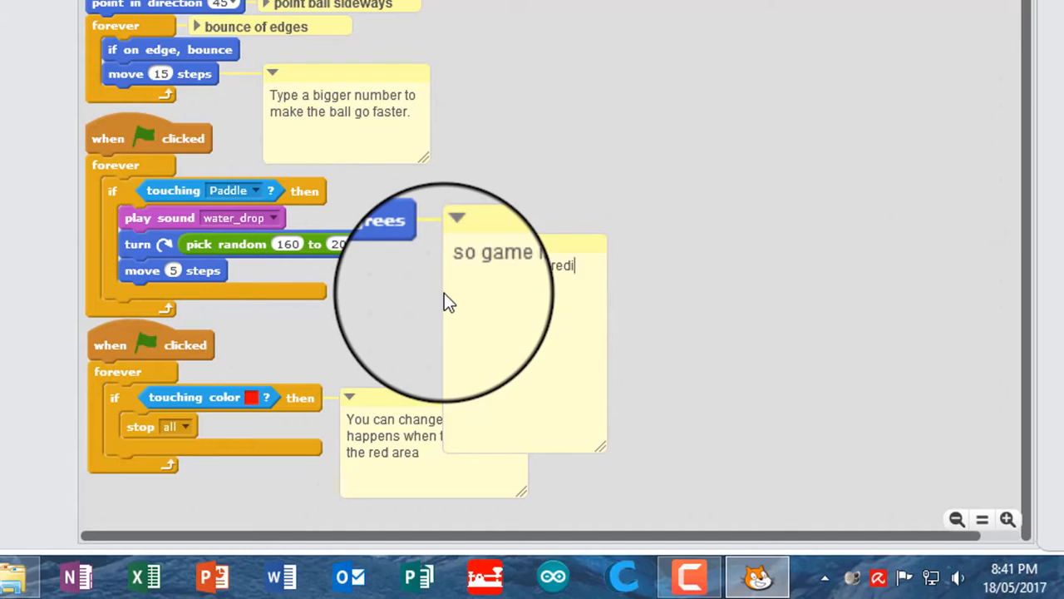
{"action": "type", "text": "predictable"}
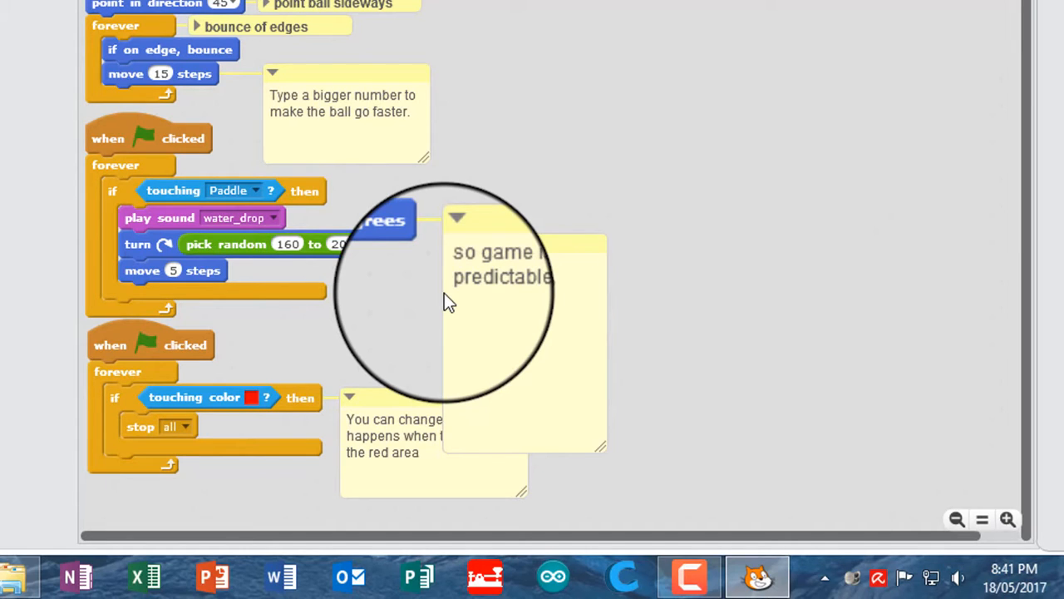
{"action": "type", "text": "angle"}
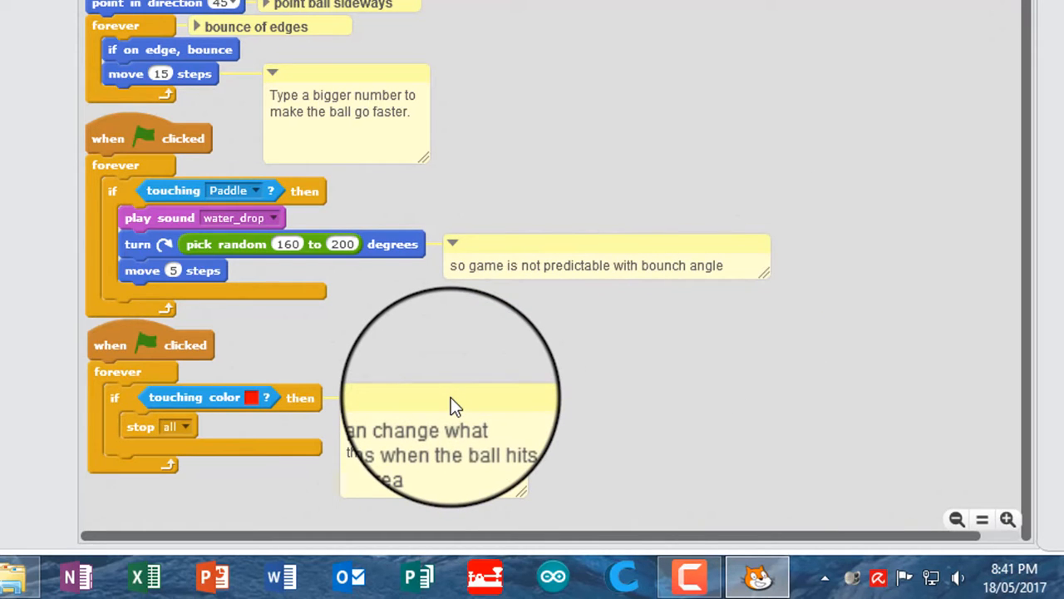
{"action": "mouse_move", "coordinate": [532, 440]}
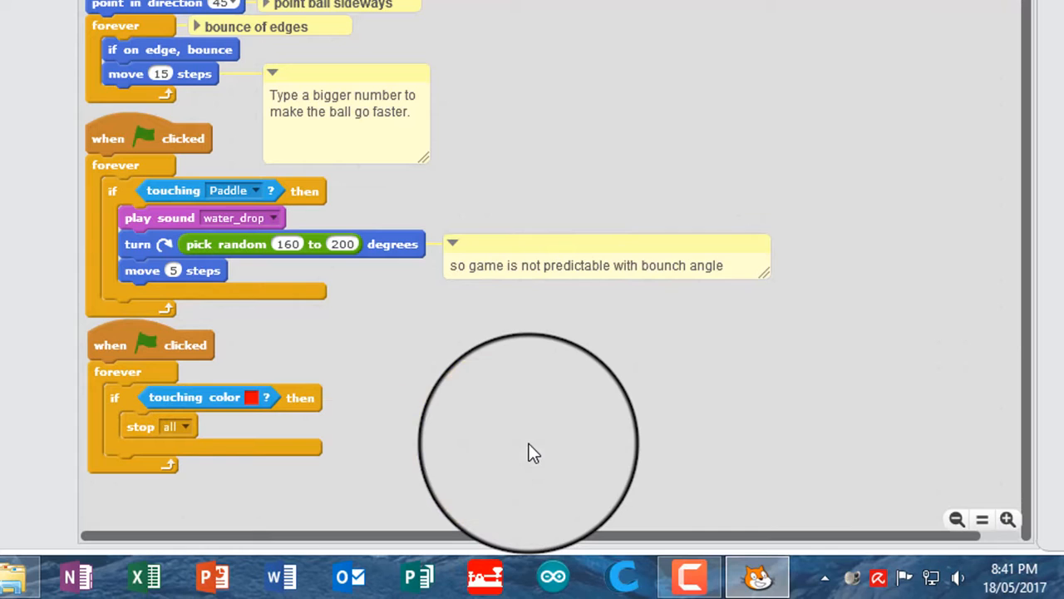
Comment the touching-red script: 'colour picker breaks after save, use to stop if you miss ball'.
{"action": "right_click", "coordinate": [533, 453]}
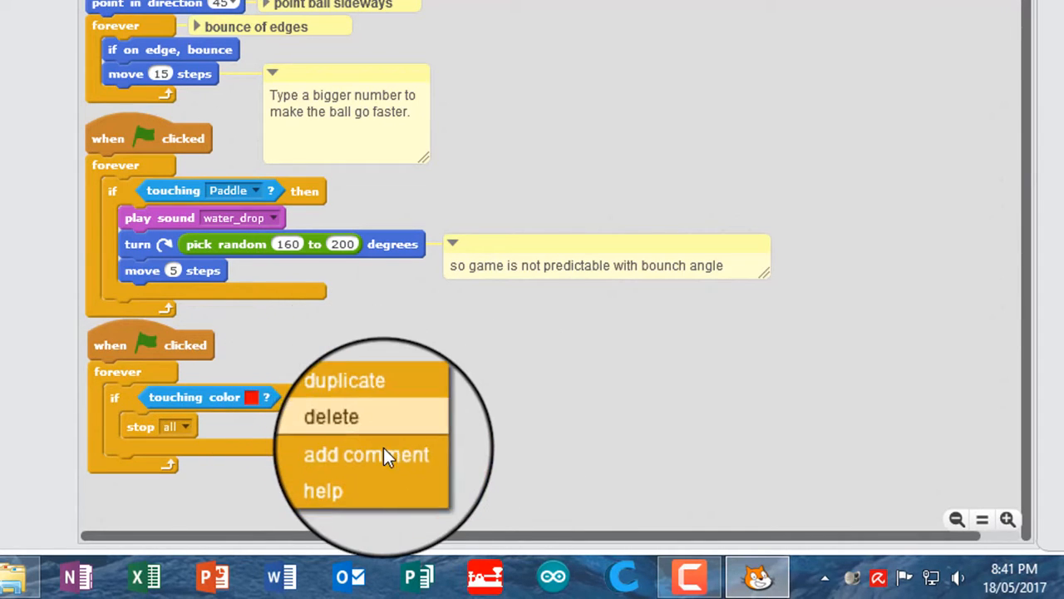
{"action": "left_click", "coordinate": [367, 454]}
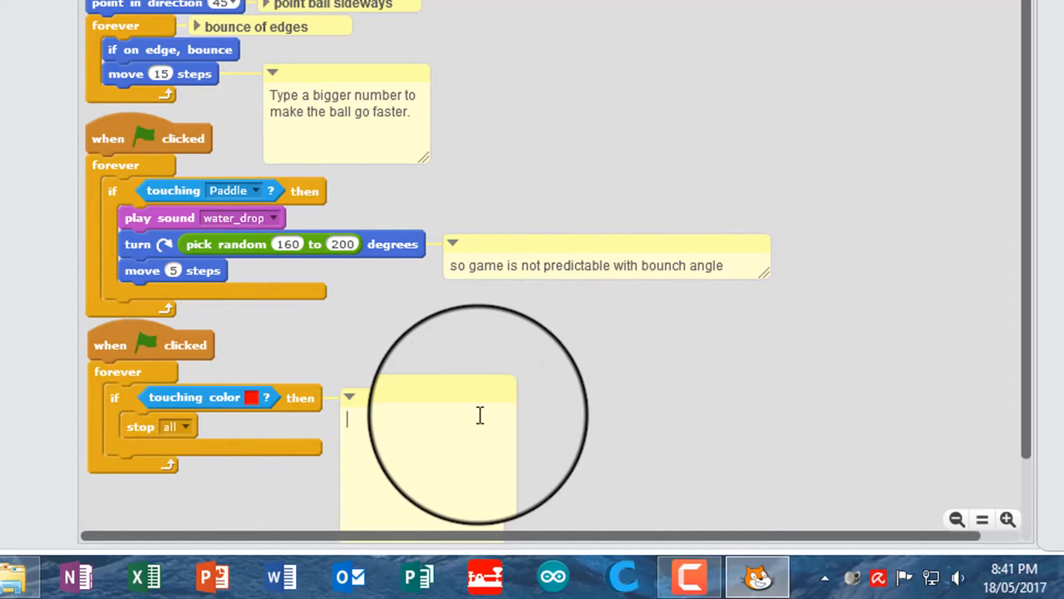
{"action": "type", "text": "colo"}
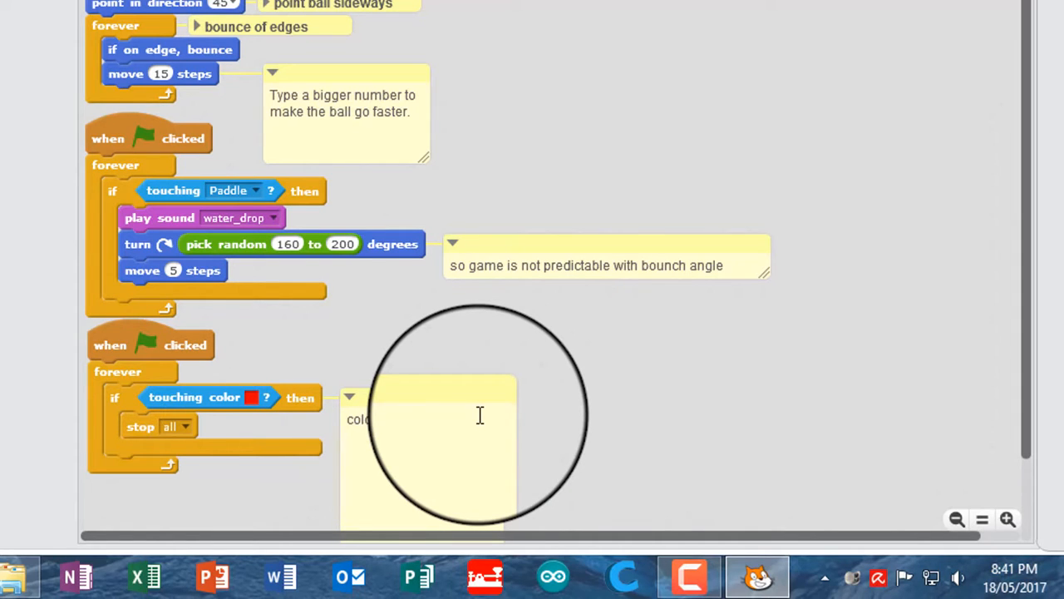
{"action": "type", "text": "ker breaks"}
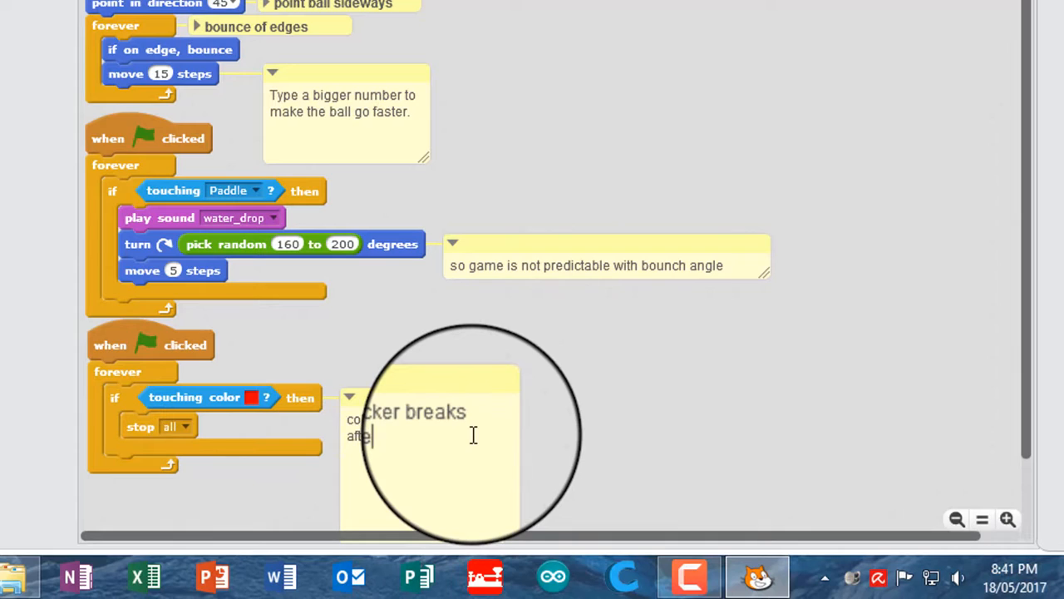
{"action": "type", "text": "-"}
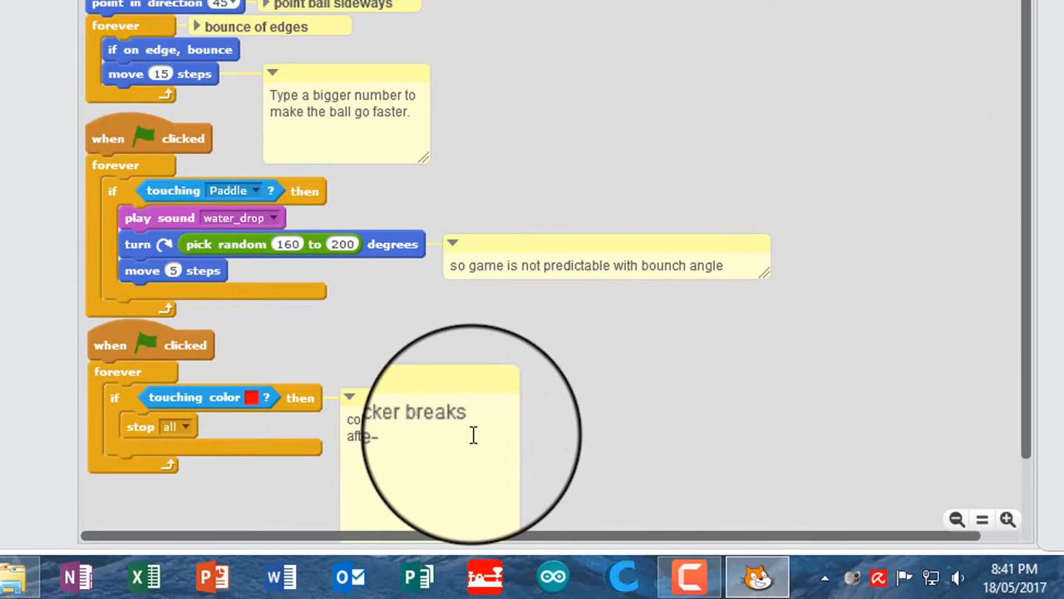
{"action": "type", "text": "u"}
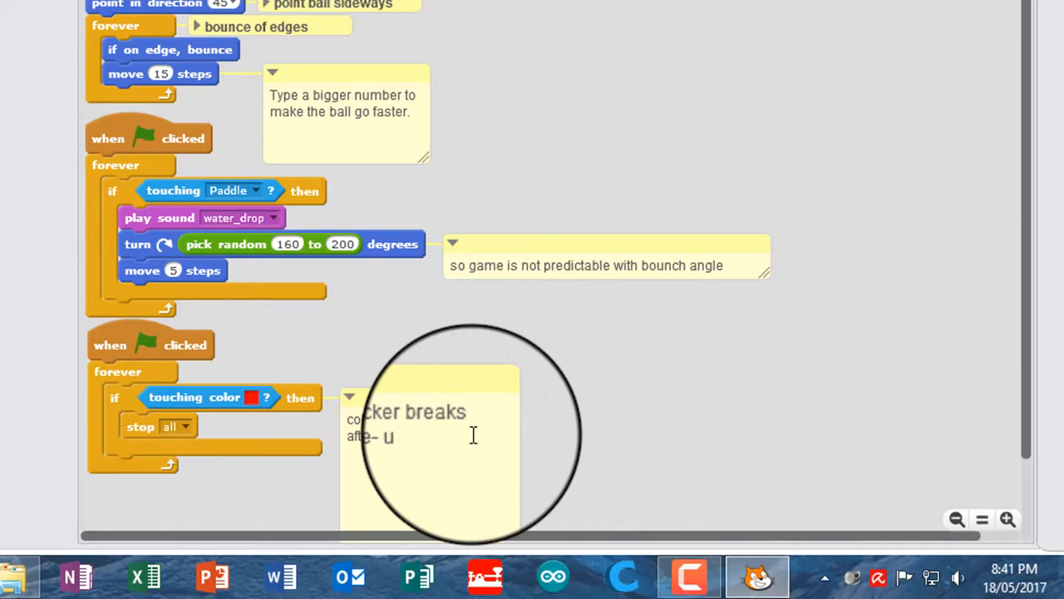
{"action": "type", "text": "se to"}
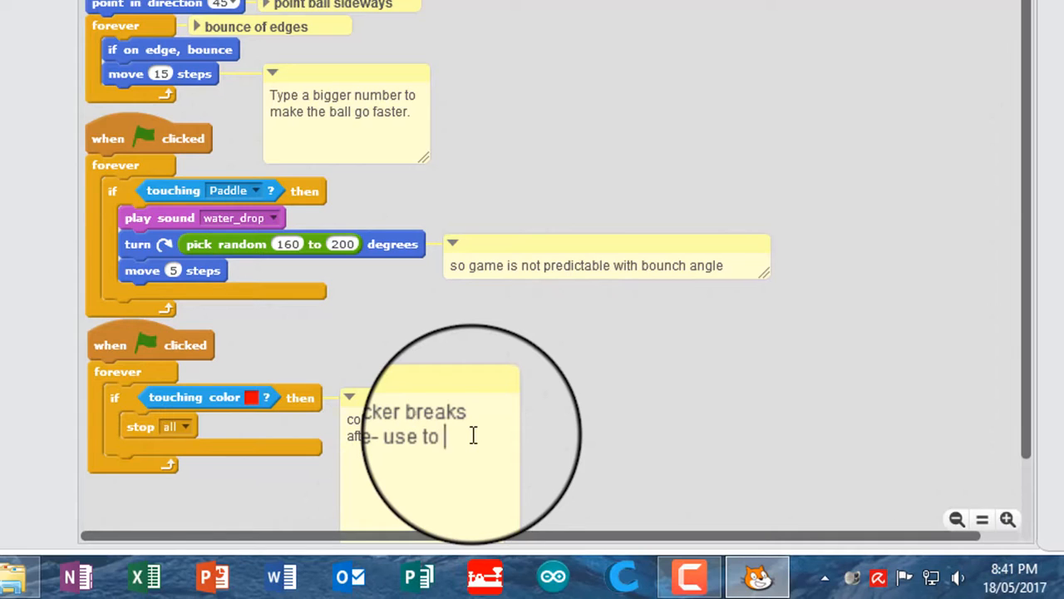
{"action": "type", "text": "stop"}
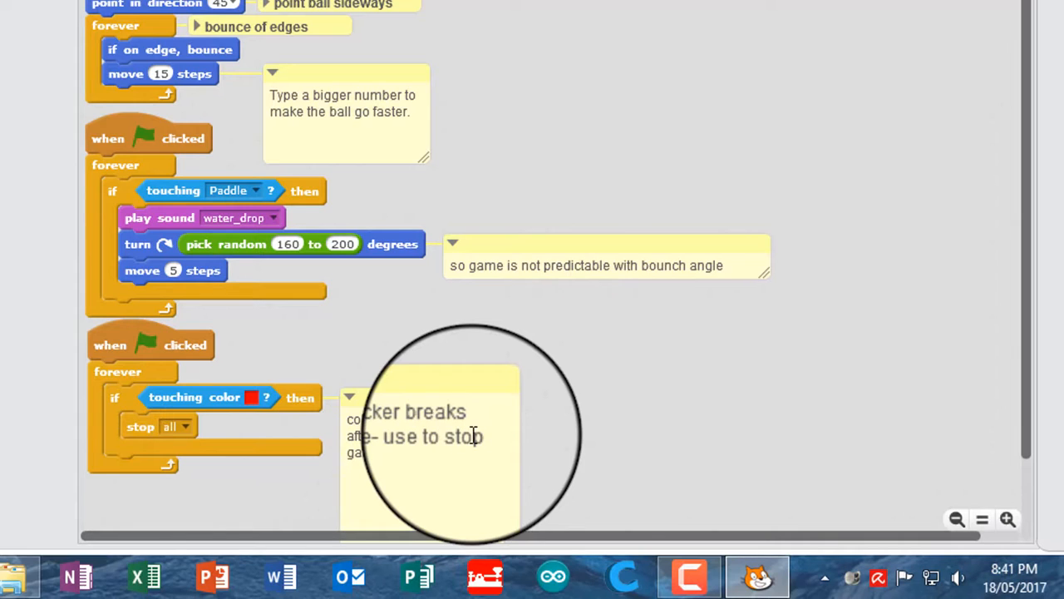
{"action": "type", "text": "you mi"}
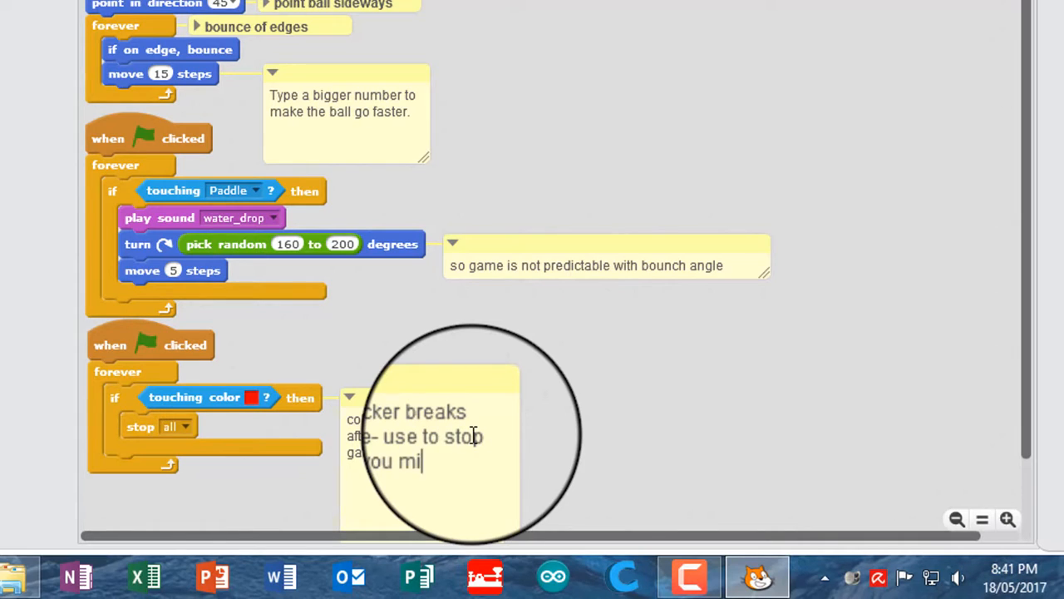
{"action": "type", "text": "ss ball"}
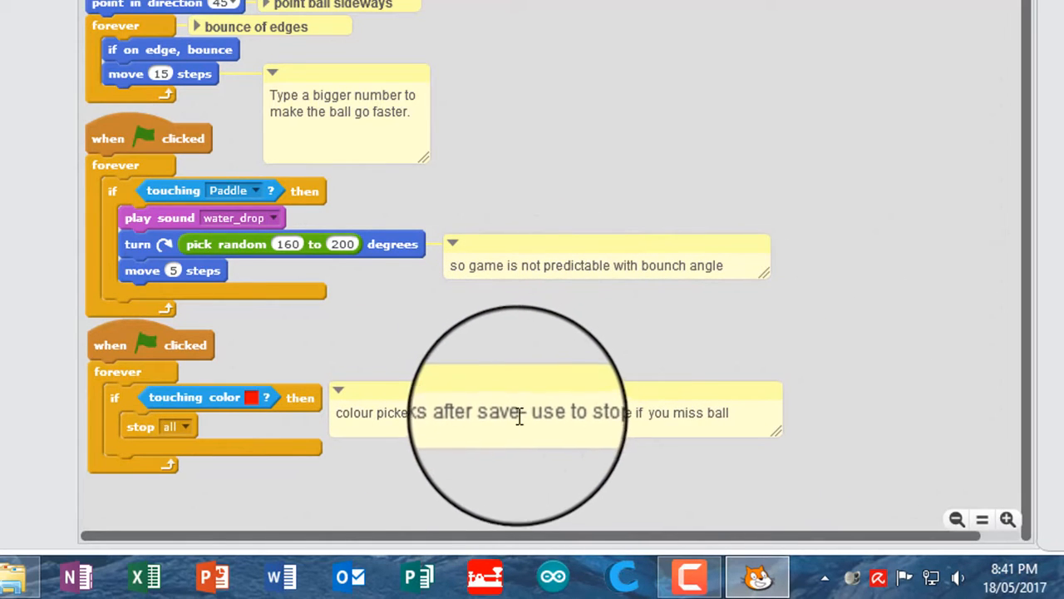
{"action": "mouse_move", "coordinate": [470, 453]}
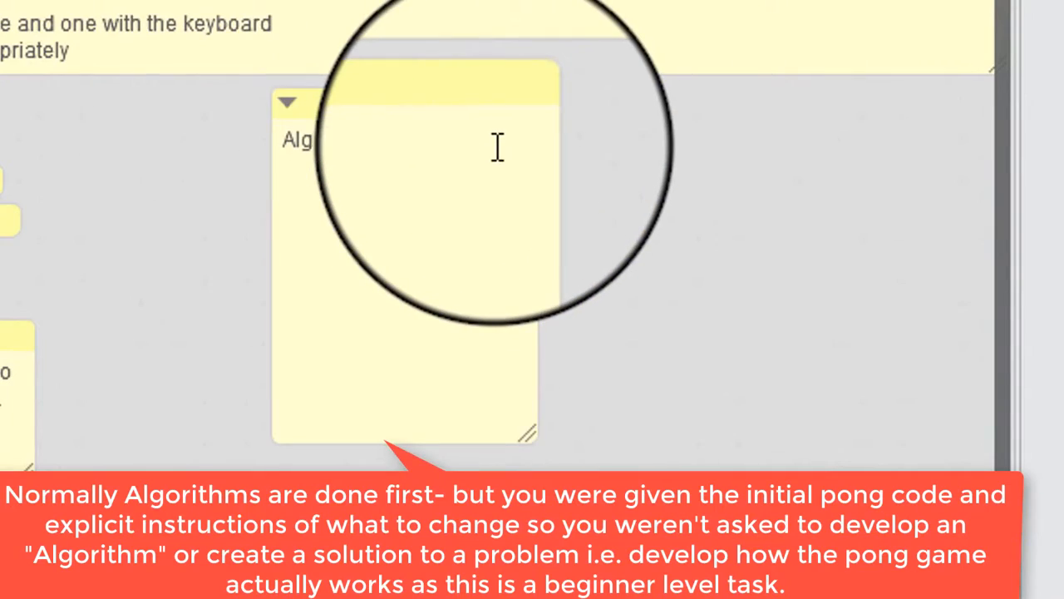
Finish the algorithm comment with 'position ball up top' and '5. Get over if ball is missed'.
{"action": "type", "text": "backdrops and ball and pad"}
{"action": "type", "text": "2. start"}
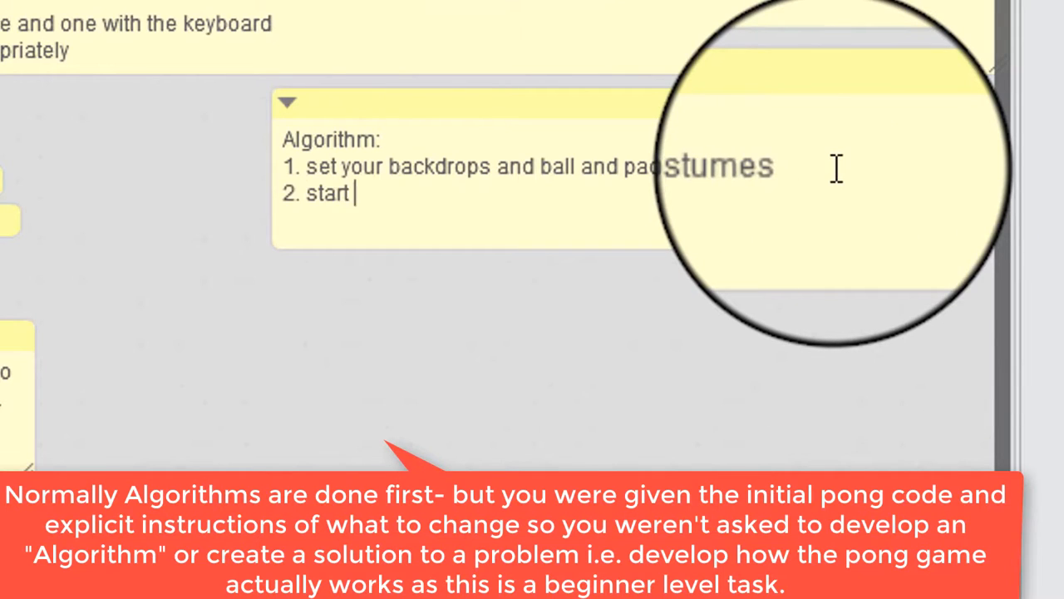
{"action": "type", "text": "position ball up top"}
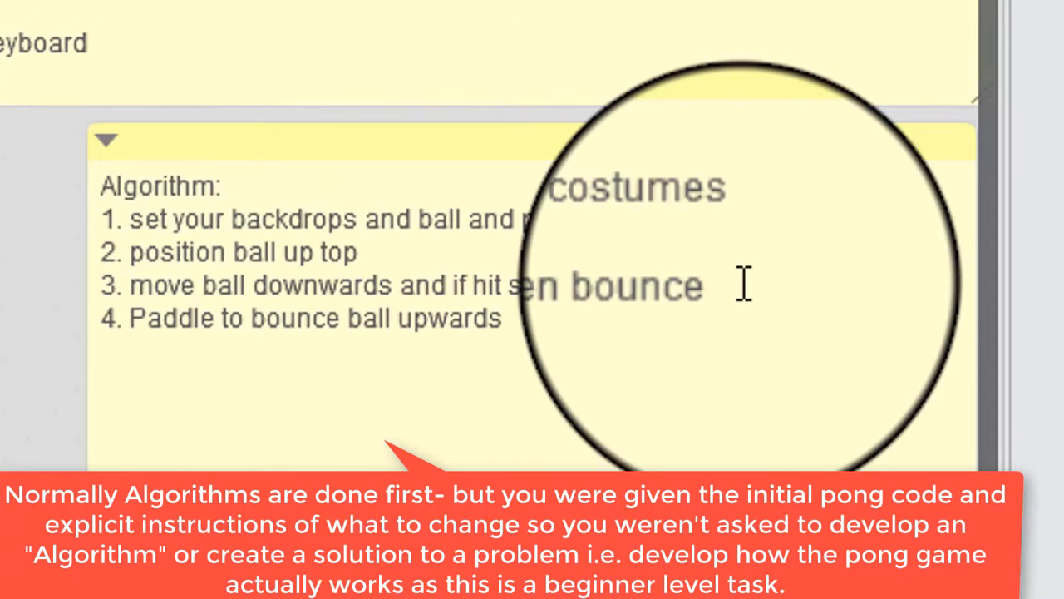
{"action": "type", "text": "5. Get over if ball is miss"}
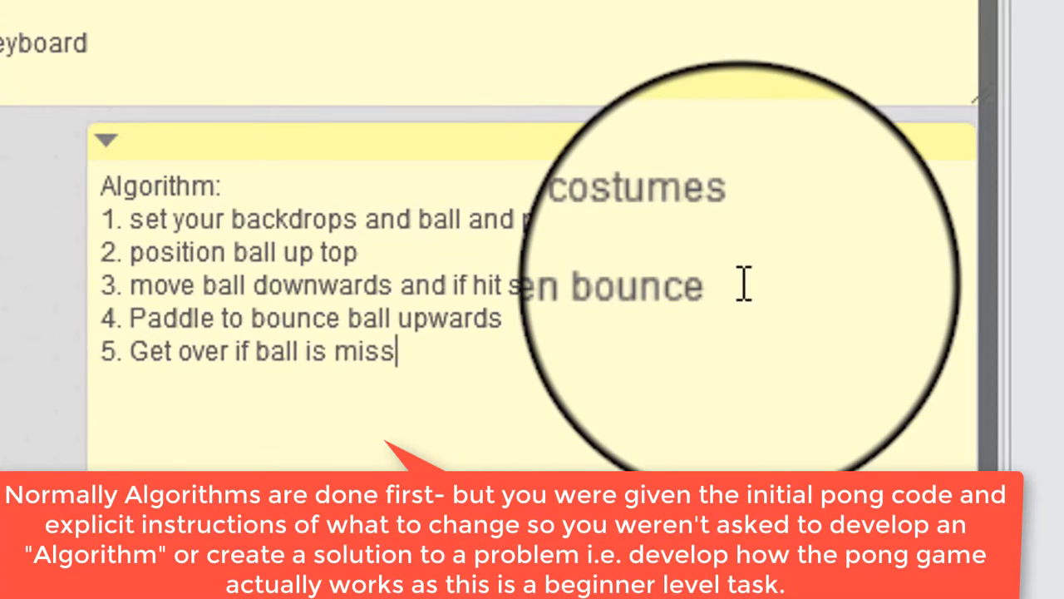
{"action": "type", "text": "ed"}
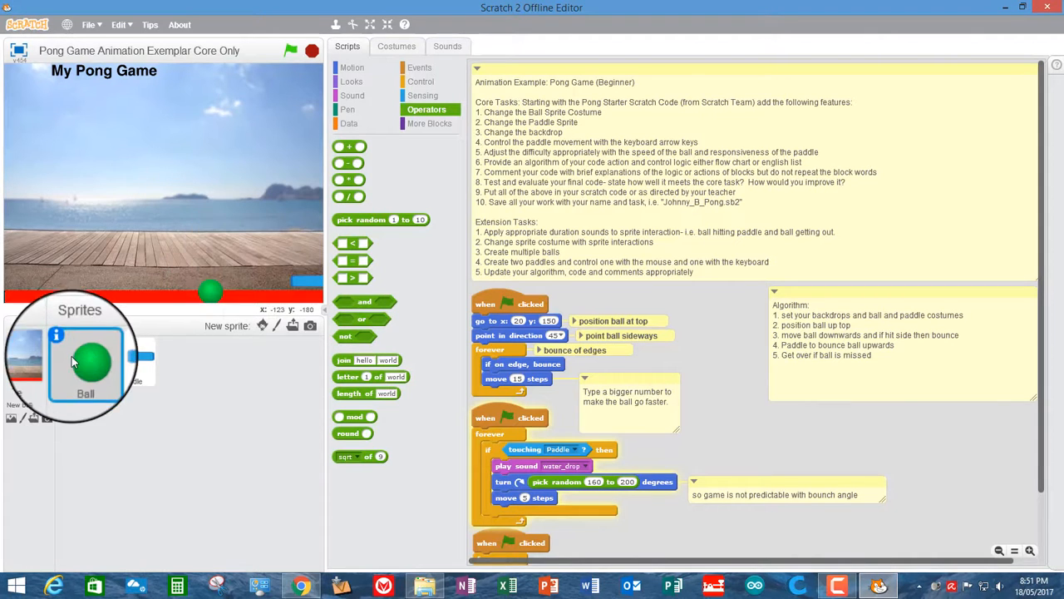
Add the zoop sound from the Effects library to the Ball and preview it.
{"action": "left_click", "coordinate": [447, 45]}
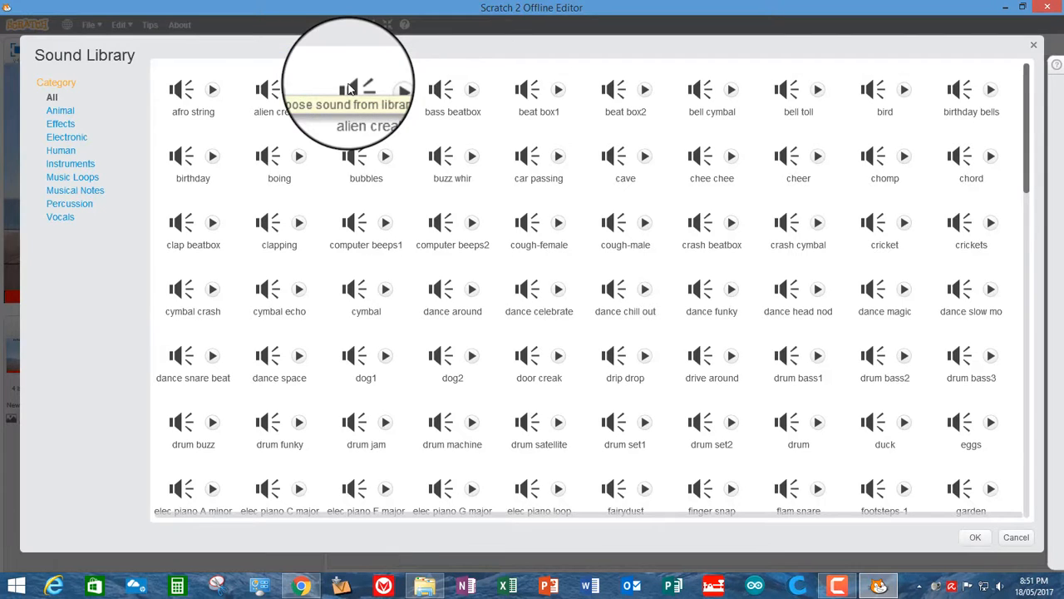
{"action": "left_click", "coordinate": [60, 123]}
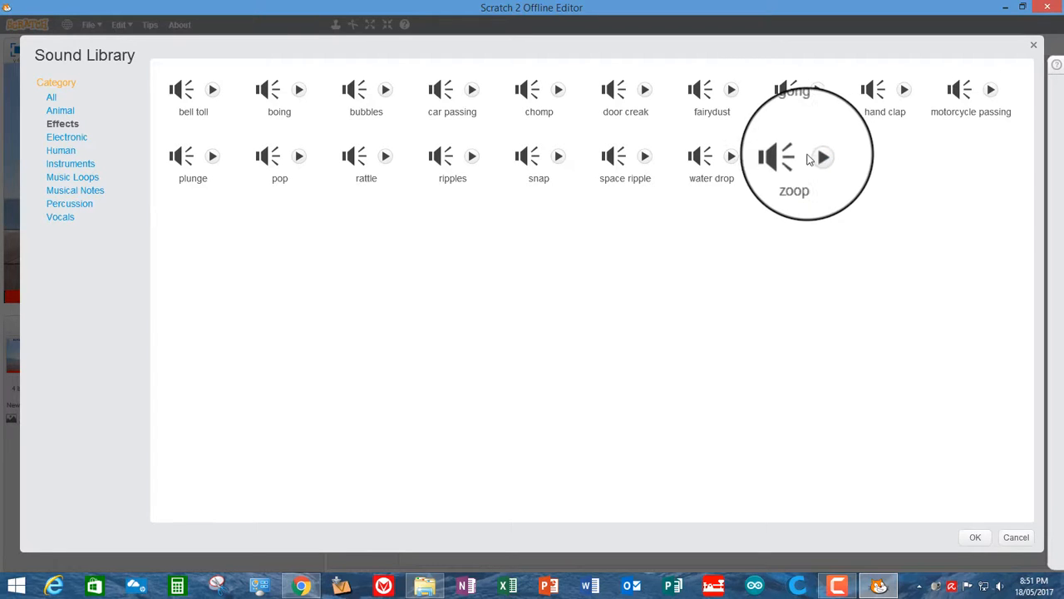
{"action": "left_click", "coordinate": [798, 157]}
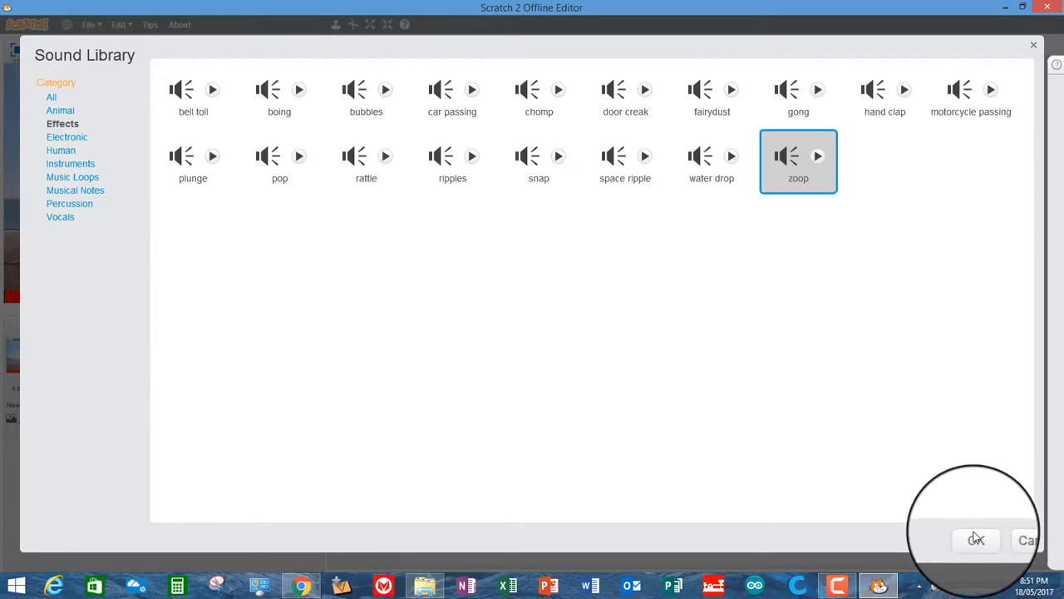
{"action": "left_click", "coordinate": [976, 539]}
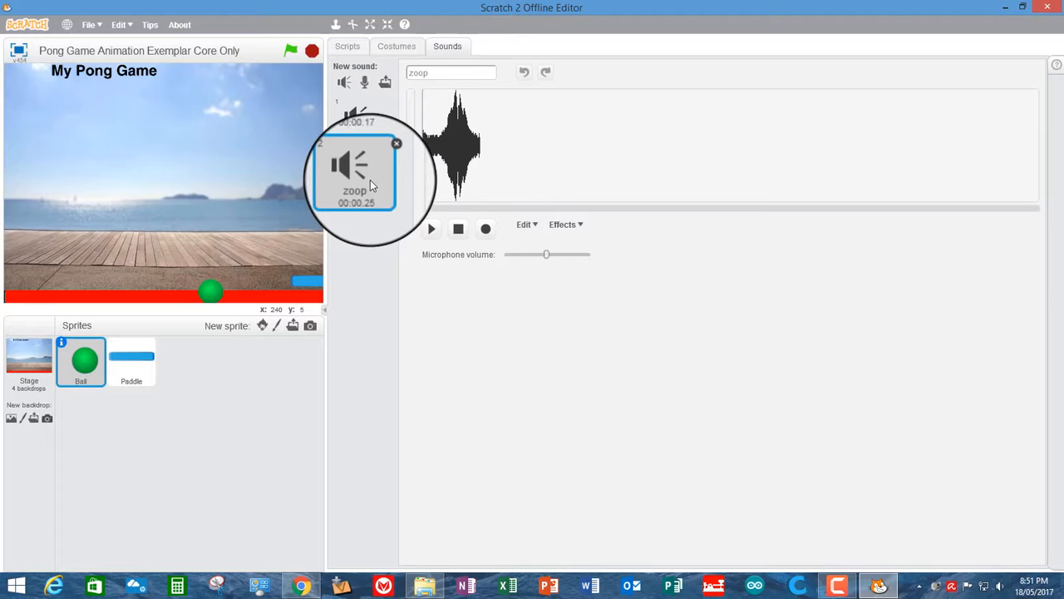
{"action": "left_click", "coordinate": [431, 228]}
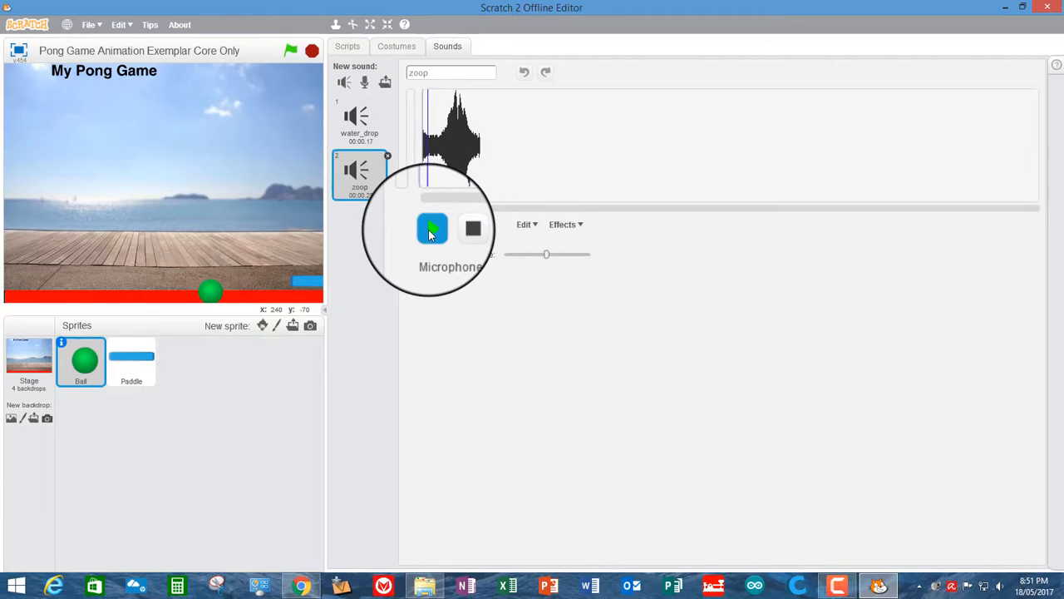
{"action": "left_click", "coordinate": [432, 228]}
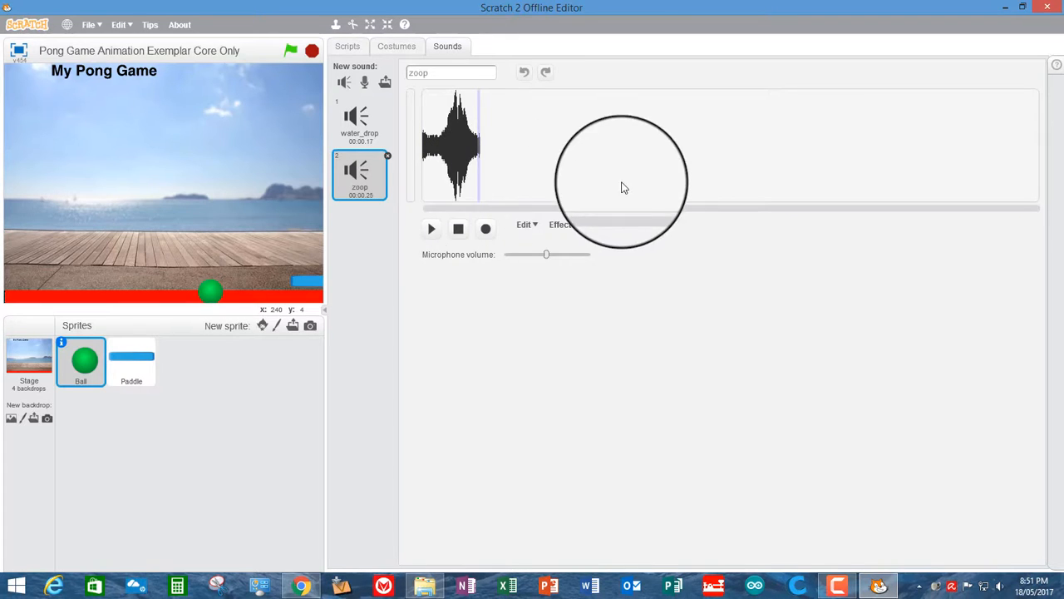
{"action": "left_click", "coordinate": [525, 224]}
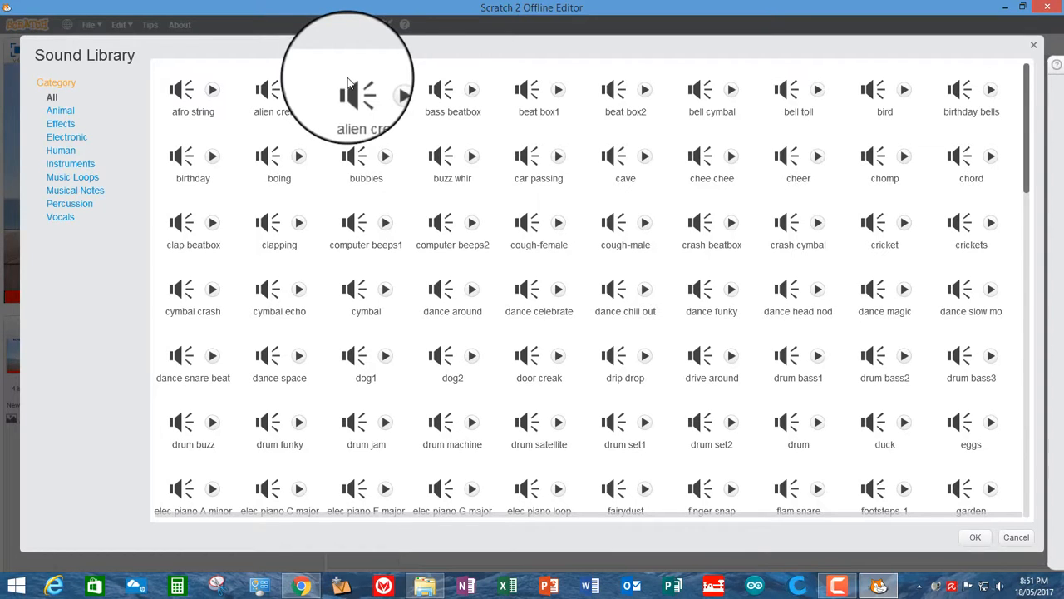
{"action": "mouse_move", "coordinate": [881, 133]}
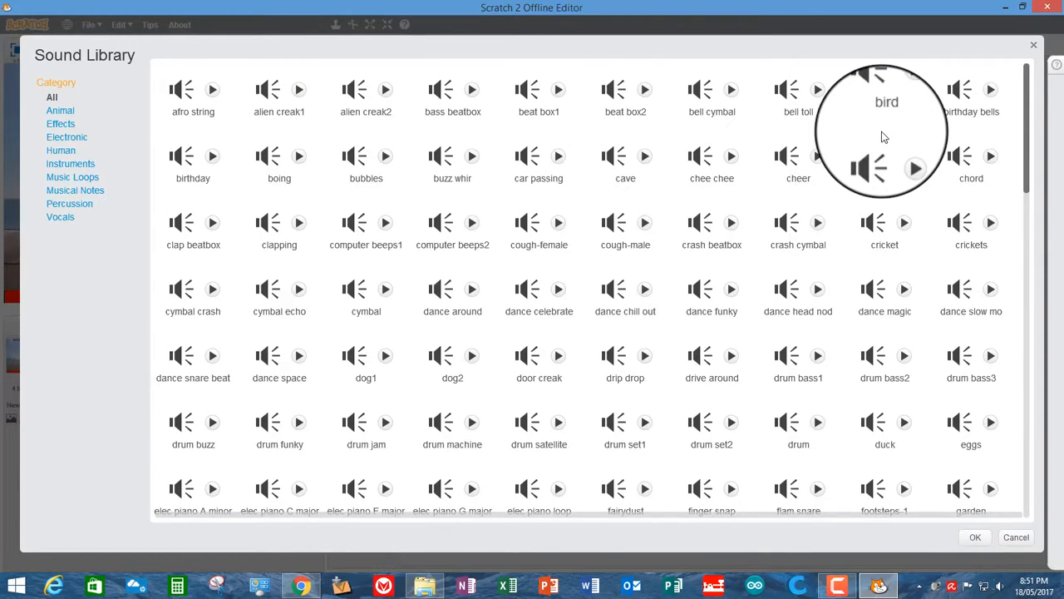
{"action": "mouse_move", "coordinate": [328, 178]}
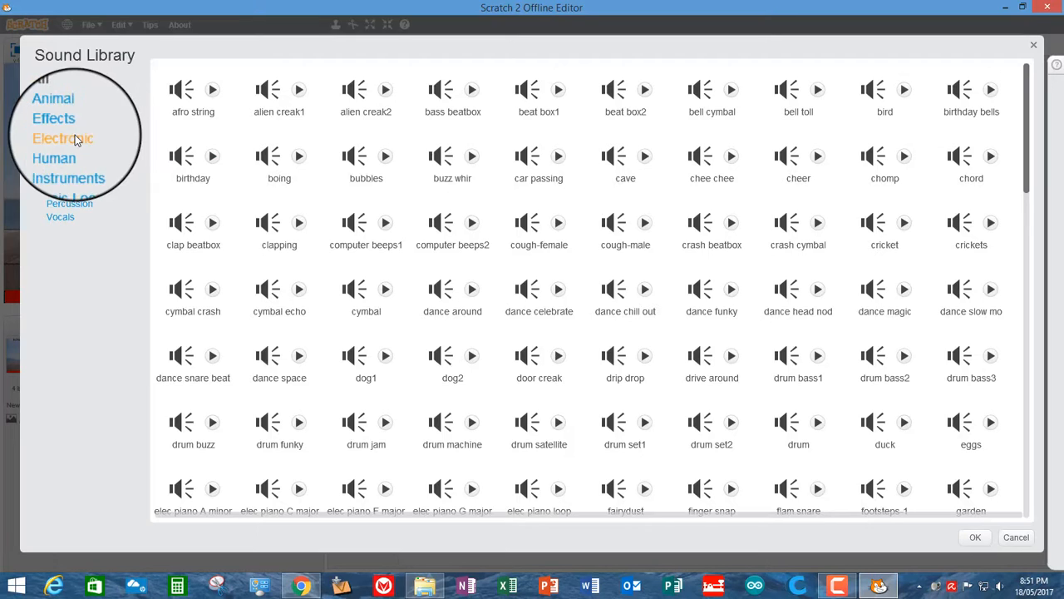
Preview Effects sounds such as chomp, then add bell toll to the Ball.
{"action": "left_click", "coordinate": [59, 124]}
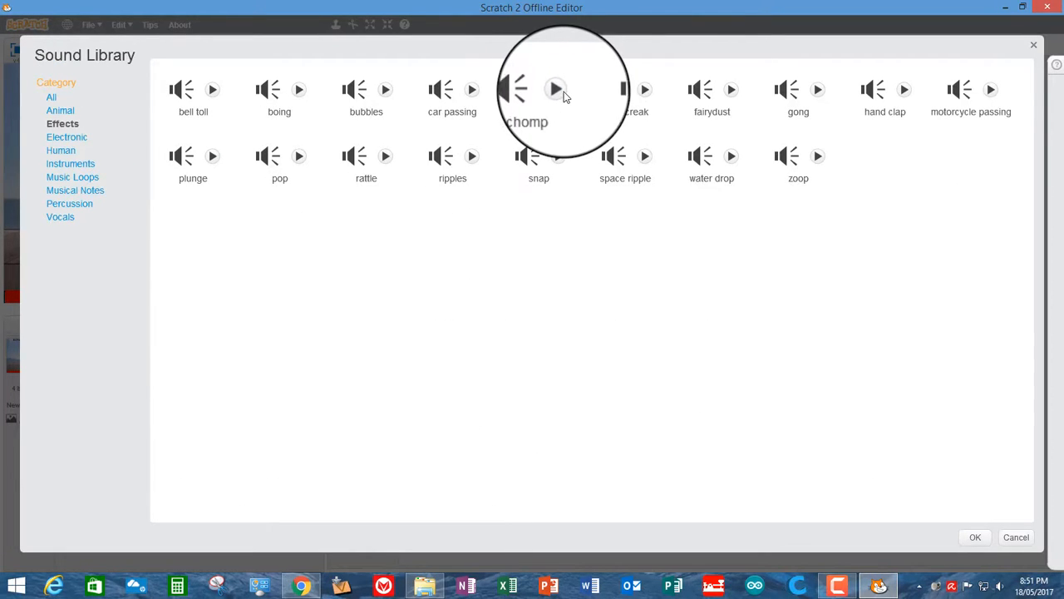
{"action": "left_click", "coordinate": [555, 89]}
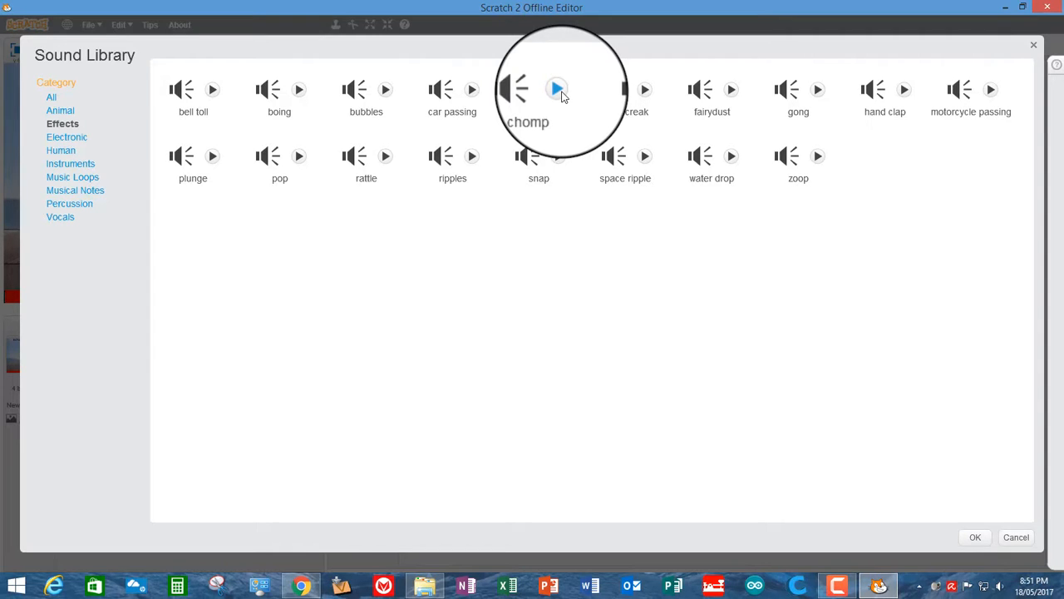
{"action": "mouse_move", "coordinate": [236, 92]}
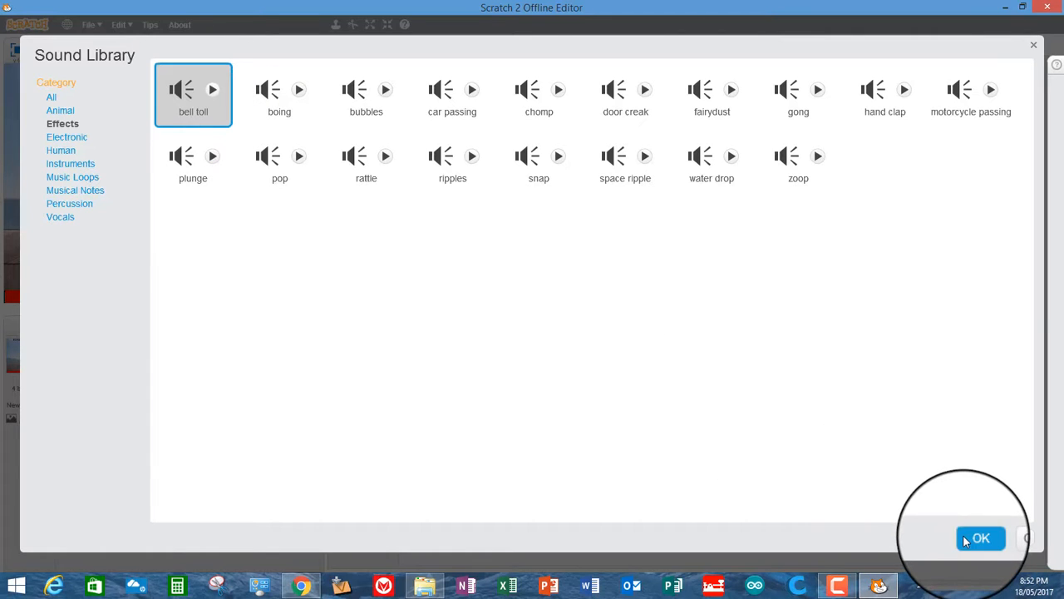
{"action": "left_click", "coordinate": [981, 538]}
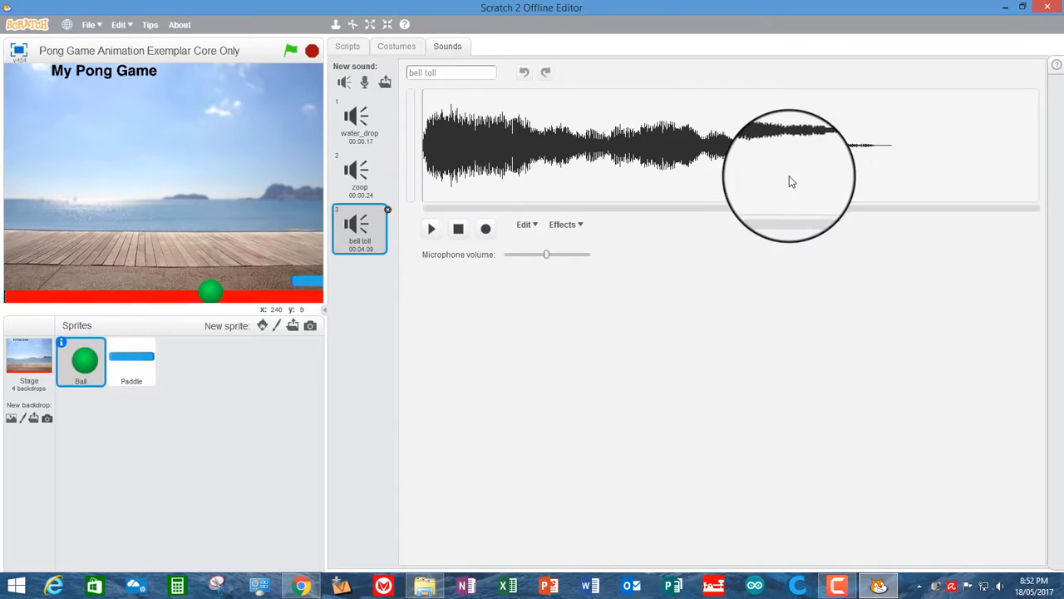
{"action": "mouse_move", "coordinate": [796, 180]}
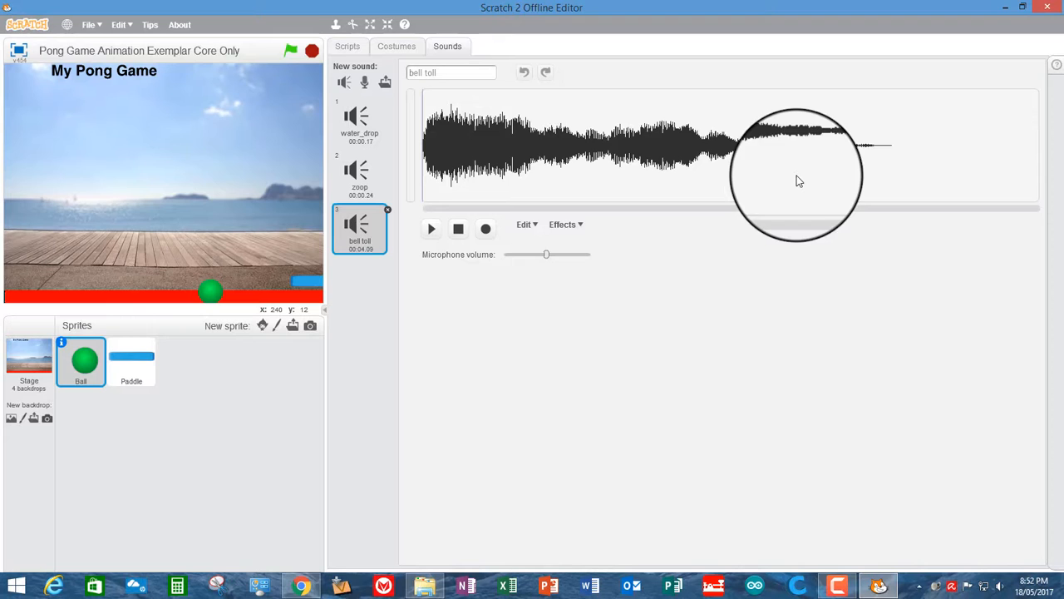
{"action": "mouse_move", "coordinate": [696, 142]}
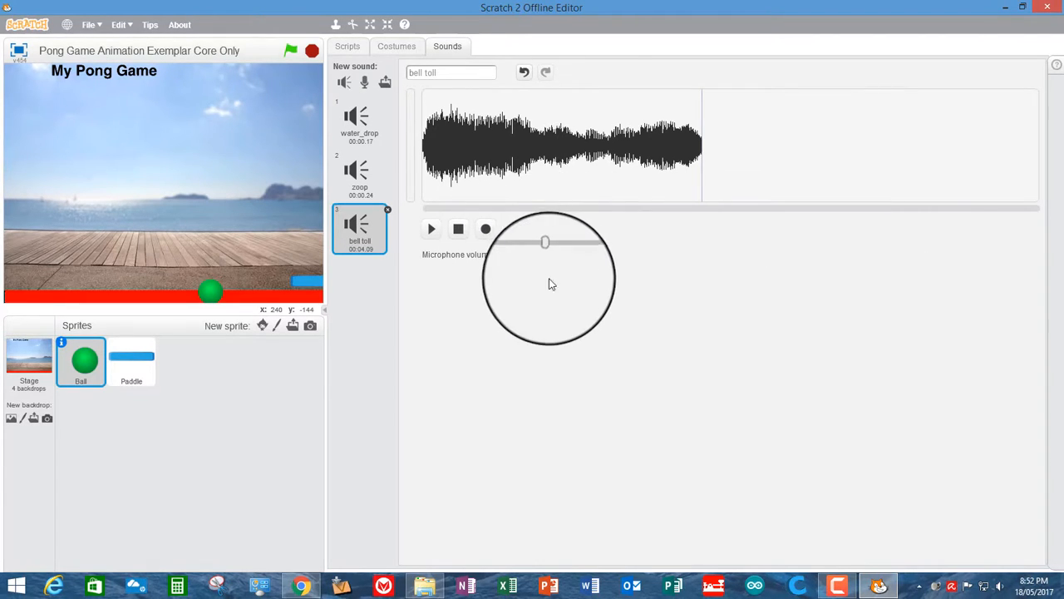
Play the 2.44-second bell toll, then select the paddle and ball sprites on stage.
{"action": "left_click", "coordinate": [431, 229]}
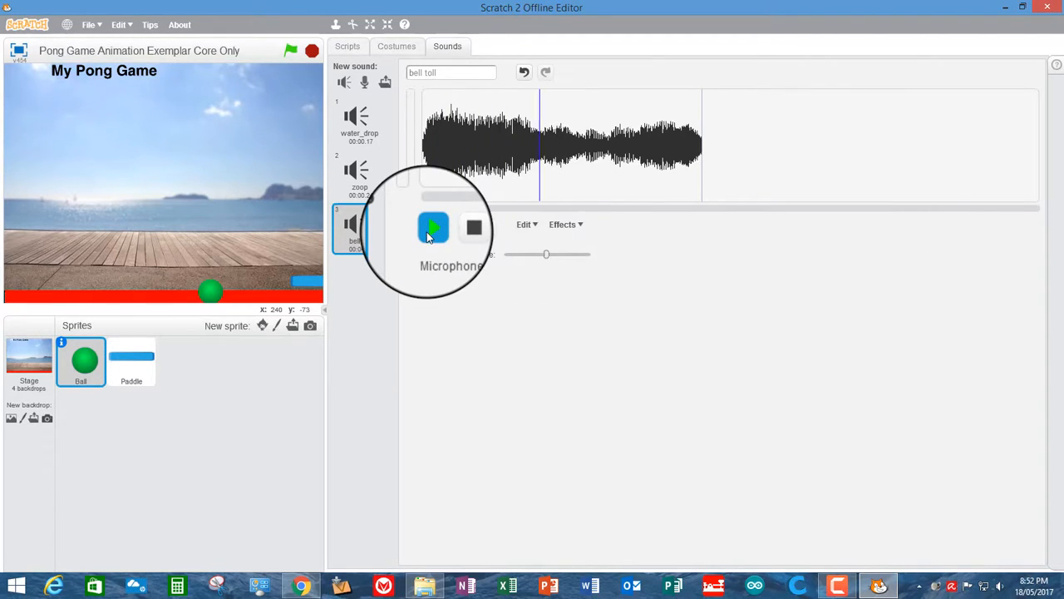
{"action": "left_click", "coordinate": [432, 227]}
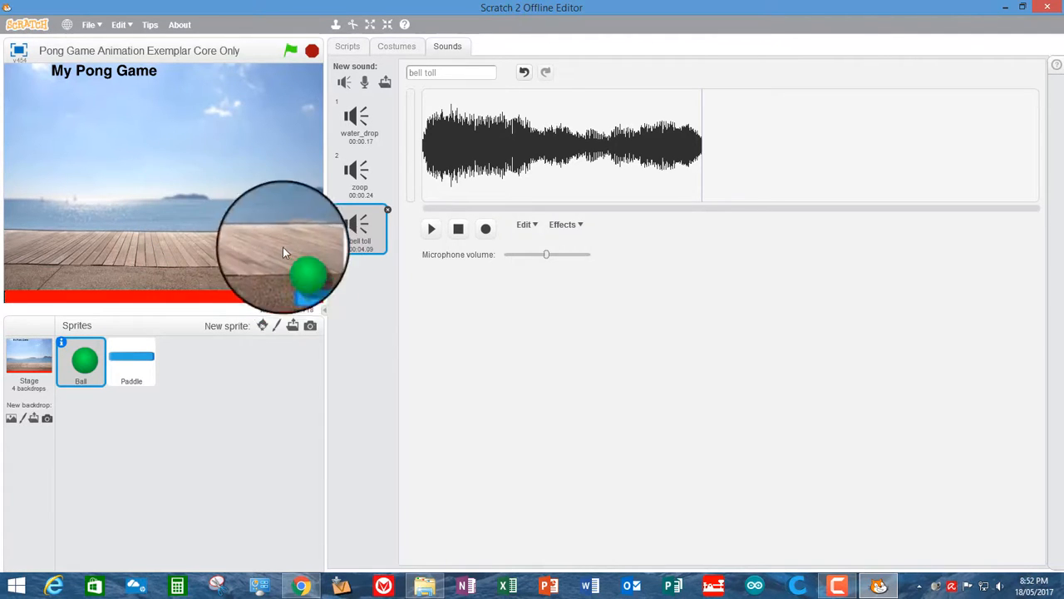
{"action": "left_click", "coordinate": [359, 120]}
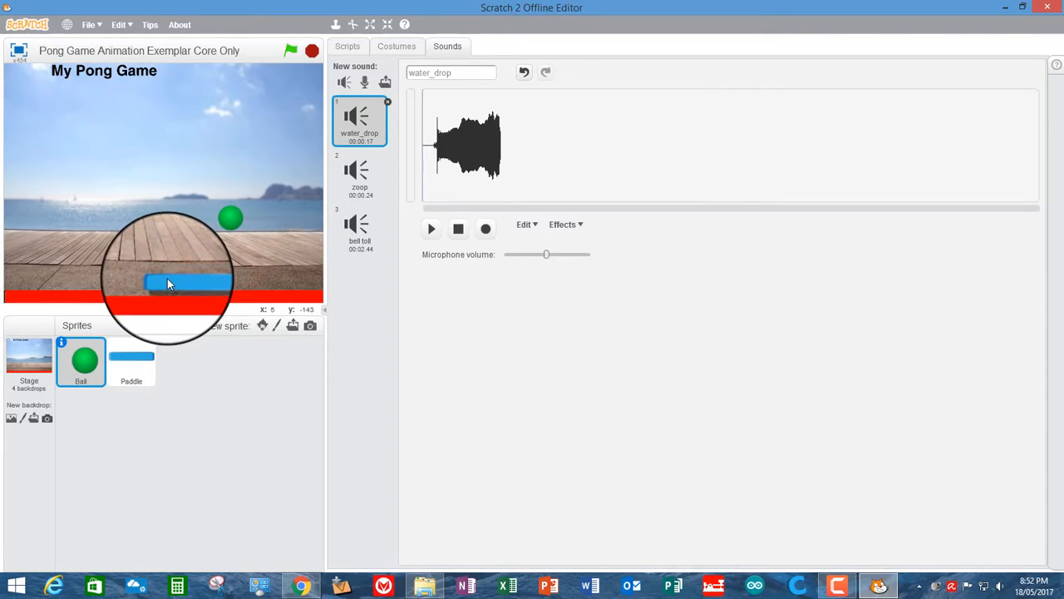
{"action": "left_click", "coordinate": [130, 363]}
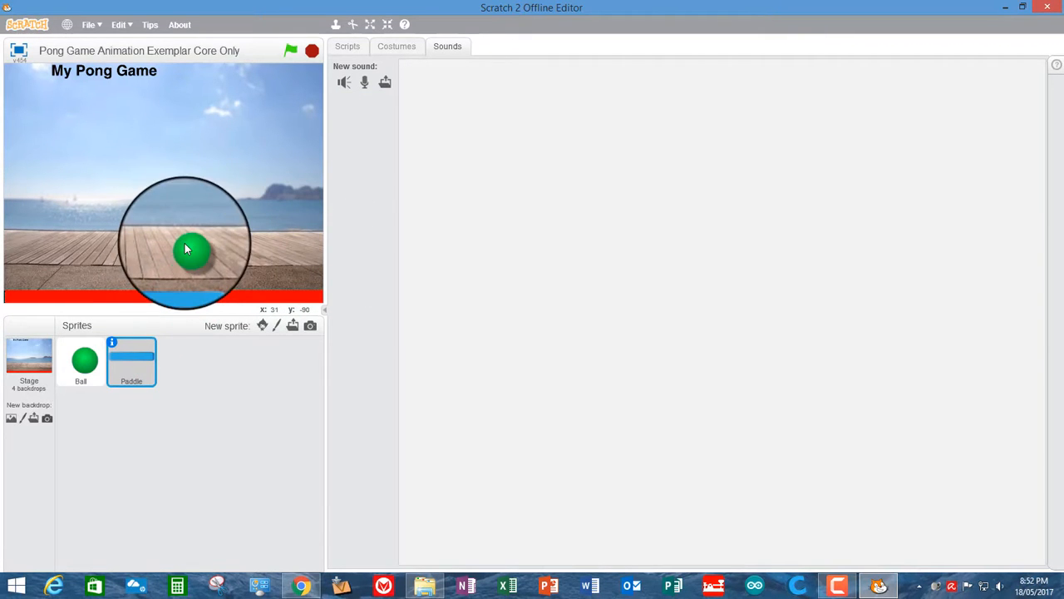
{"action": "left_click", "coordinate": [83, 362]}
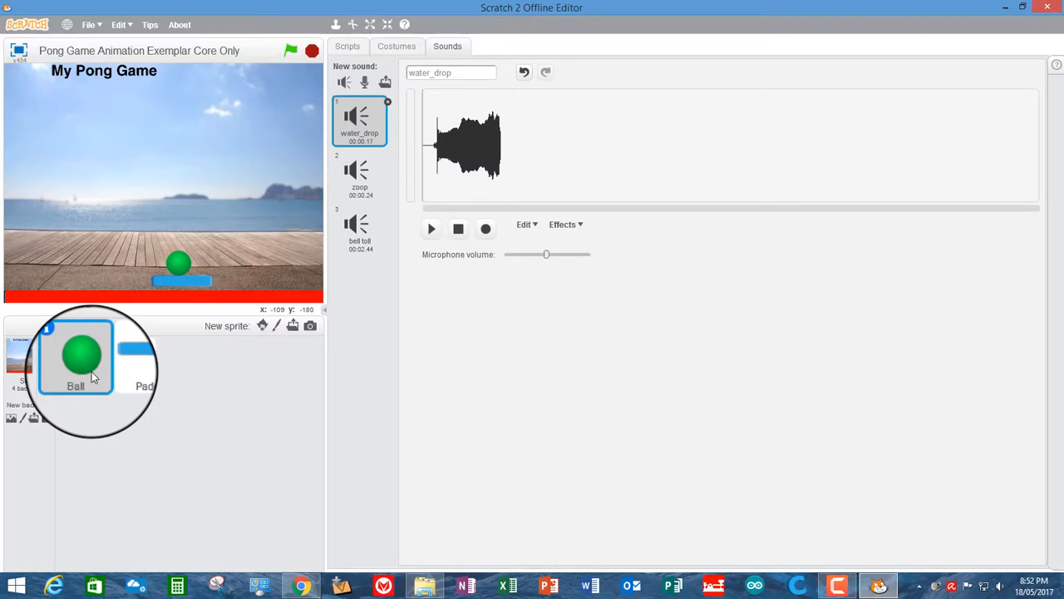
In the Ball's touching Paddle script, switch the played sound from water_drop to zoop.
{"action": "left_click", "coordinate": [347, 45]}
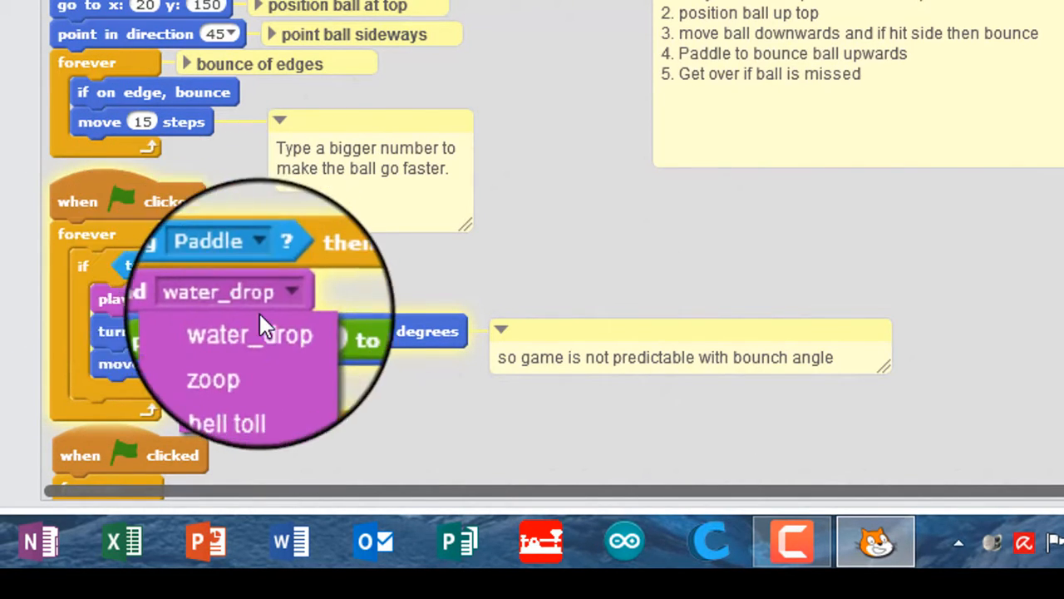
{"action": "left_click", "coordinate": [213, 379]}
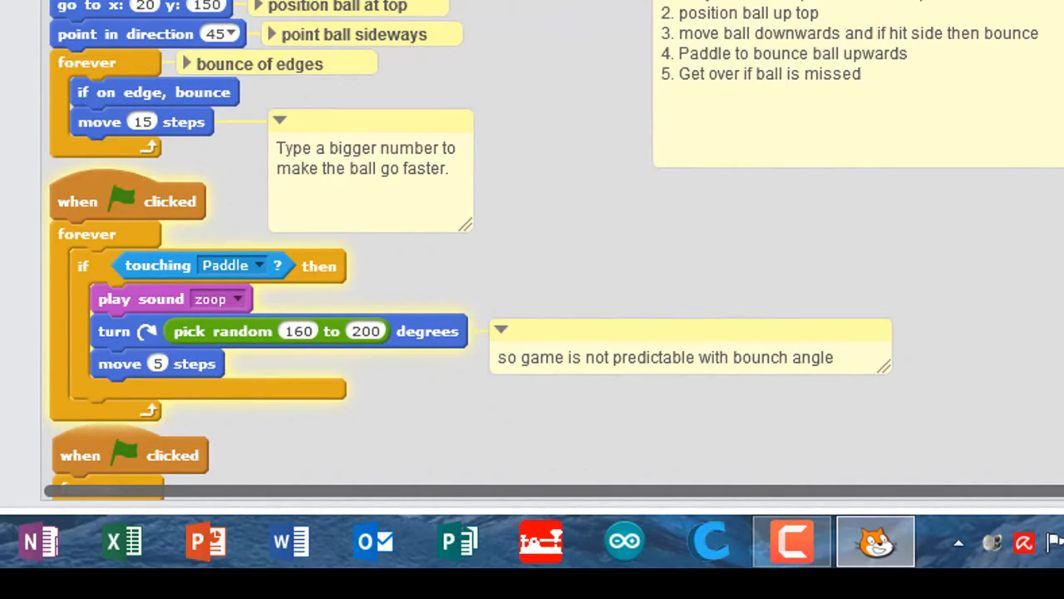
{"action": "scroll", "scroll_direction": "down", "scroll_amount": 3}
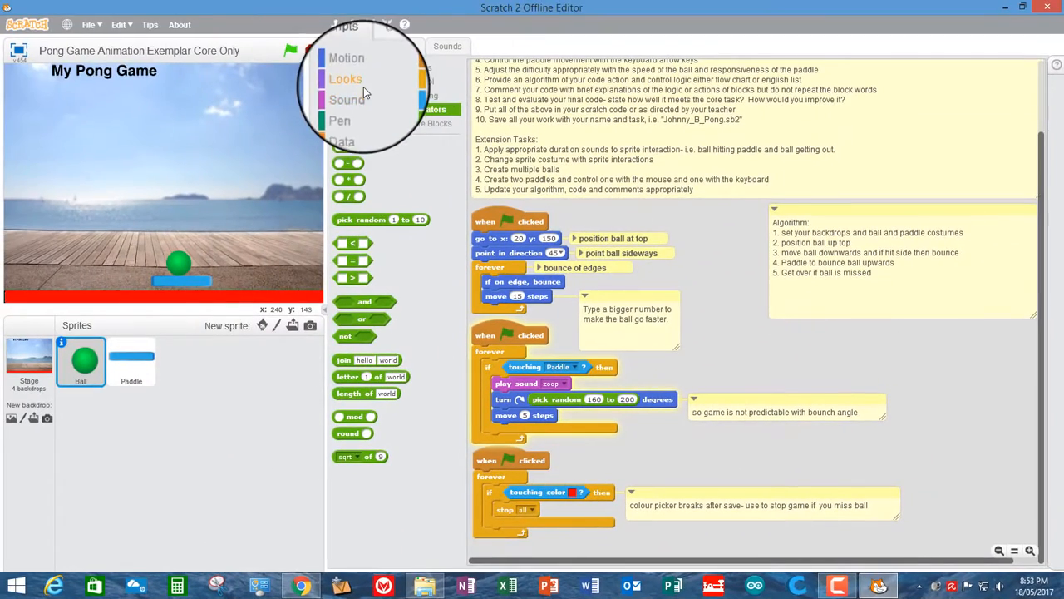
Add 'play sound bell toll until done' before stop all, then start the game.
{"action": "left_click", "coordinate": [346, 95]}
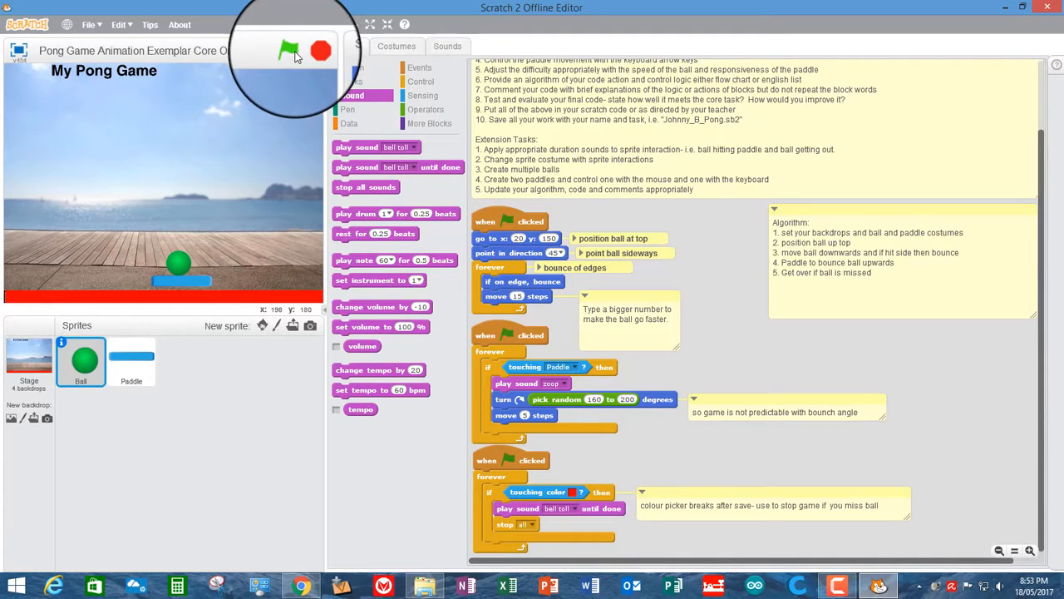
{"action": "left_click", "coordinate": [283, 50]}
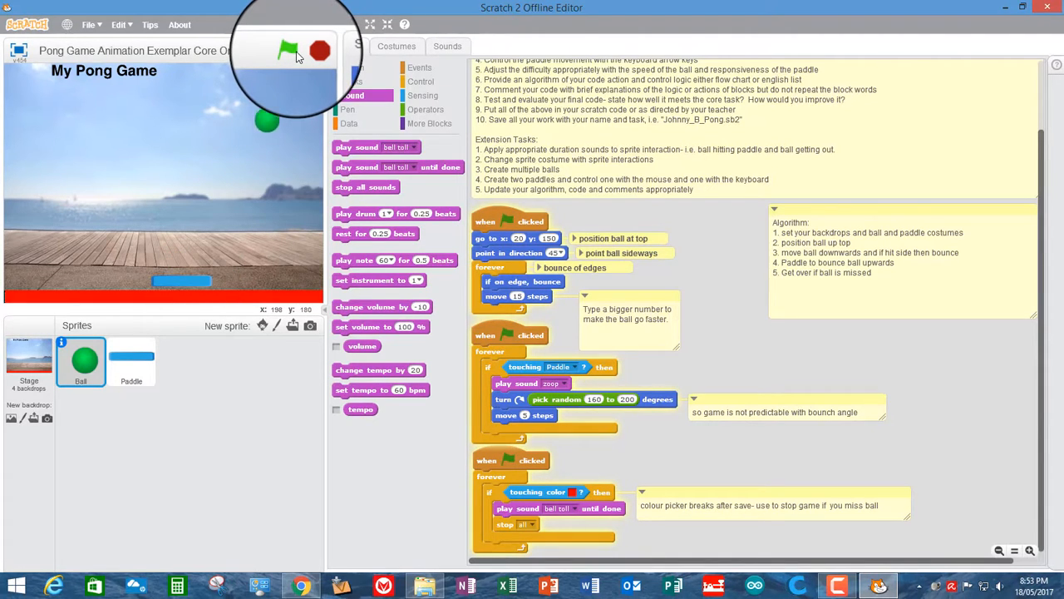